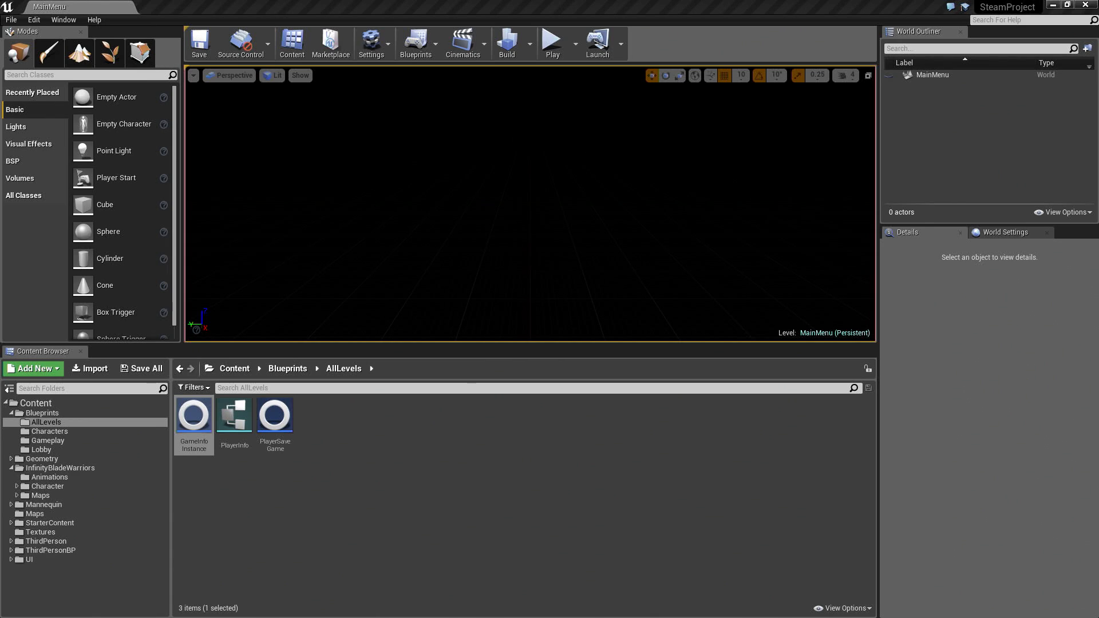
# Select PlayerInfo in AllLevels and open it in the Structure editor
pyautogui.click(49, 431)
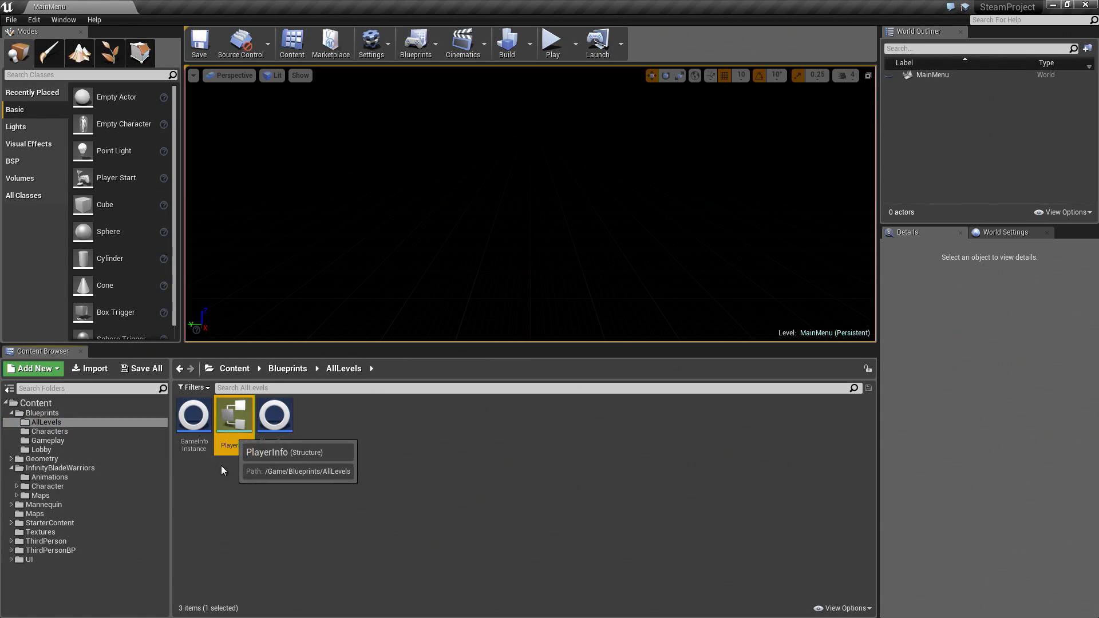
pyautogui.doubleClick(234, 412)
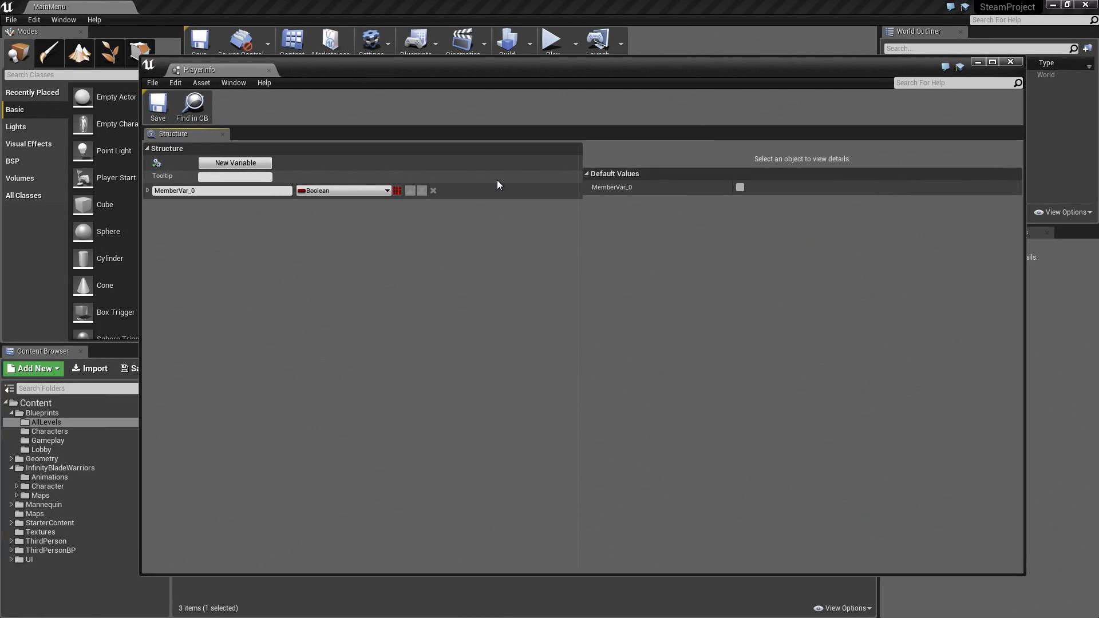
# Rename the first member to MyPlayerName and make it a Text variable
pyautogui.doubleClick(174, 190)
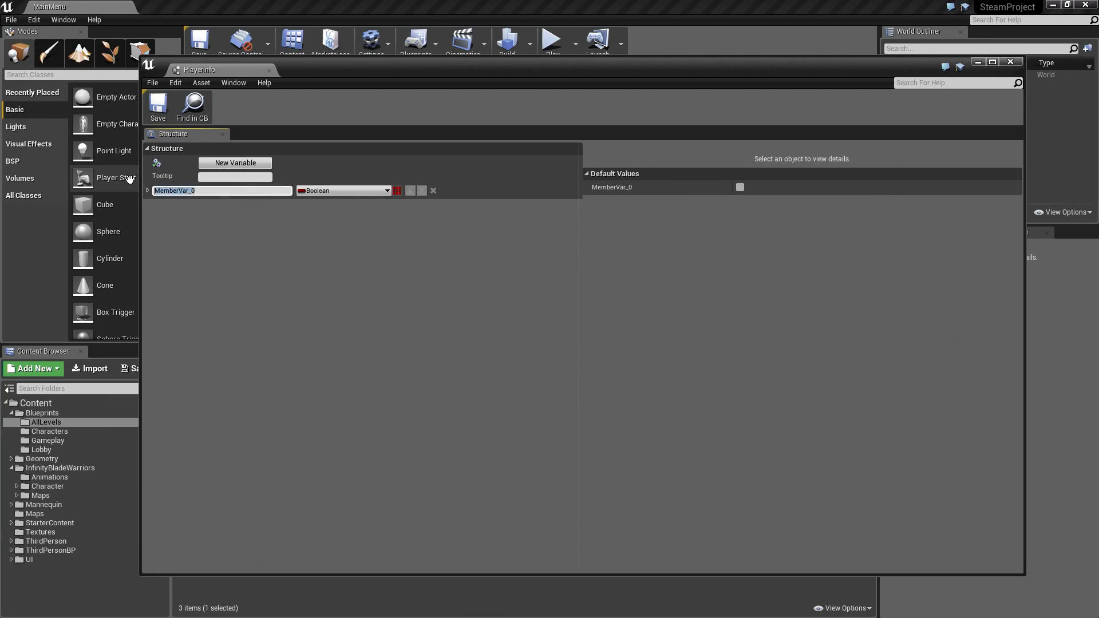
pyautogui.write('MyPlayerName')
pyautogui.write('text')
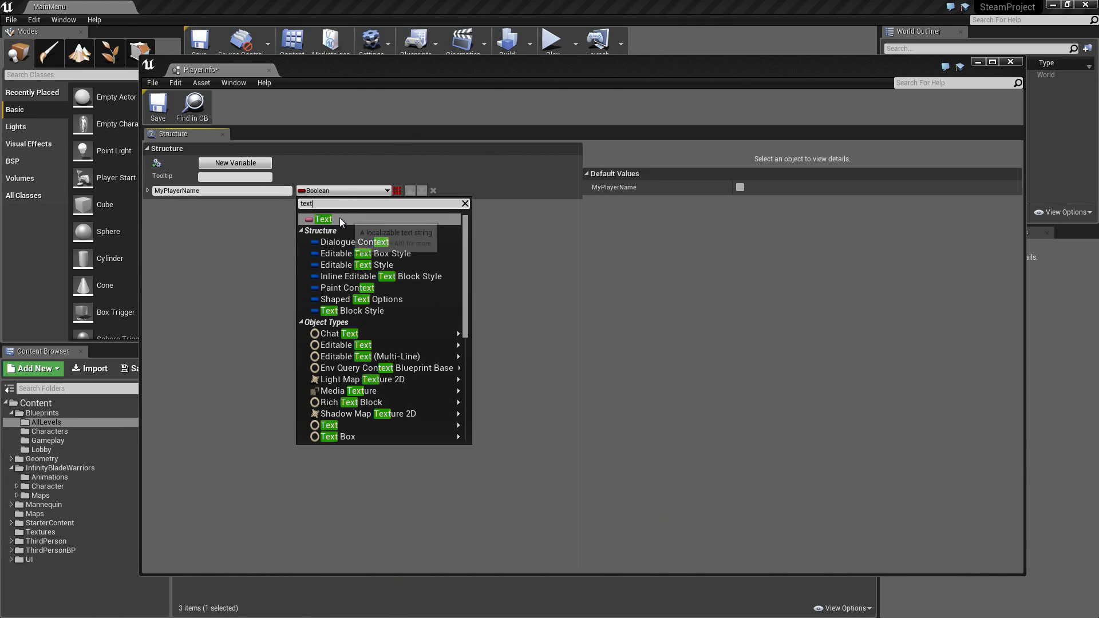
pyautogui.click(325, 218)
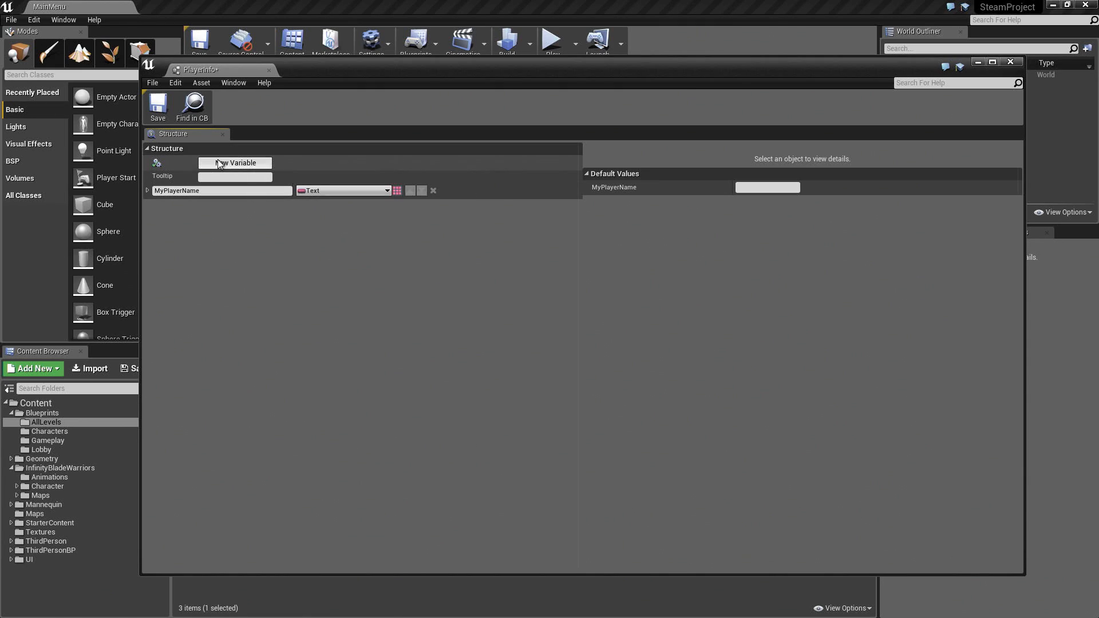
# Add a MyPlayerImage member as a Texture 2D reference
pyautogui.click(235, 162)
pyautogui.write('MyPlayerImage')
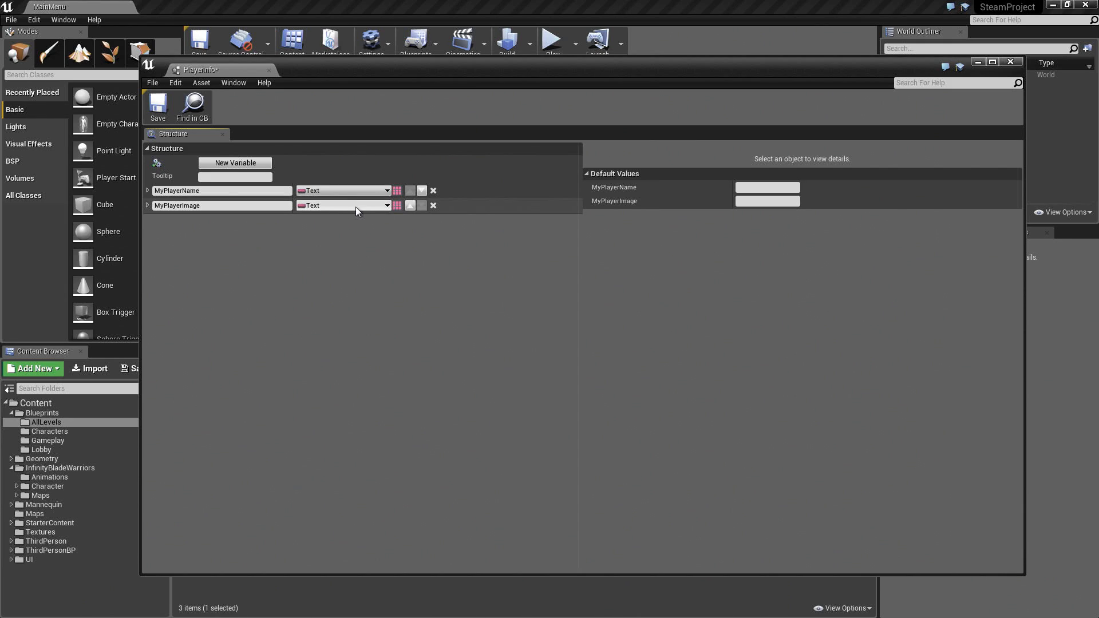
pyautogui.click(342, 206)
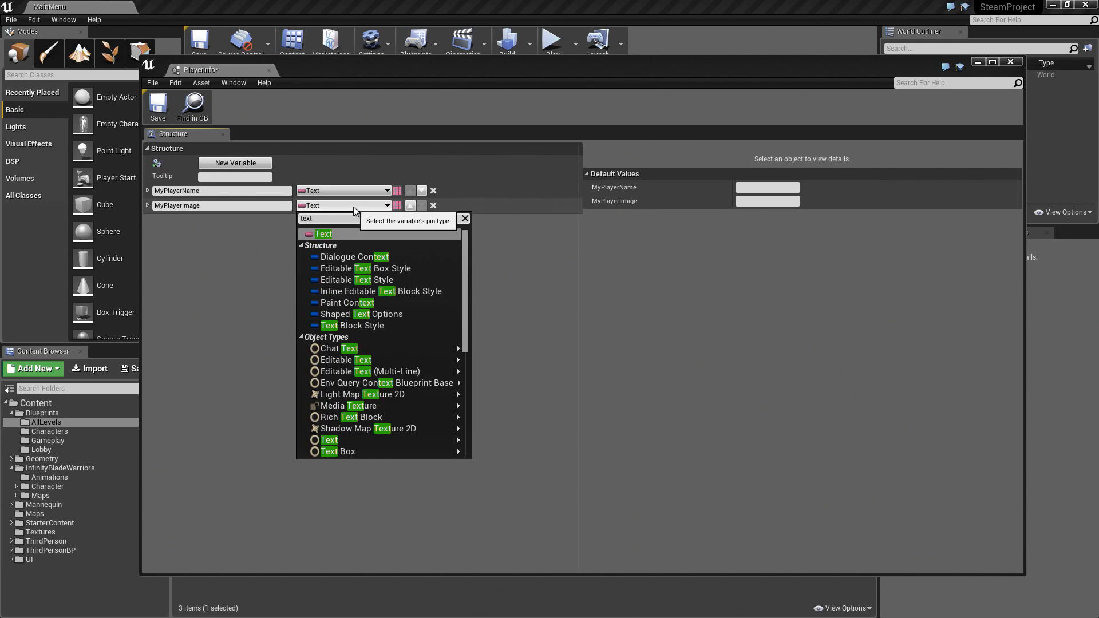
pyautogui.write('texture')
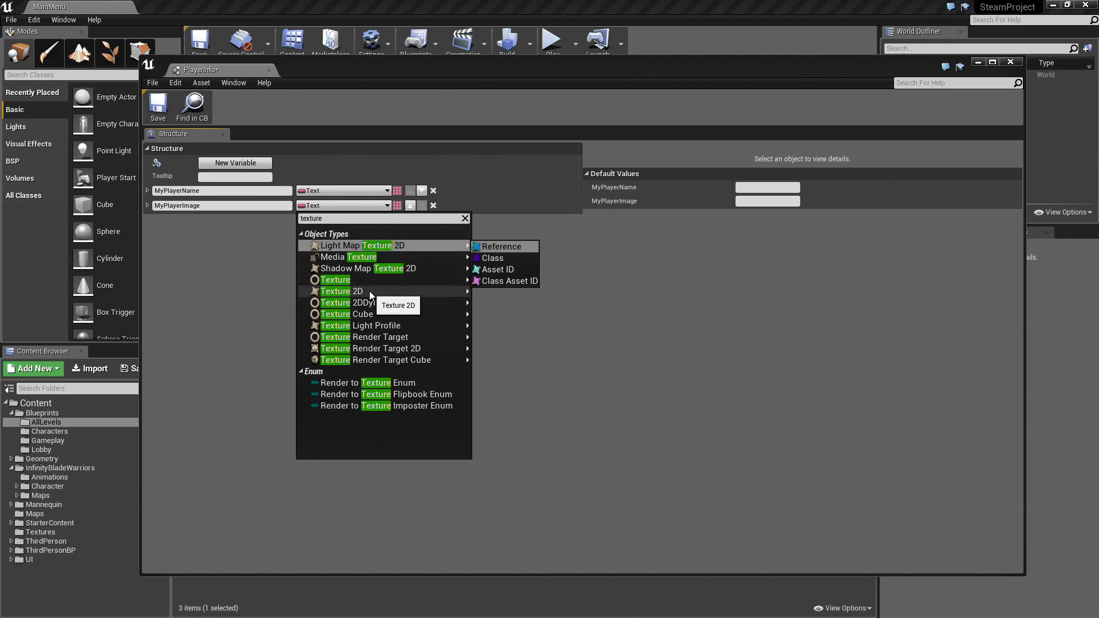
pyautogui.click(343, 291)
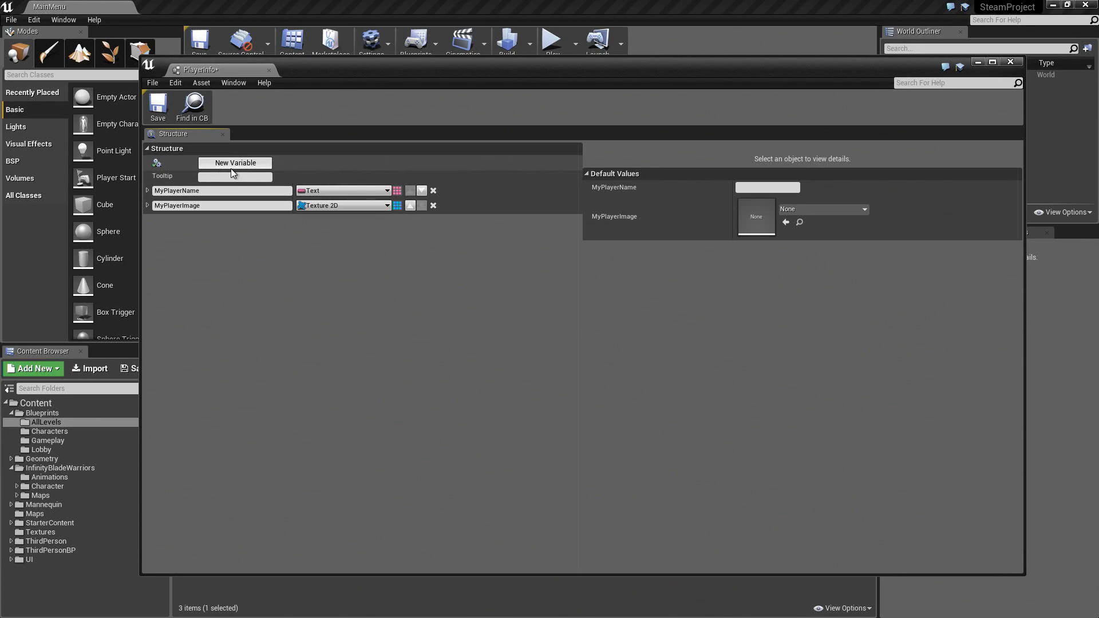
pyautogui.moveTo(252, 171)
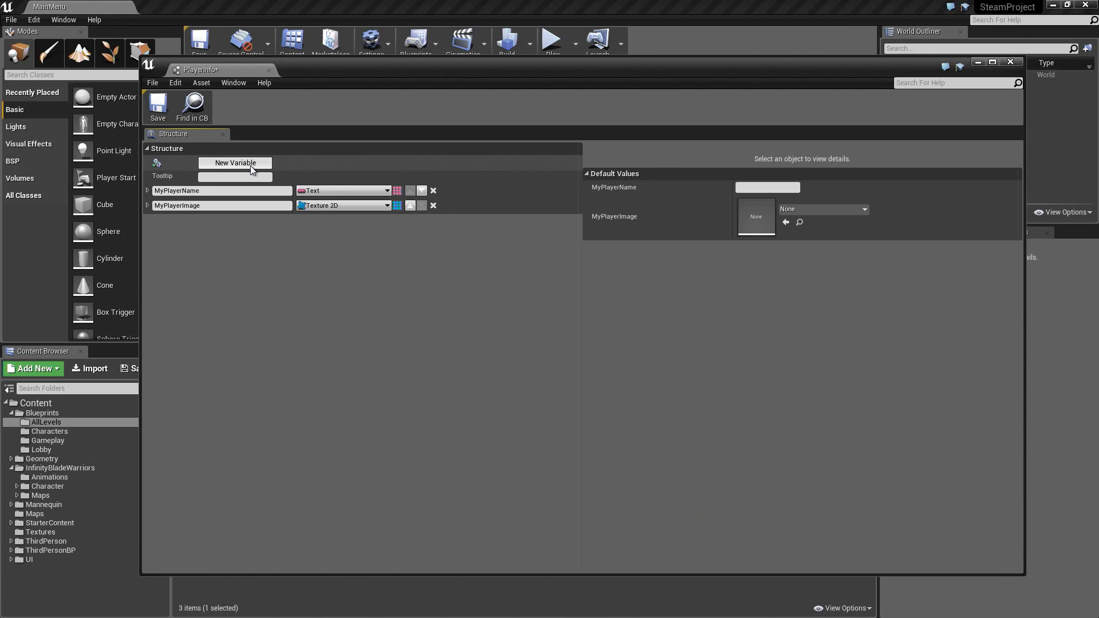
# Add a MyPlayerCharacter member as a Character class reference
pyautogui.click(234, 163)
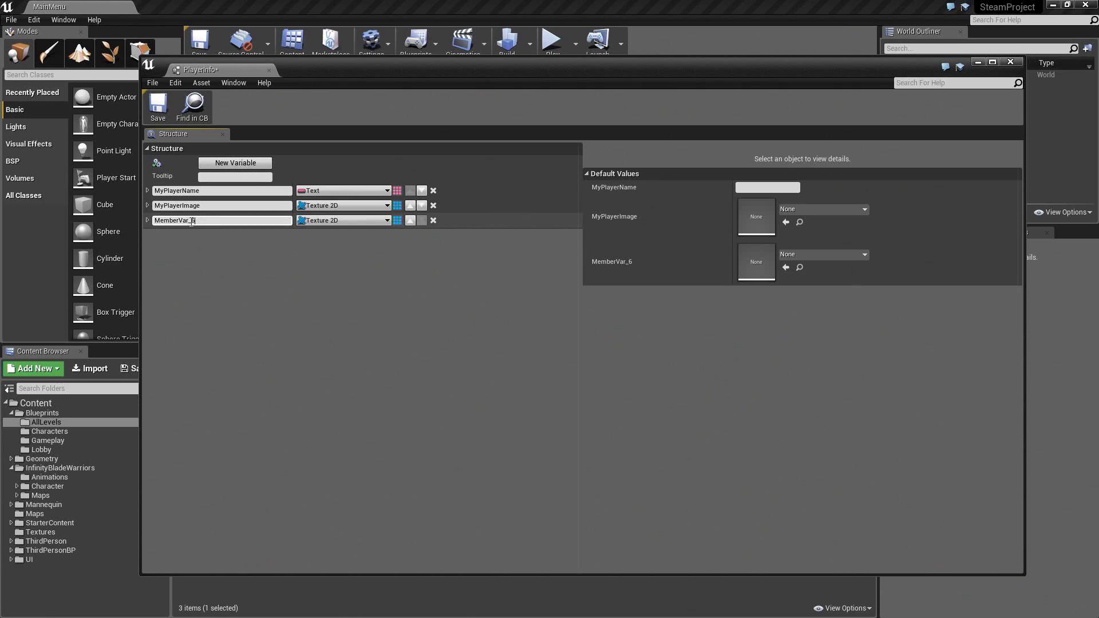
pyautogui.write('MyPlayerCharacter')
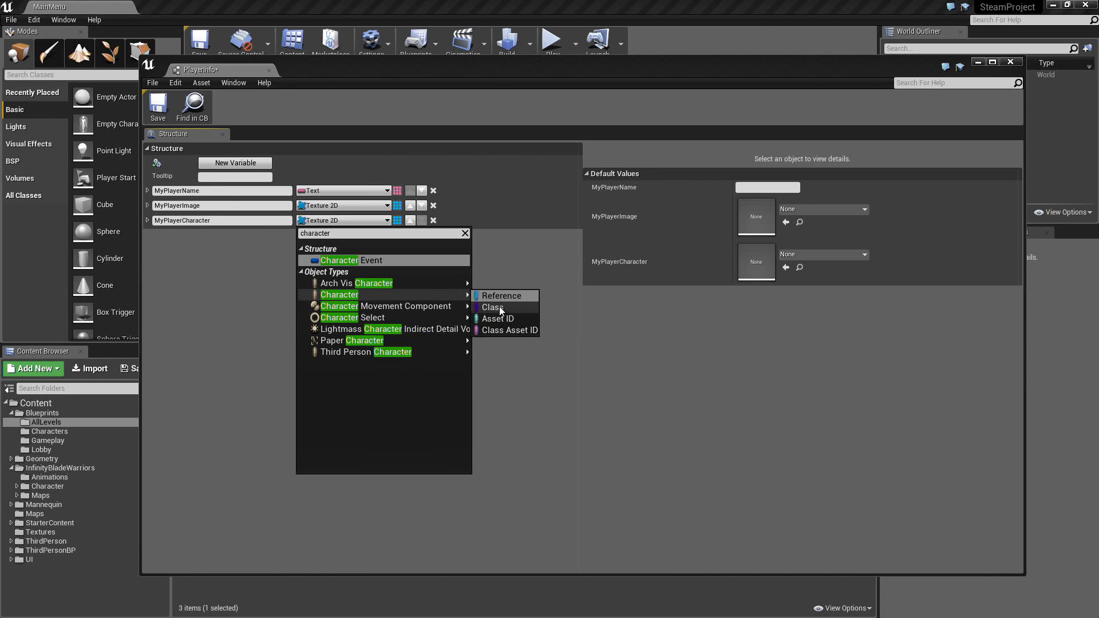
pyautogui.click(501, 296)
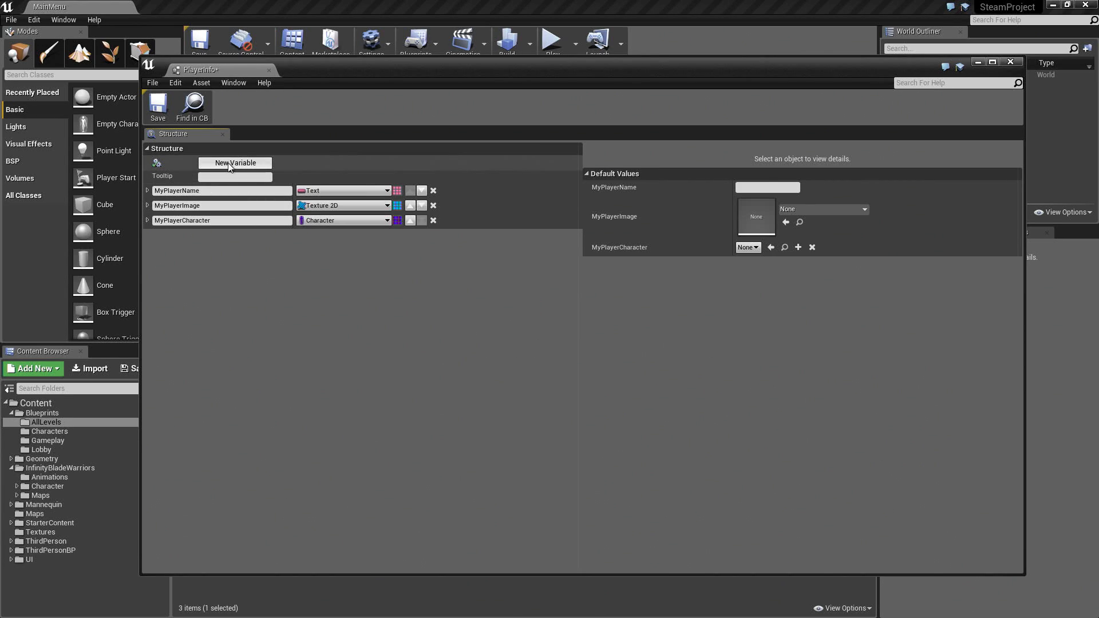
# Add MyPlayerCharacterImage as Texture 2D and MyPlayerStatus as Text members
pyautogui.click(234, 162)
pyautogui.write('MyPlayerCharacterImage')
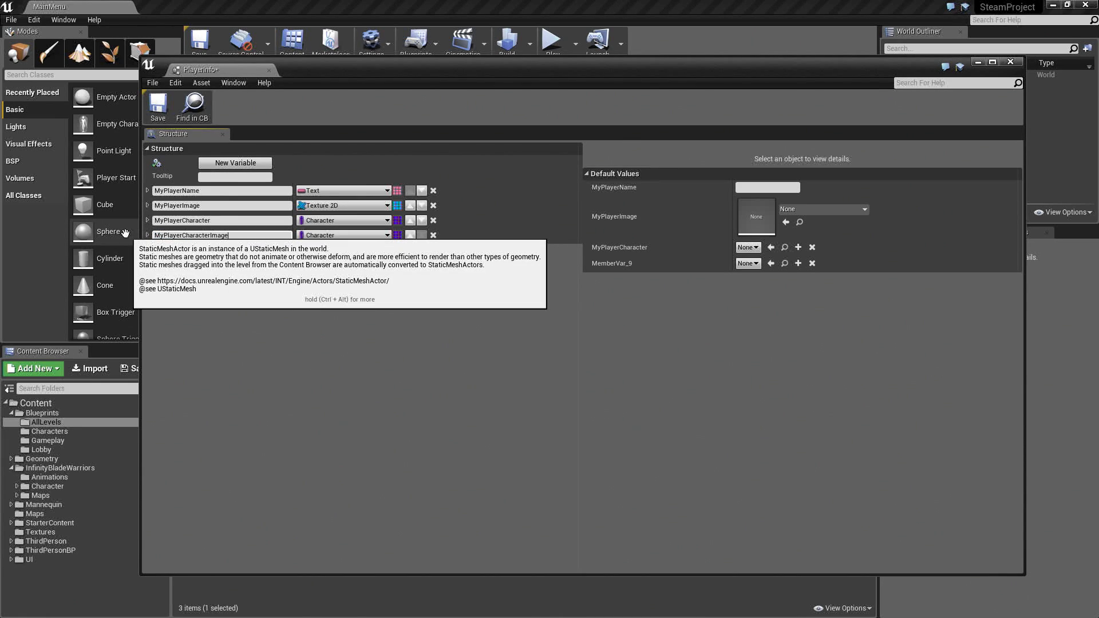
pyautogui.click(343, 234)
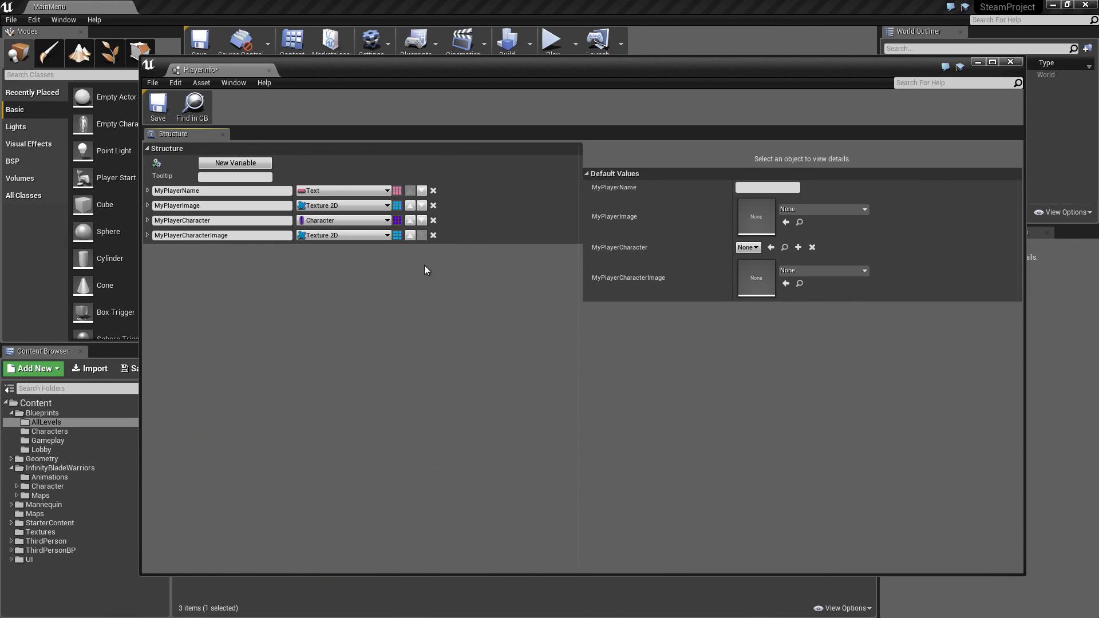
pyautogui.click(234, 163)
pyautogui.write('MyPlayerStatus')
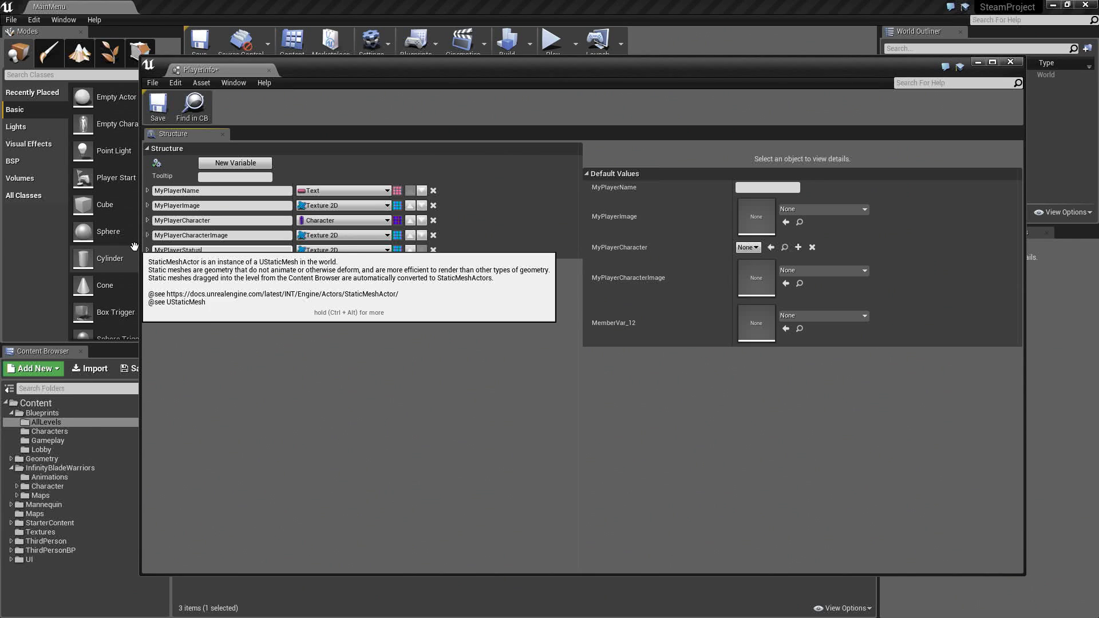
pyautogui.click(343, 250)
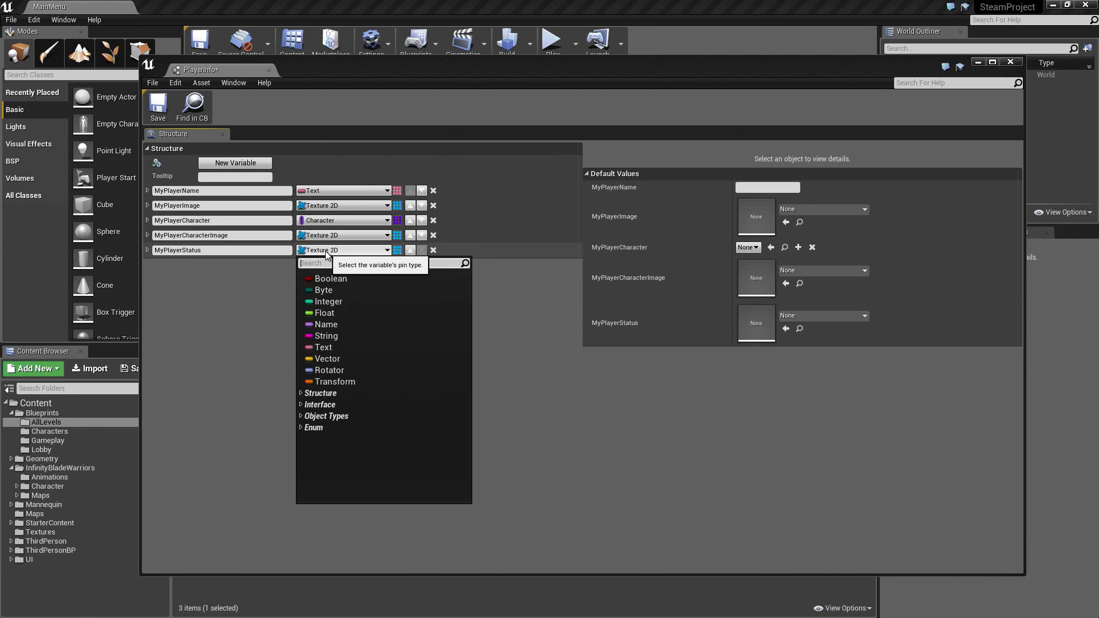
pyautogui.click(323, 347)
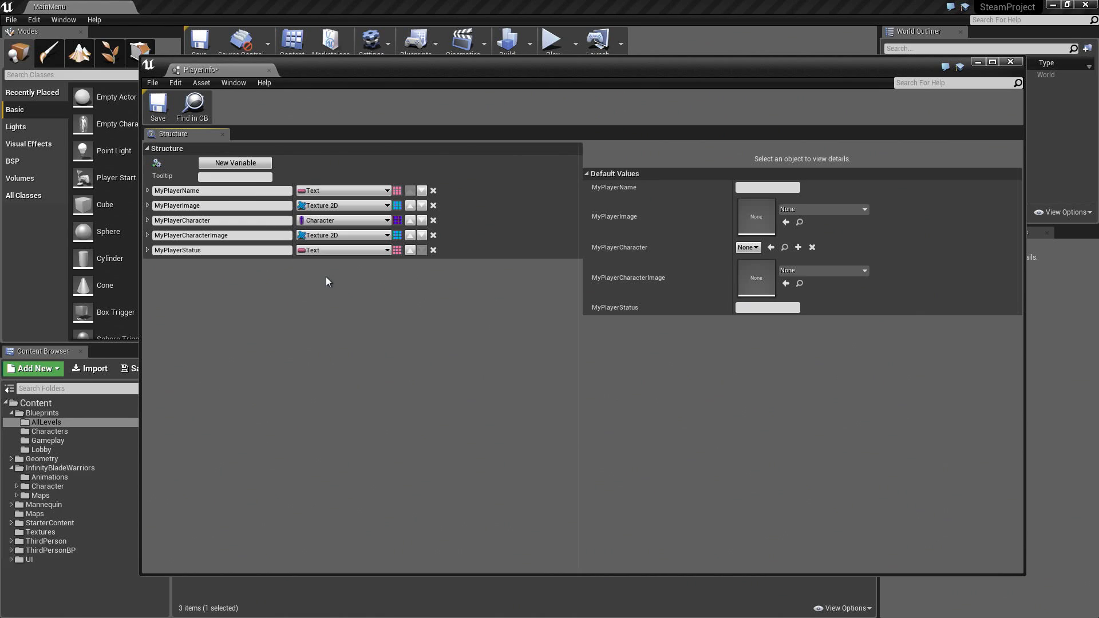
pyautogui.moveTo(817, 224)
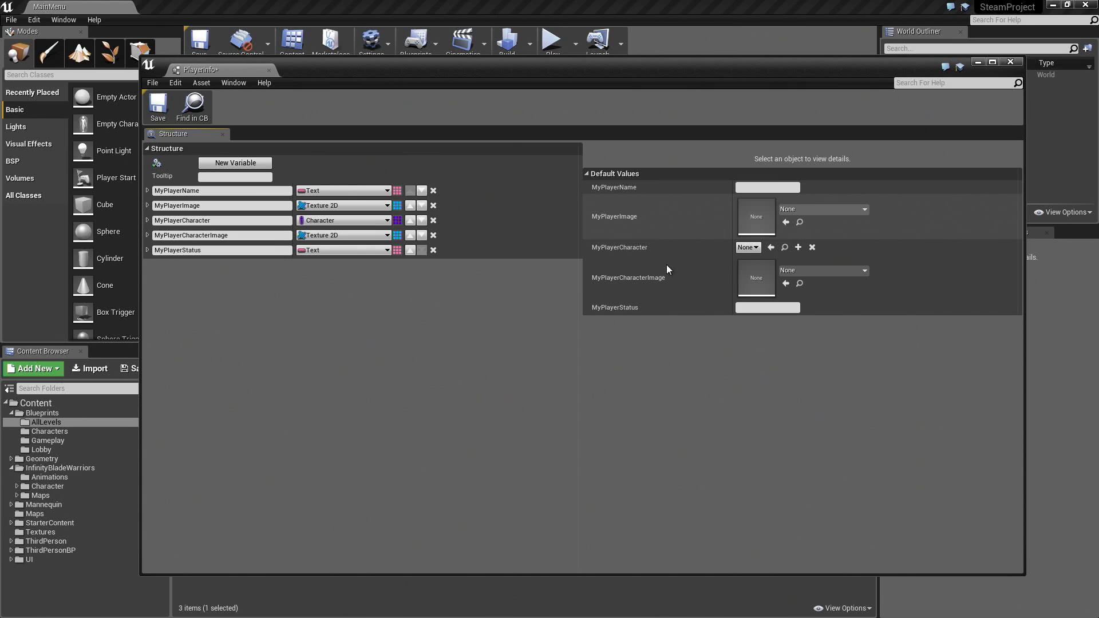
# Set MyPlayerImage's default texture to UE4_LOGO_CARD
pyautogui.click(863, 209)
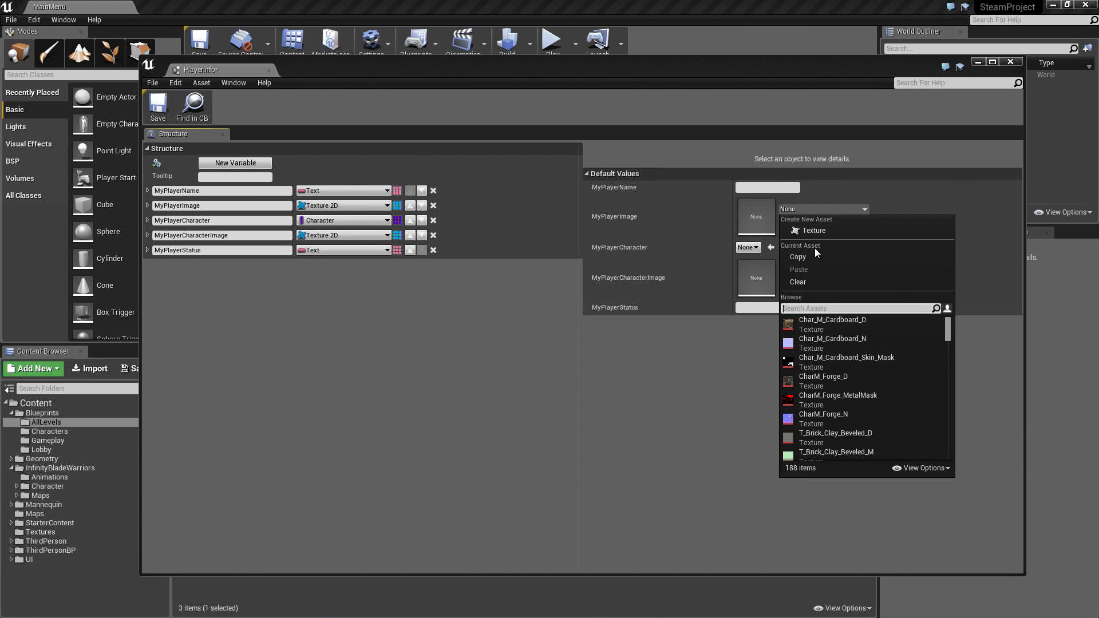
pyautogui.write('ue4')
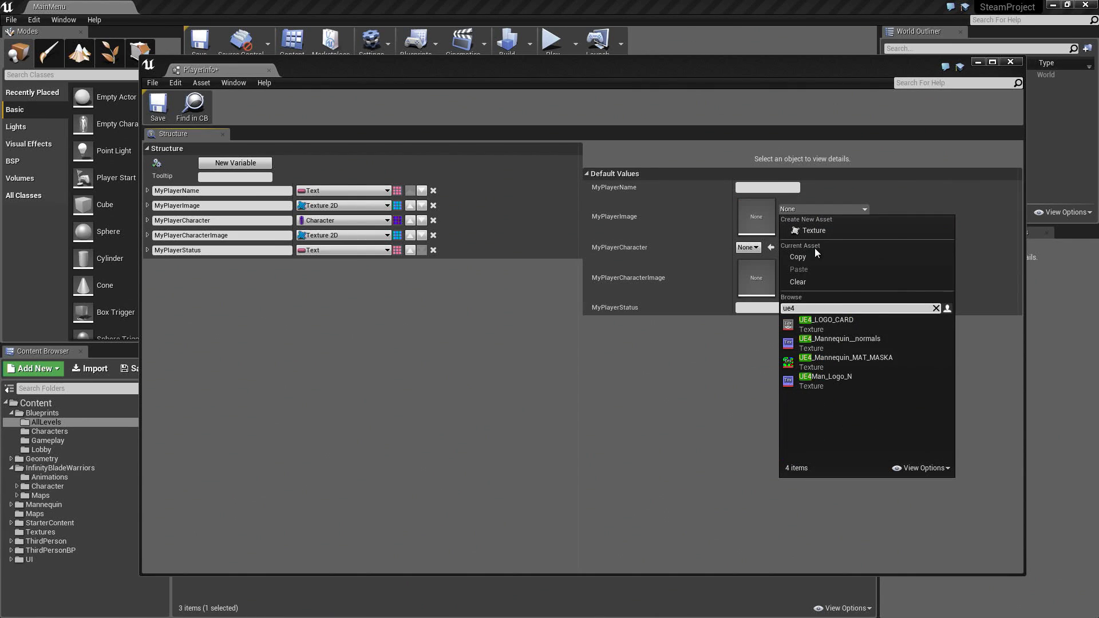
pyautogui.moveTo(826, 319)
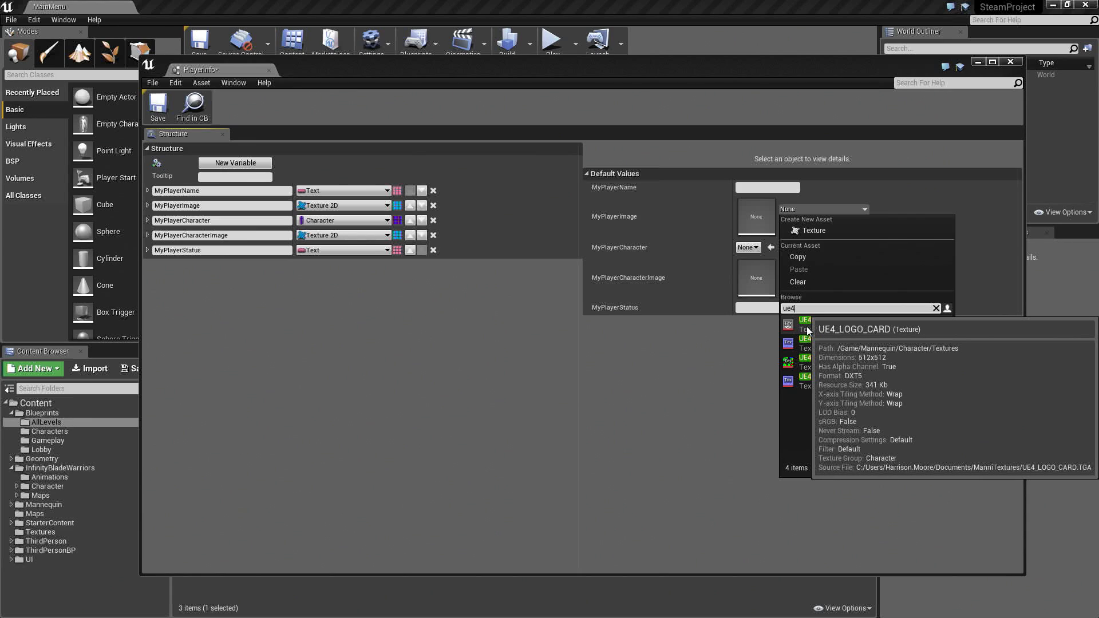
pyautogui.click(805, 320)
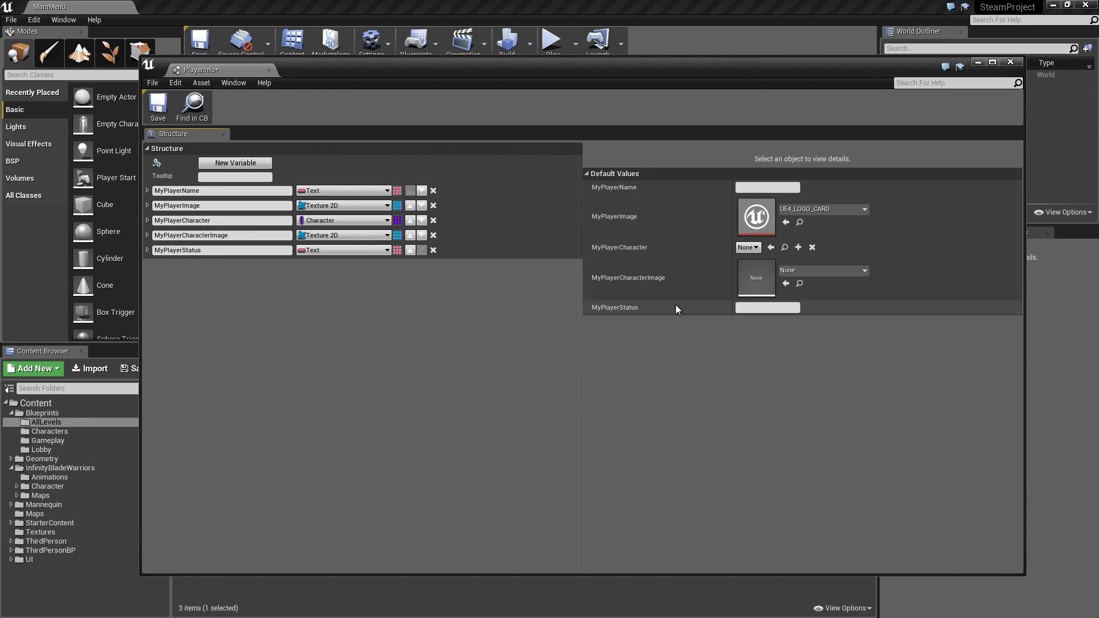
# Set MyPlayerStatus's default value to 'Not Ready!'
pyautogui.click(768, 308)
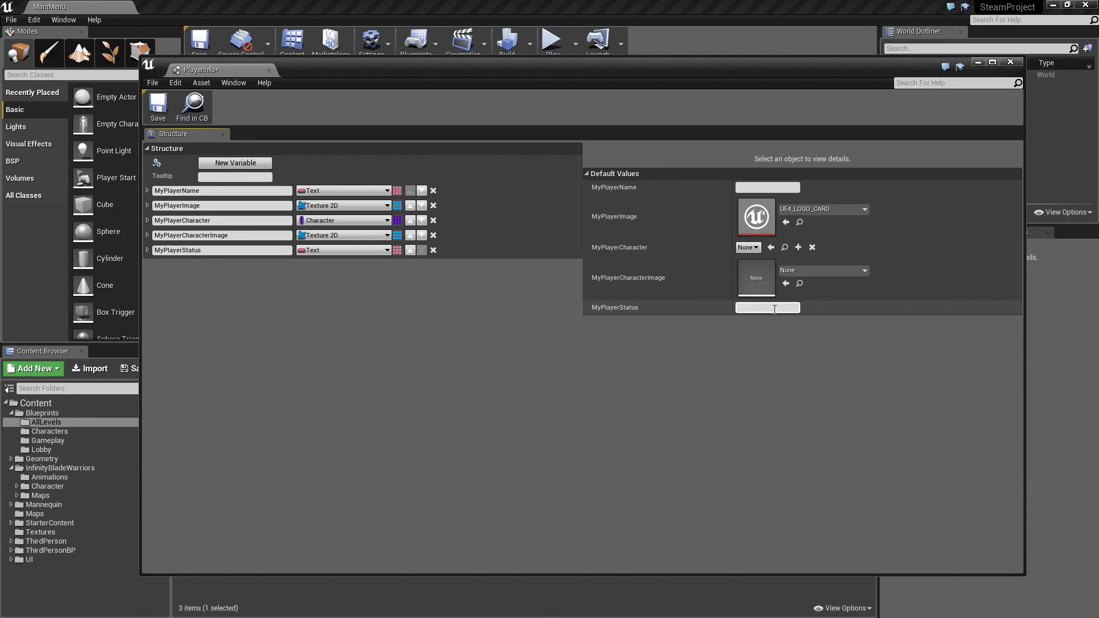
pyautogui.write('N')
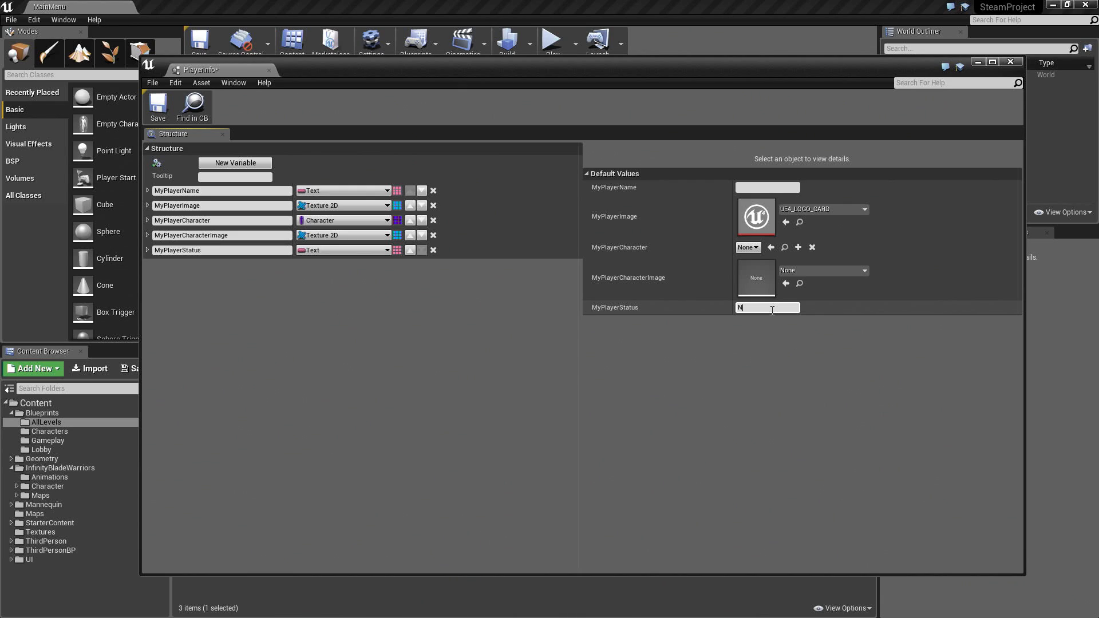
pyautogui.write('Not Ready!')
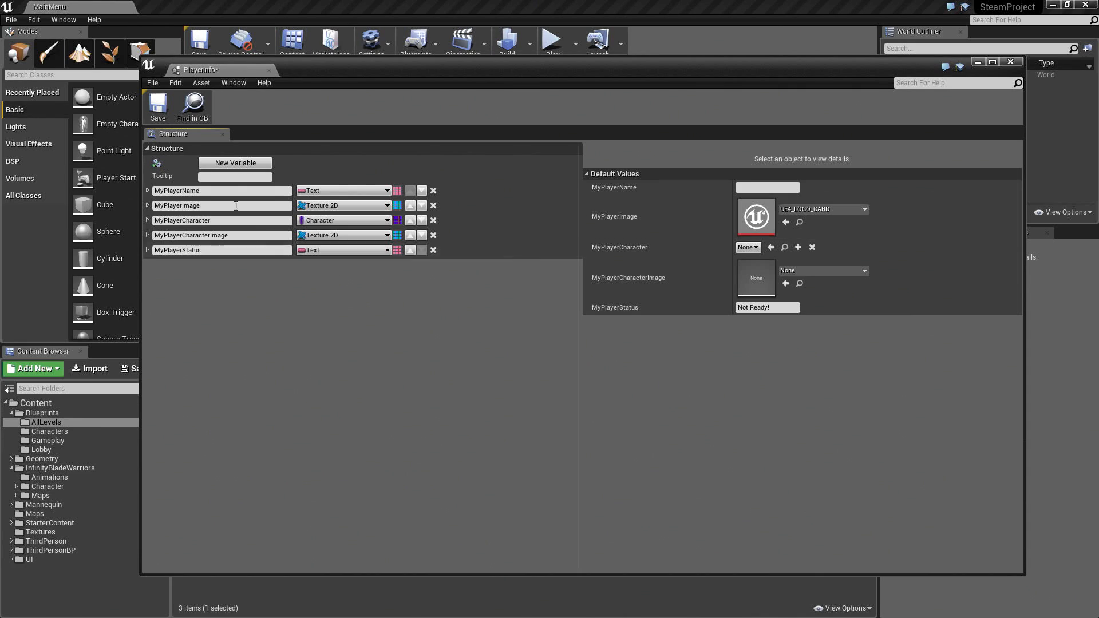
pyautogui.moveTo(265, 83)
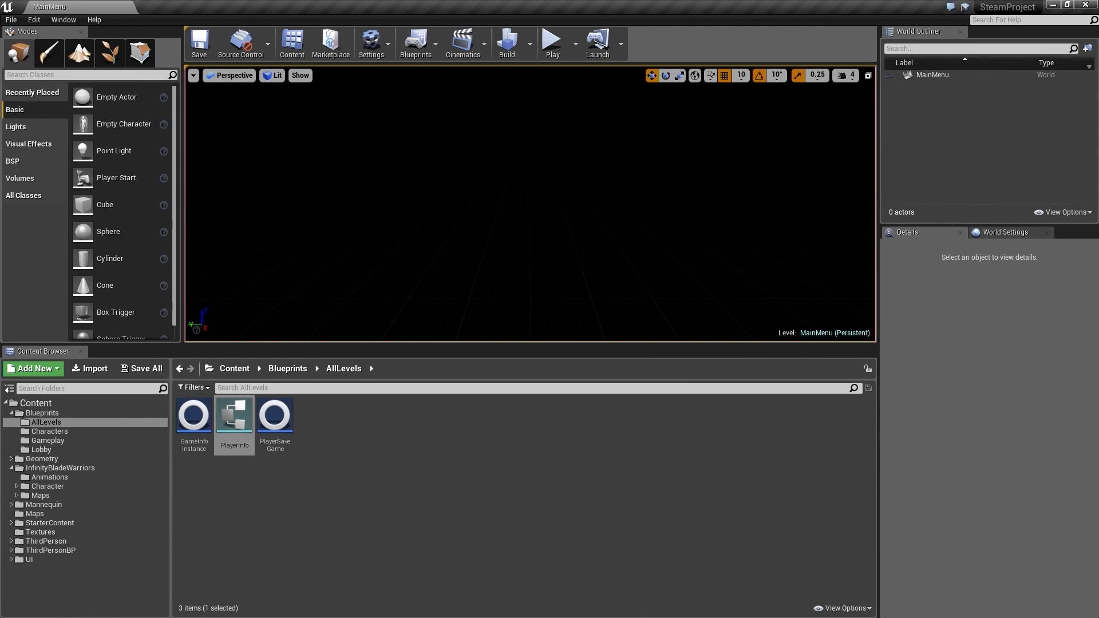
pyautogui.moveTo(446, 454)
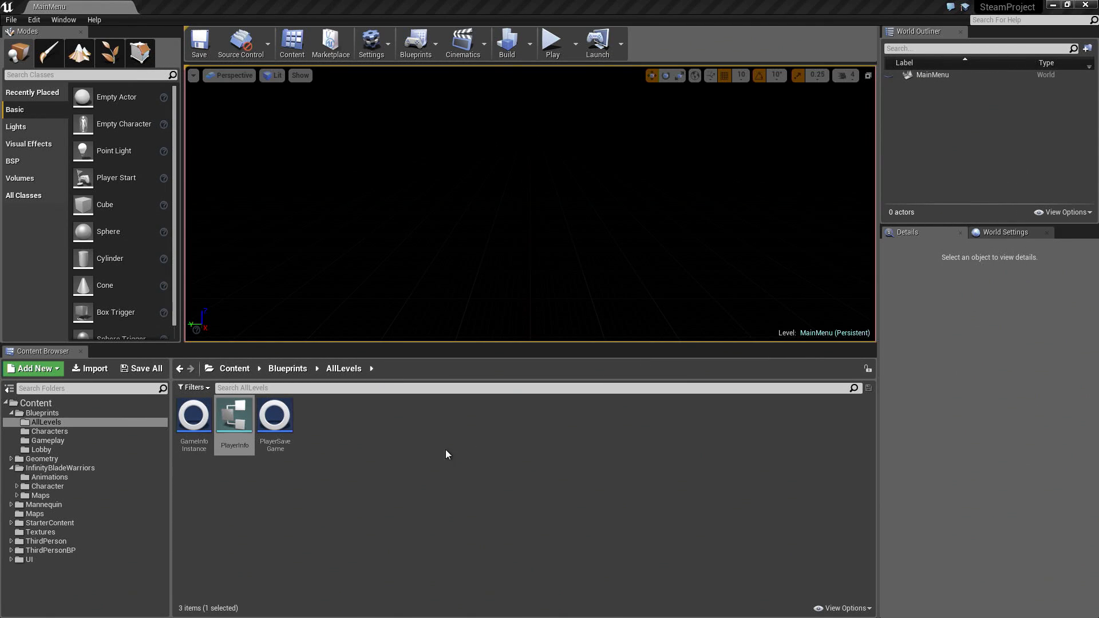
# Open the PlayerSaveGame blueprint in the Blueprint Editor
pyautogui.click(275, 415)
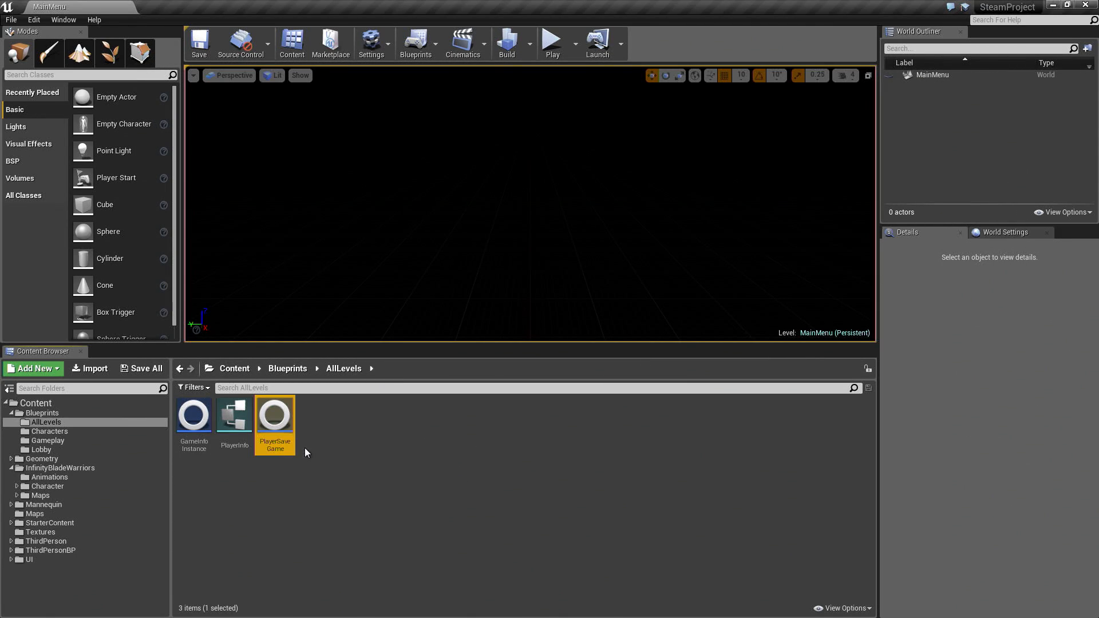
pyautogui.doubleClick(274, 414)
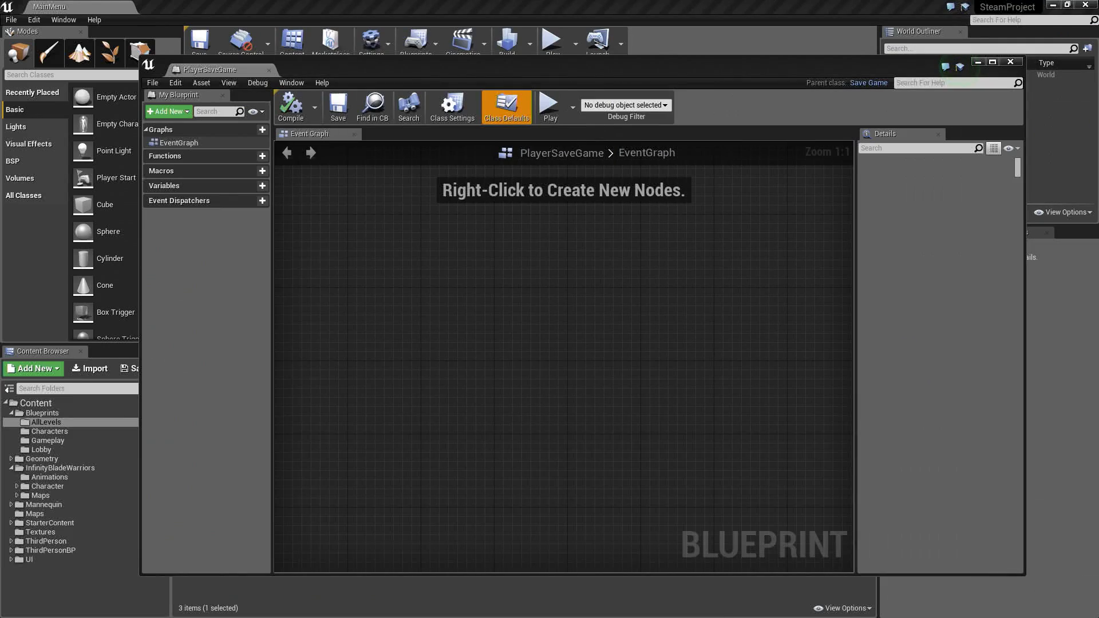
pyautogui.moveTo(855, 196)
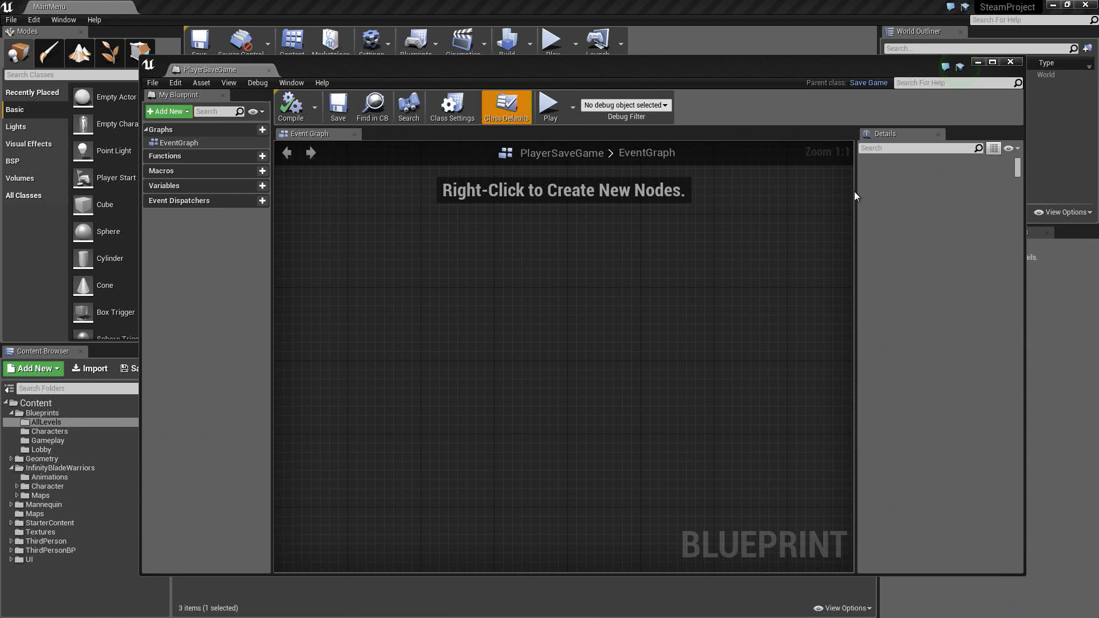
pyautogui.moveTo(313, 300)
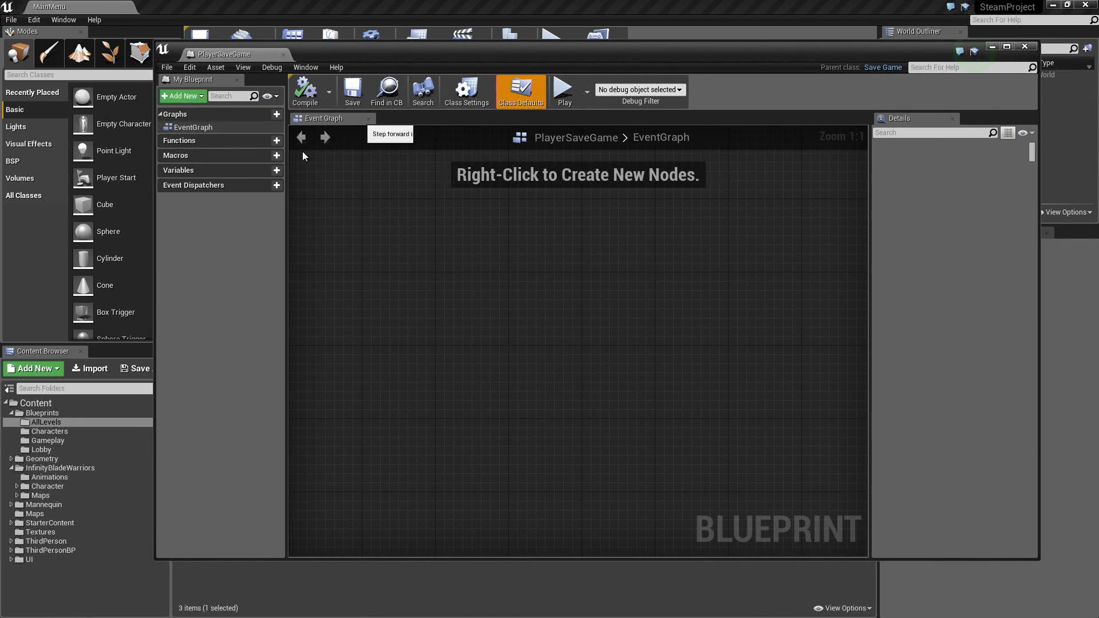
# Add a variable S_PlayerInfo of the Player Info structure type
pyautogui.click(277, 170)
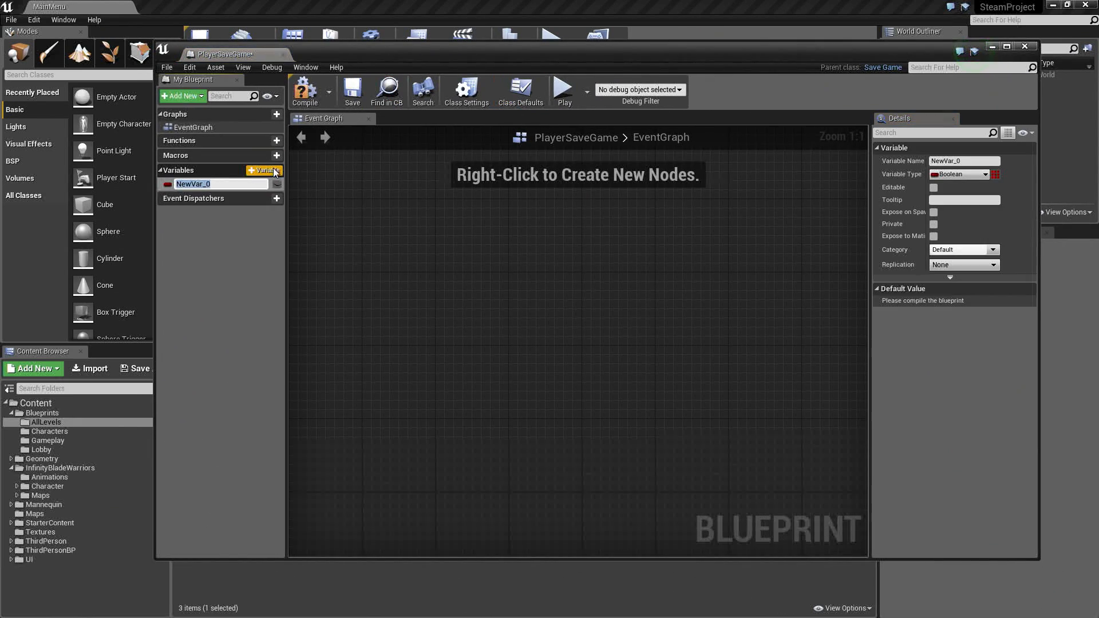
pyautogui.write('S_PlayerInfo')
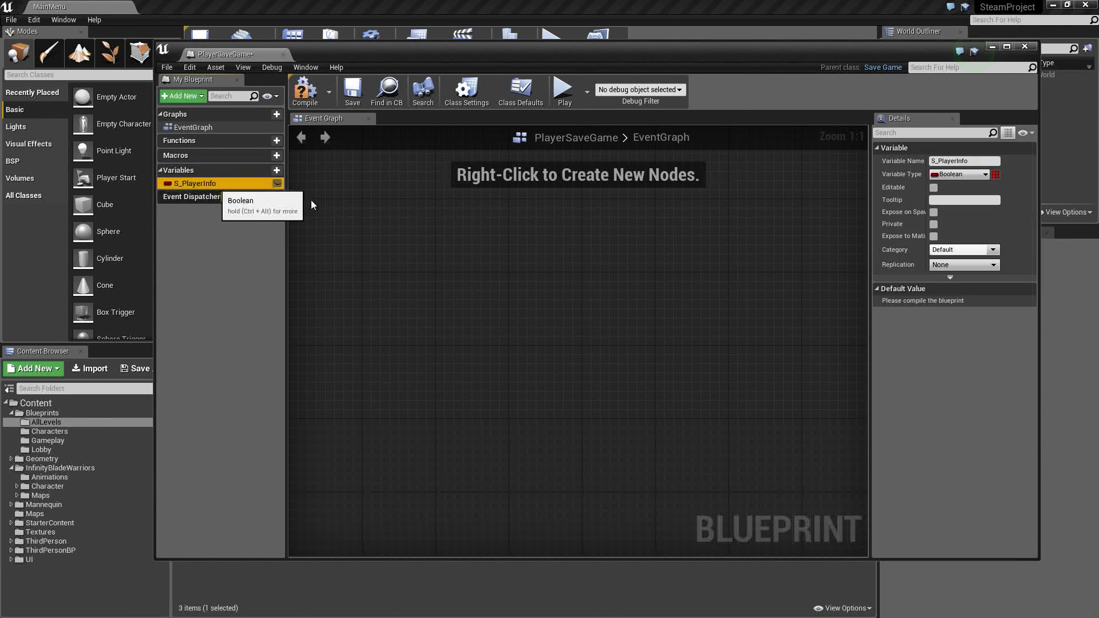
pyautogui.click(984, 174)
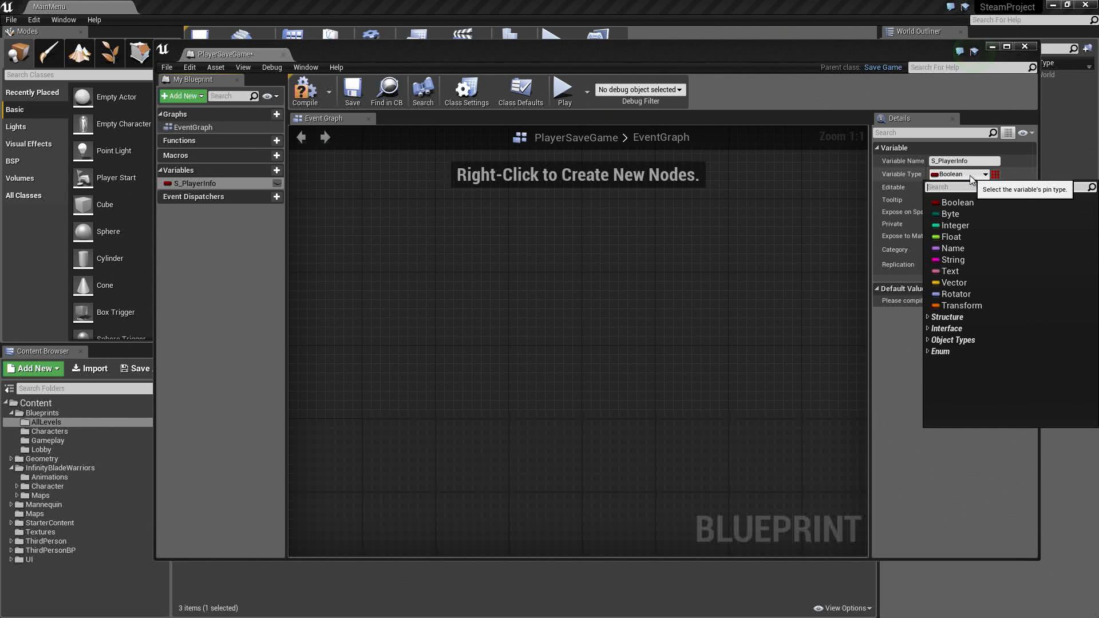
pyautogui.write('playerinfo')
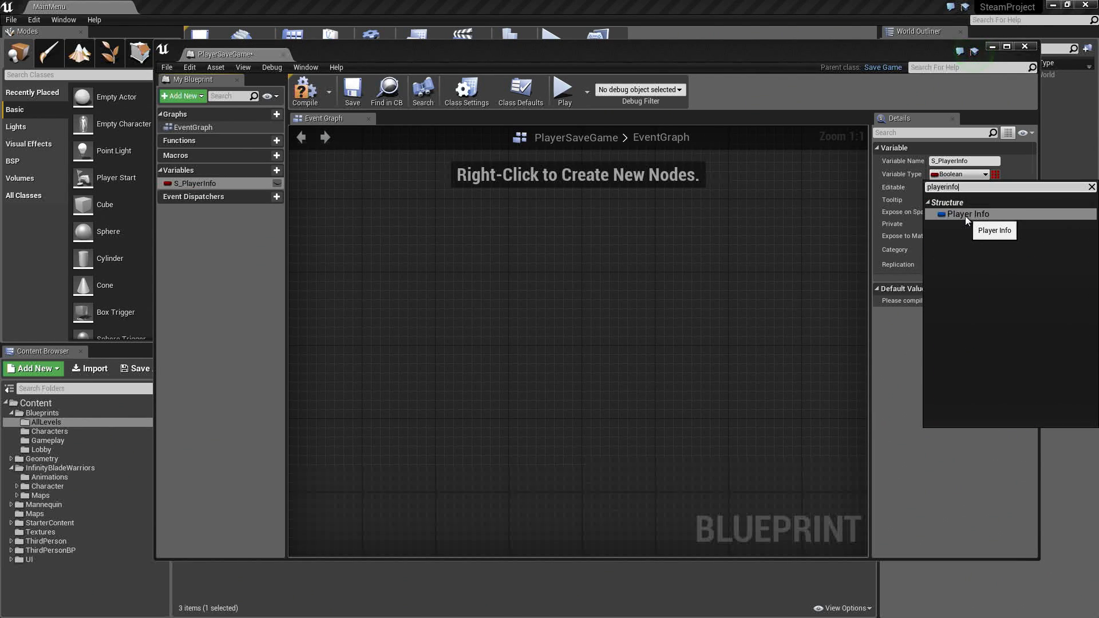
pyautogui.click(968, 214)
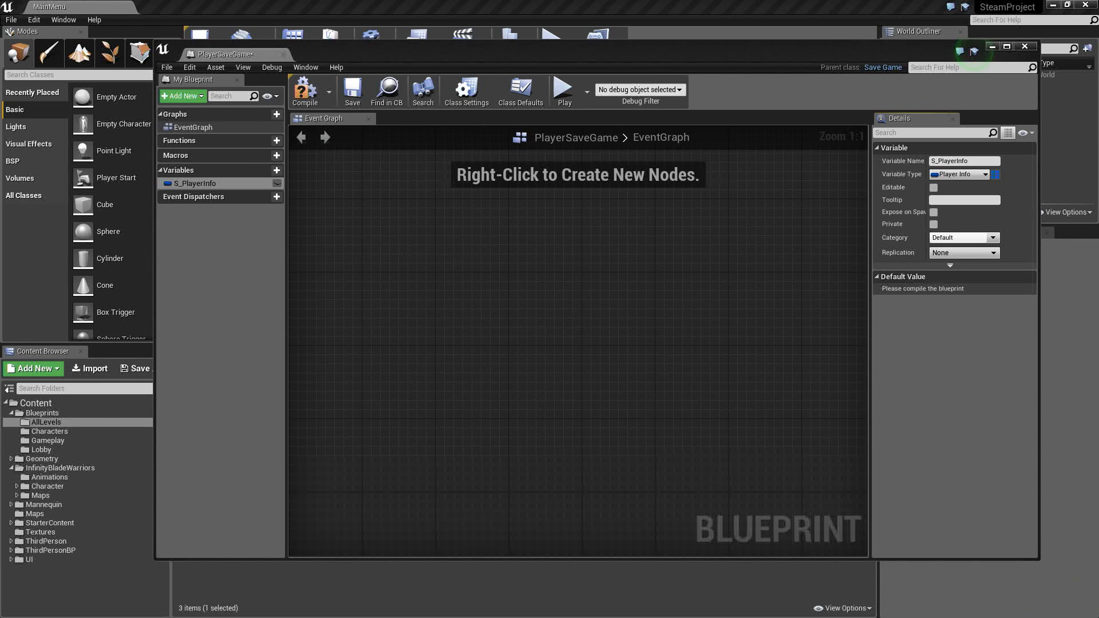
pyautogui.moveTo(934, 212)
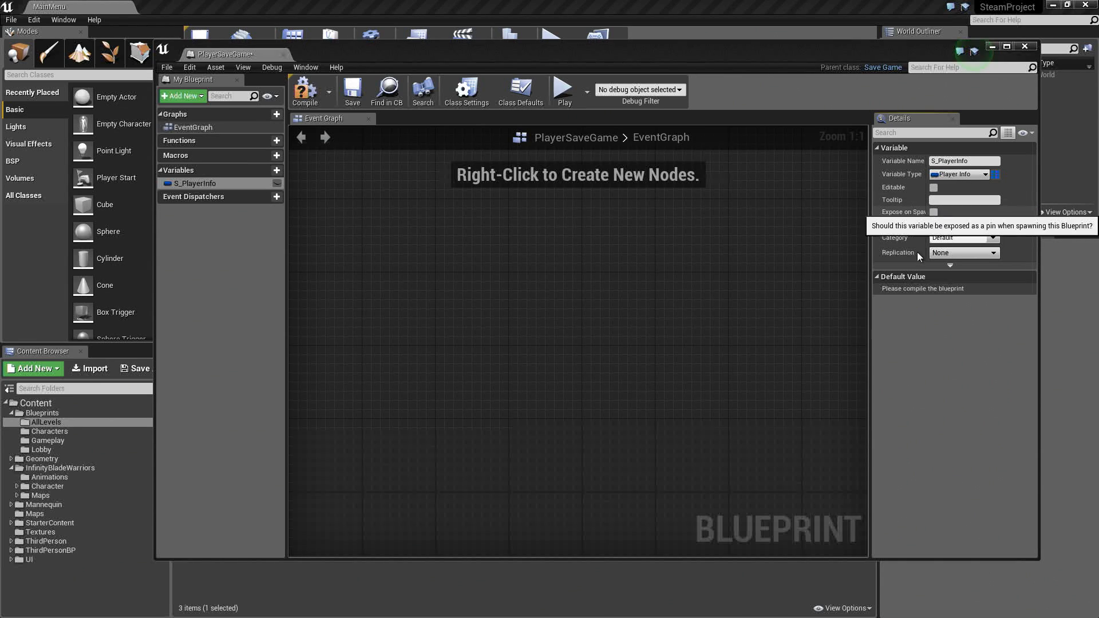
# Set S_PlayerInfo to Replicated, compile, and expand its default values
pyautogui.click(993, 252)
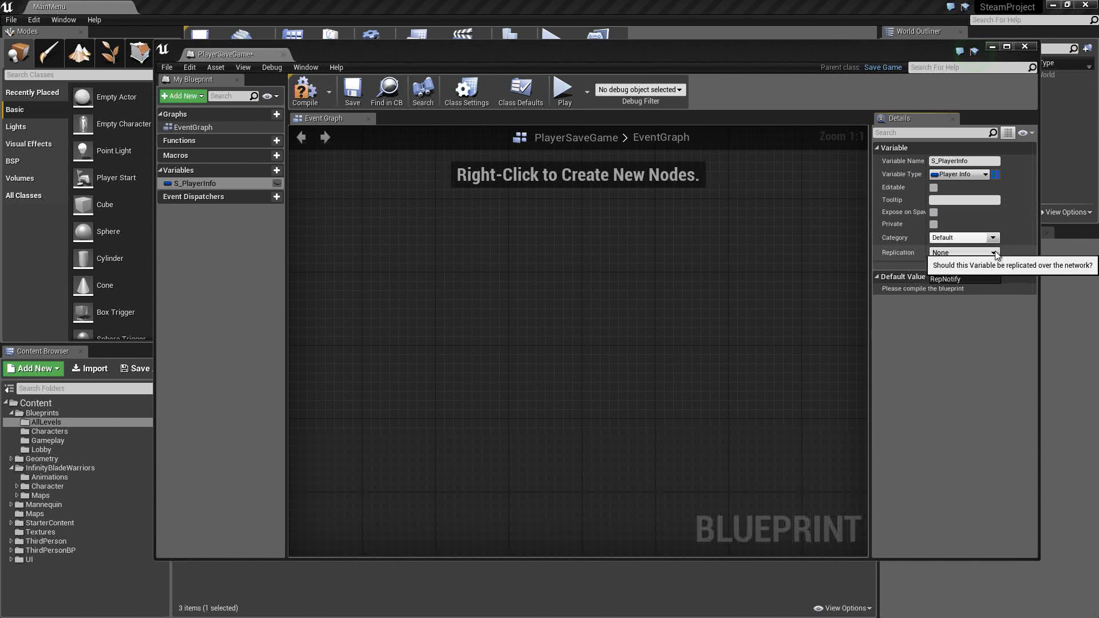
pyautogui.click(964, 253)
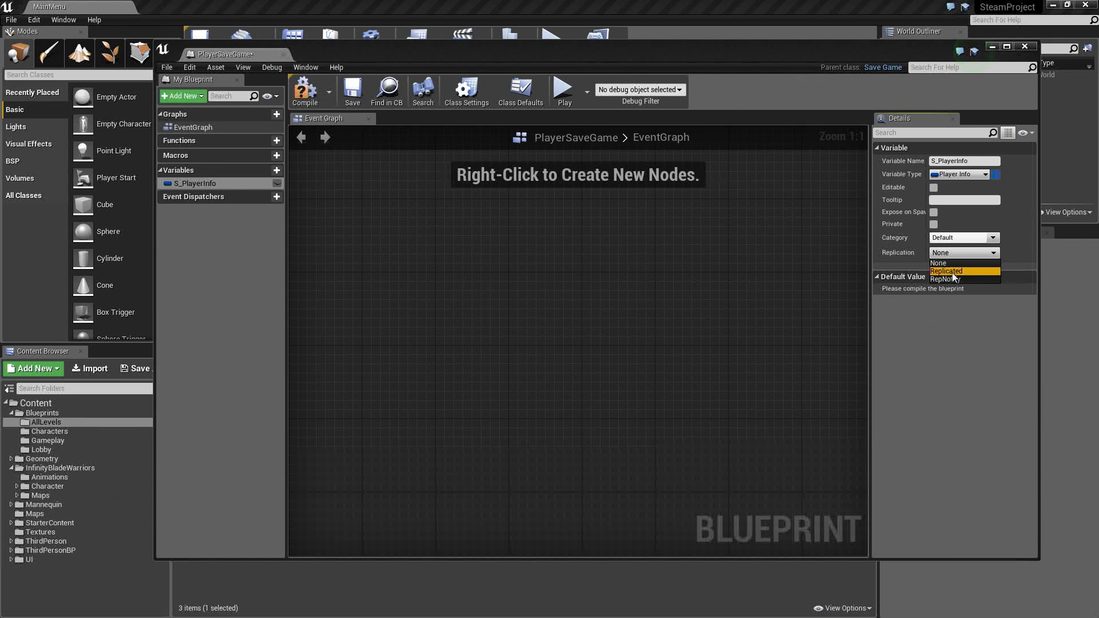
pyautogui.click(947, 272)
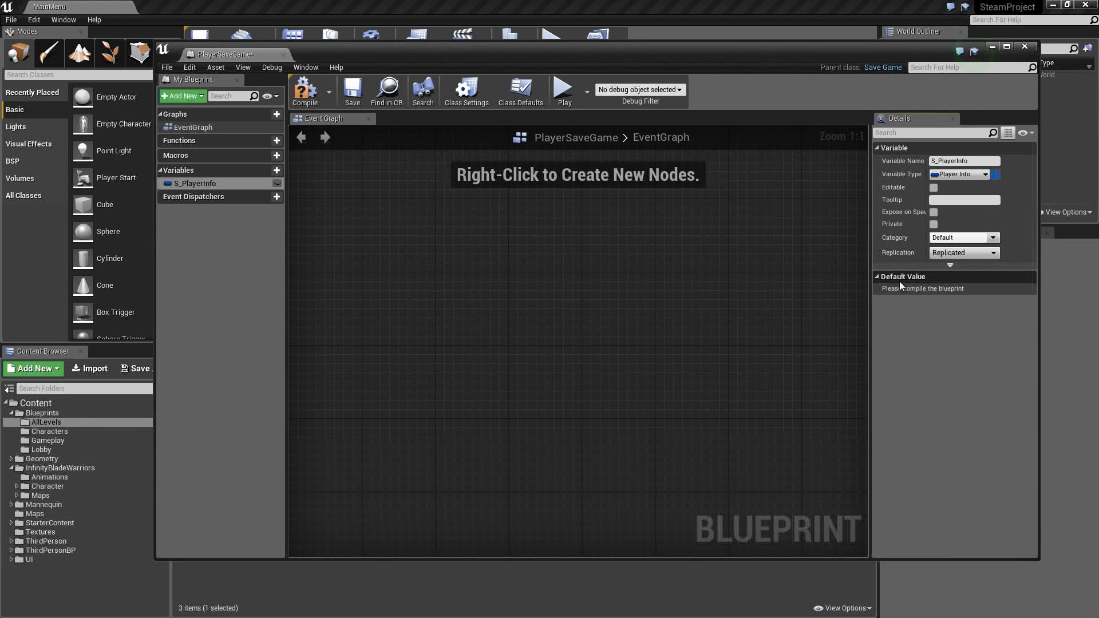
pyautogui.click(304, 90)
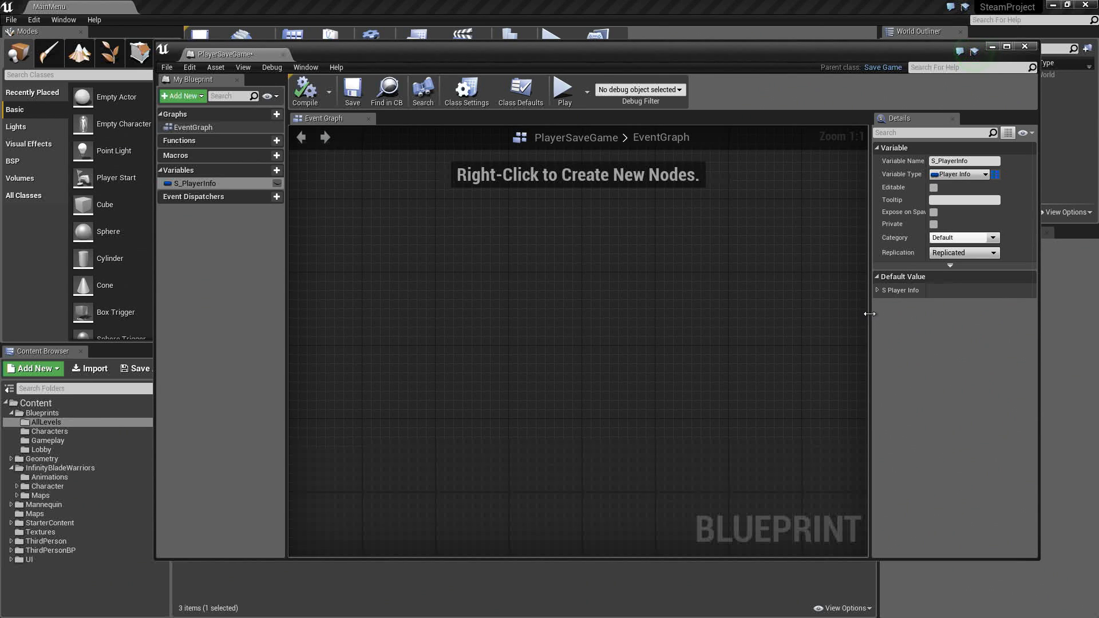
pyautogui.click(878, 290)
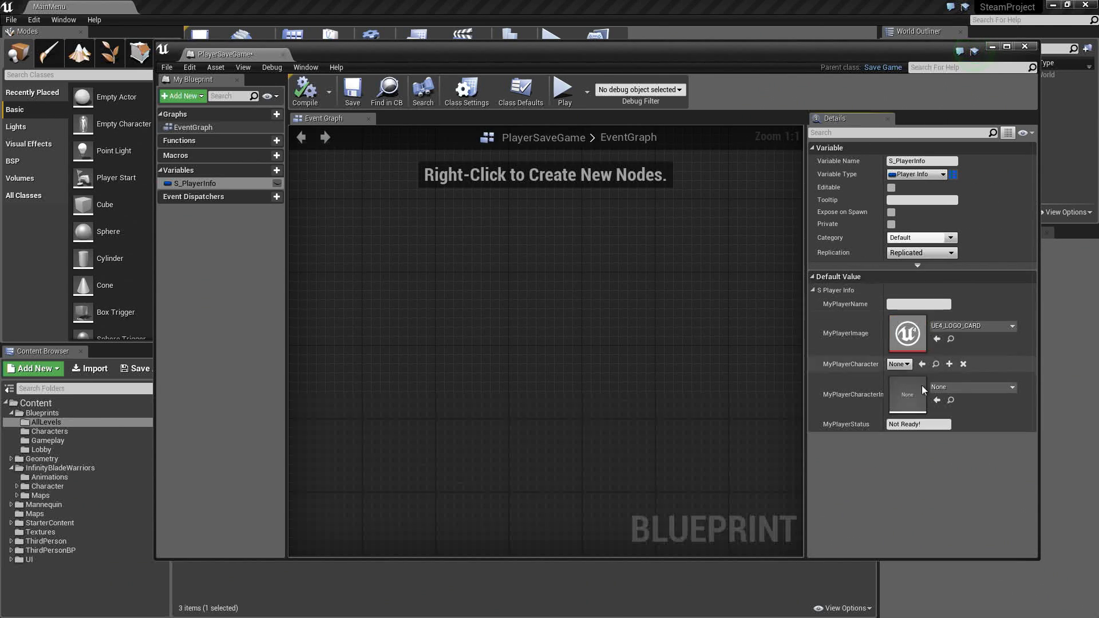
pyautogui.click(812, 290)
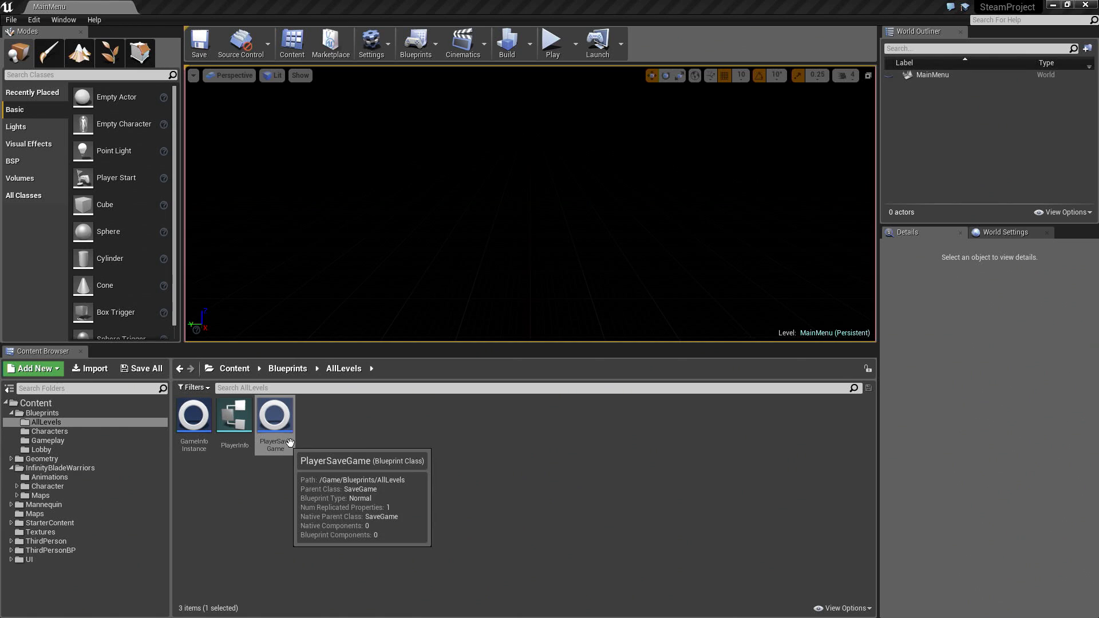
pyautogui.moveTo(305, 449)
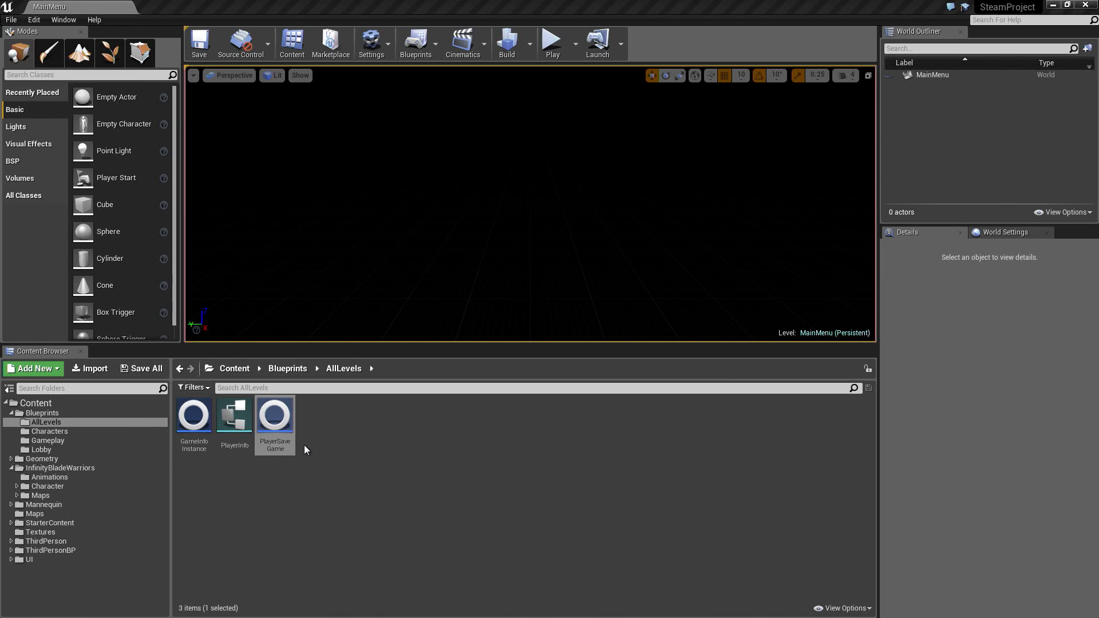
# Move through the InfinityBladeWarriors folders to Content > Maps and select Arena01
pyautogui.click(47, 486)
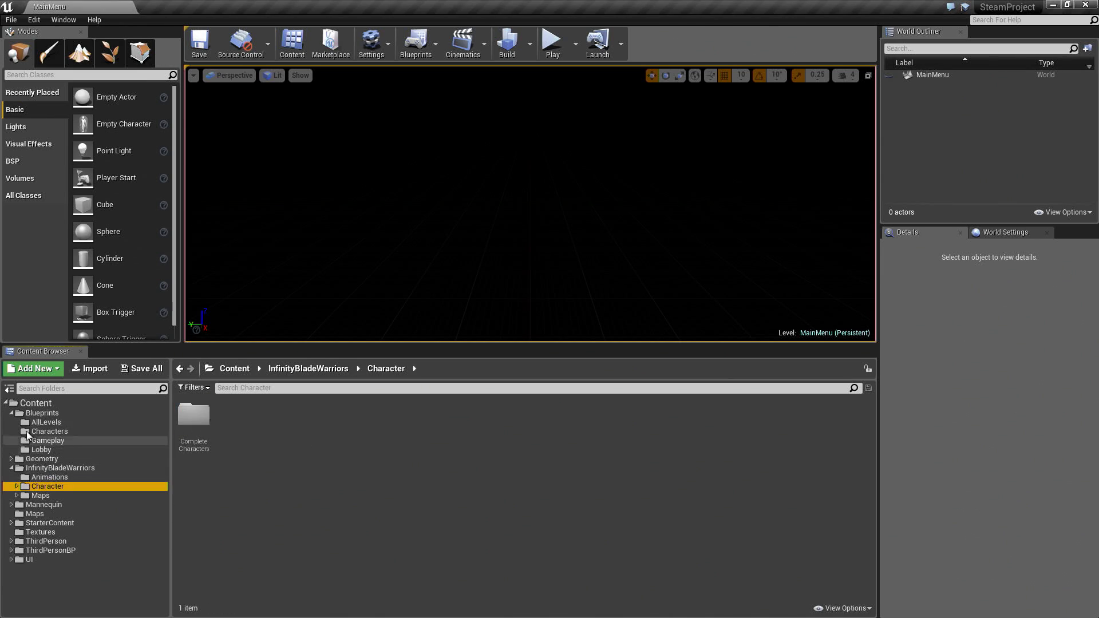
pyautogui.click(40, 458)
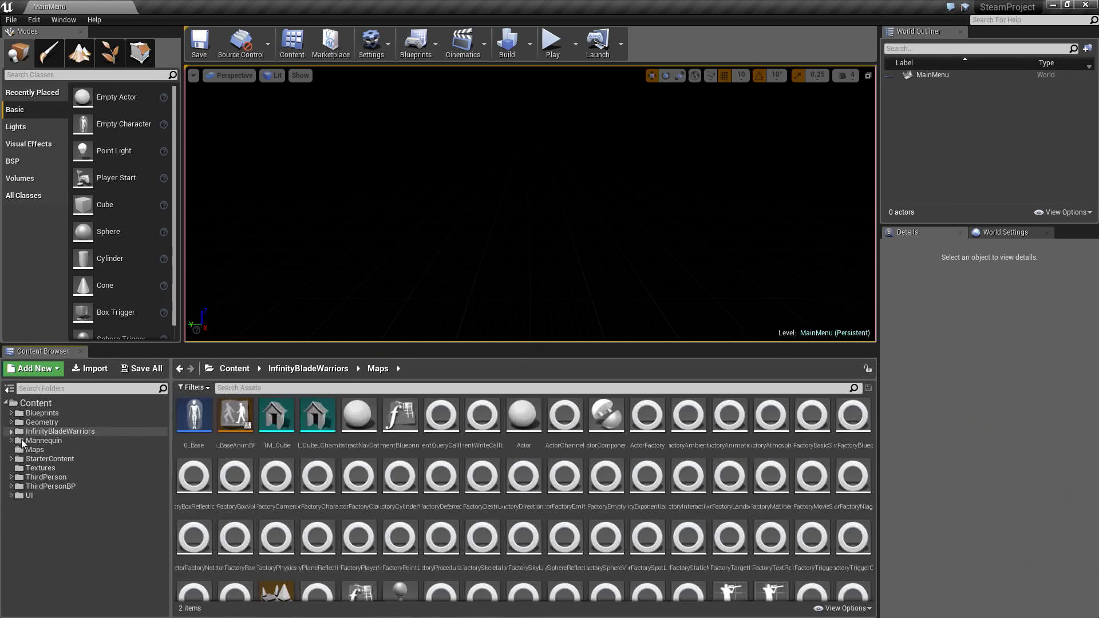
pyautogui.click(34, 450)
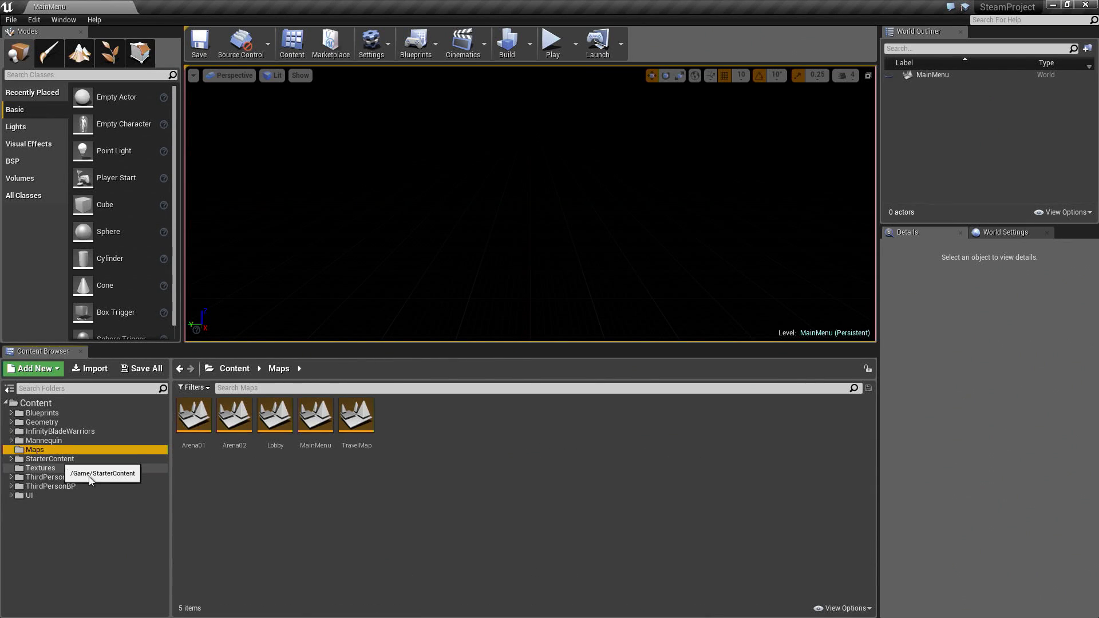
pyautogui.click(193, 415)
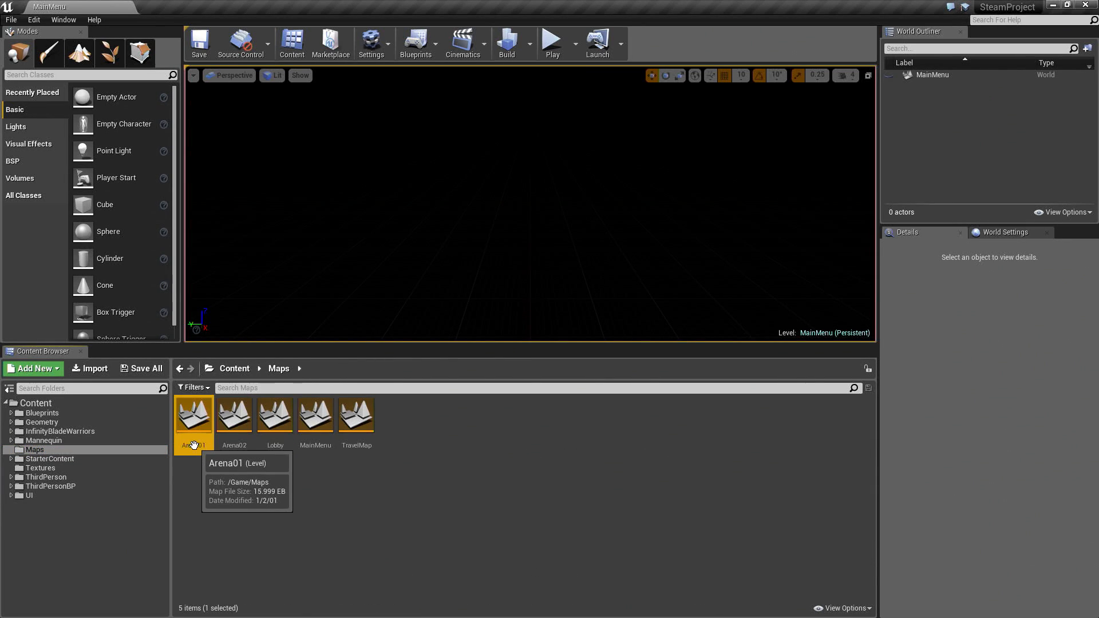
# Open Arena01 and override its game mode with GameplayGM and the GameplayPC controller
pyautogui.doubleClick(194, 415)
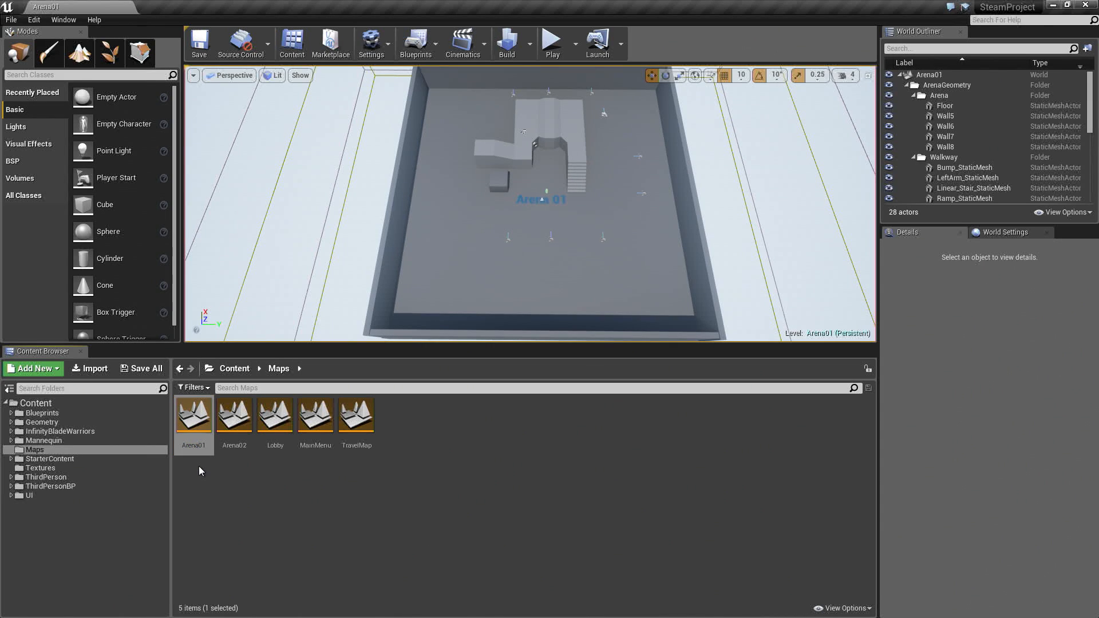
pyautogui.moveTo(912, 305)
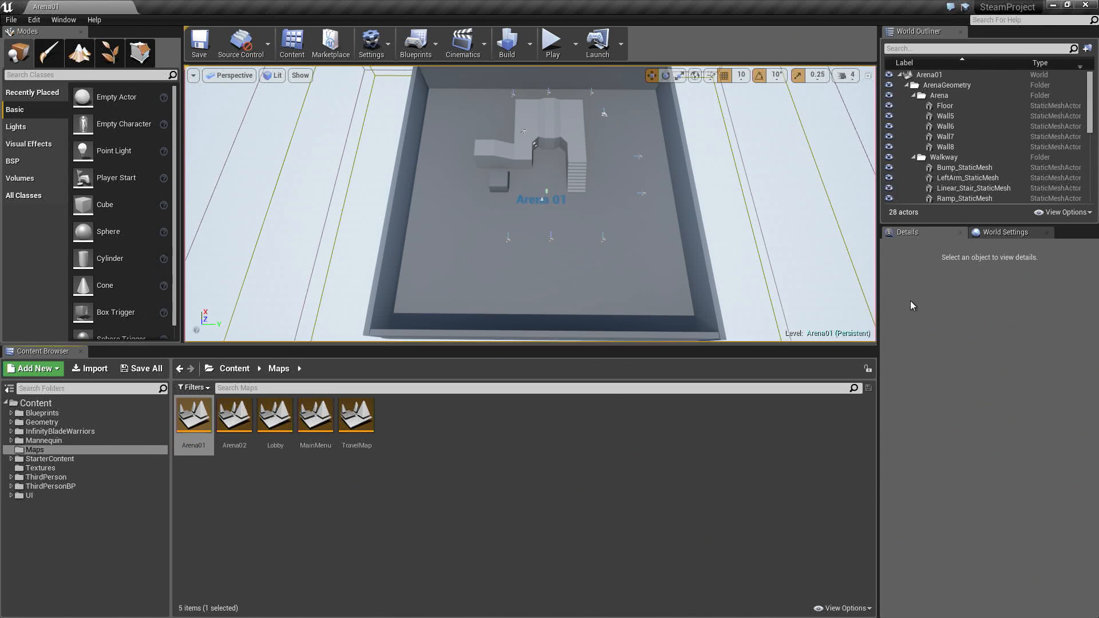
pyautogui.click(1004, 232)
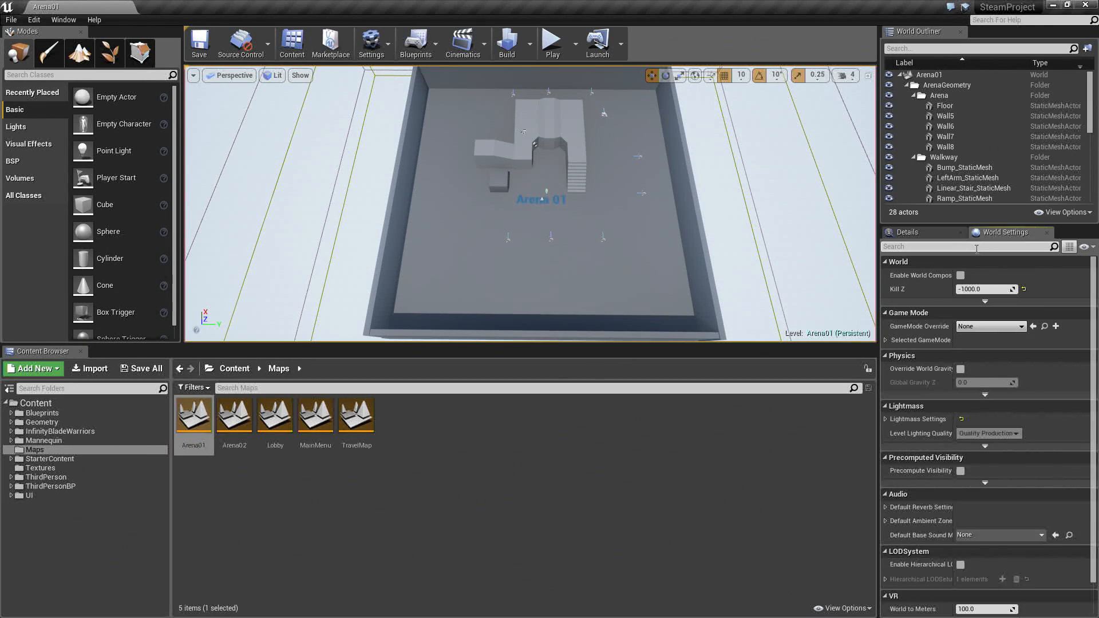
pyautogui.click(1020, 326)
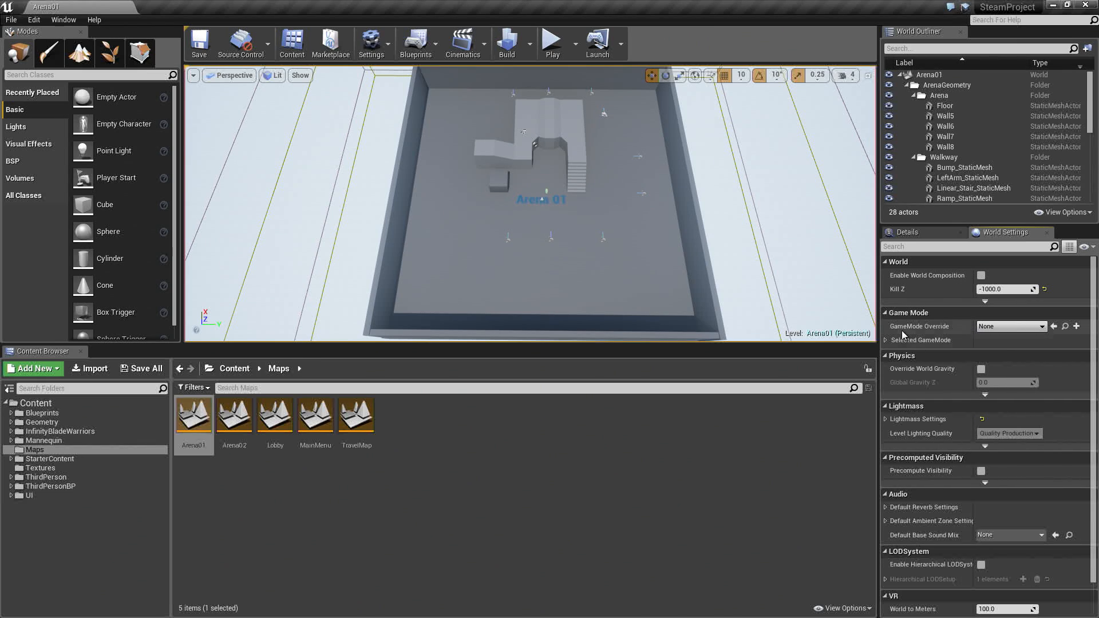
pyautogui.click(1038, 326)
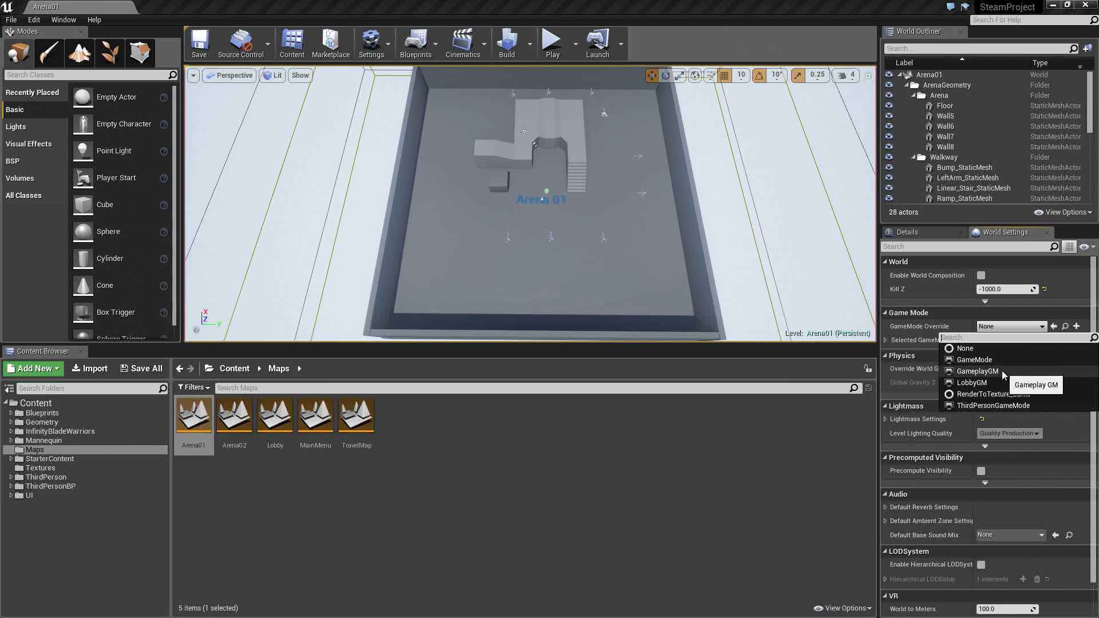
pyautogui.click(974, 371)
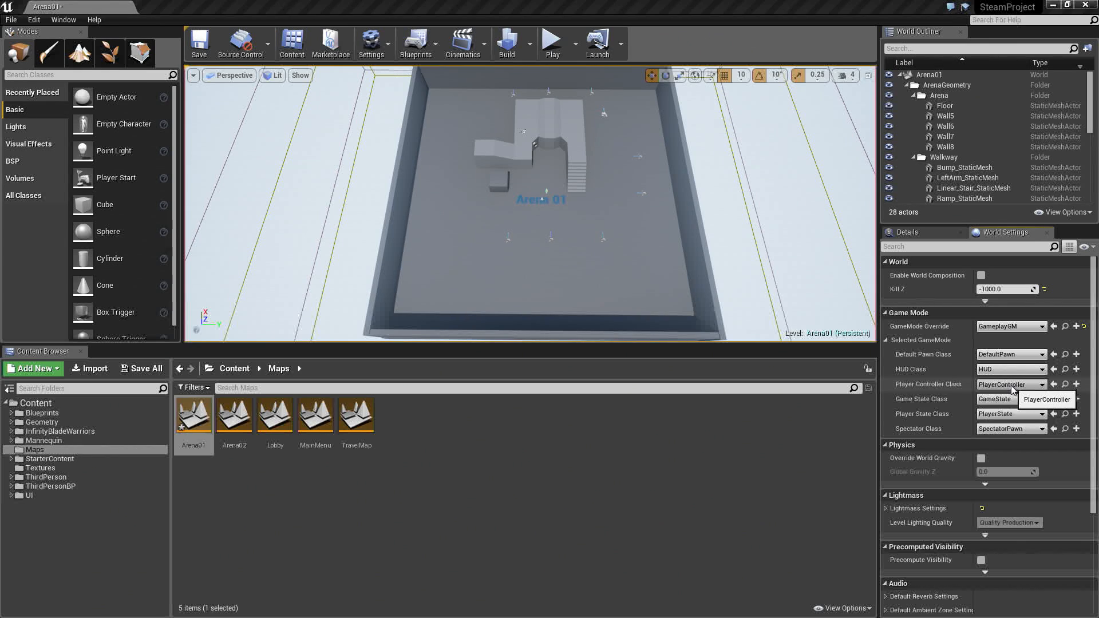
pyautogui.click(1010, 399)
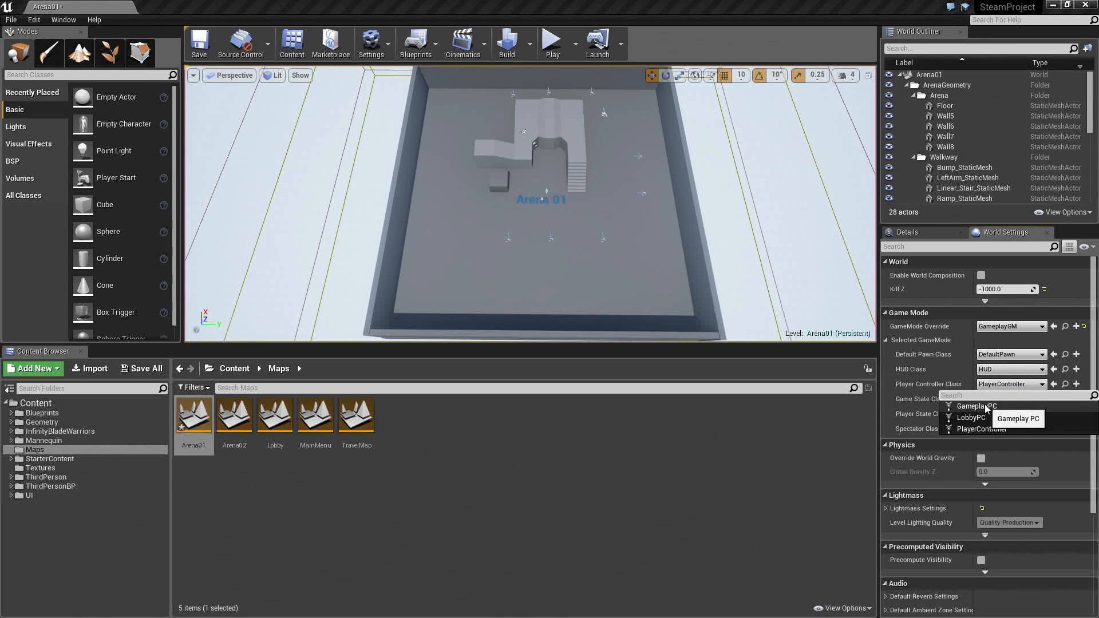
pyautogui.click(974, 406)
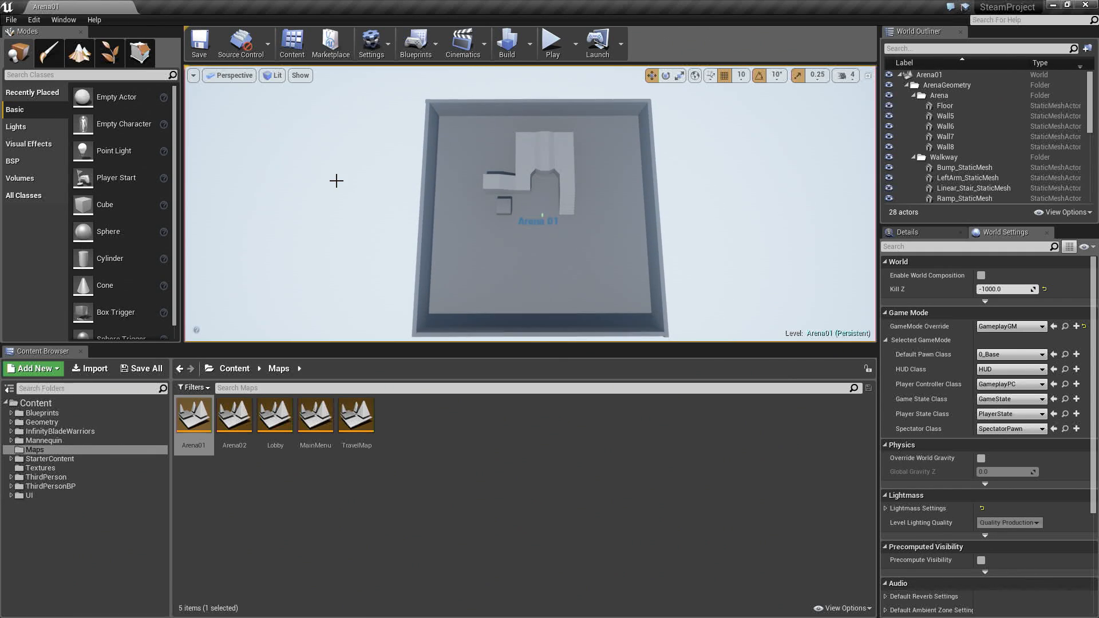
pyautogui.moveTo(262, 181)
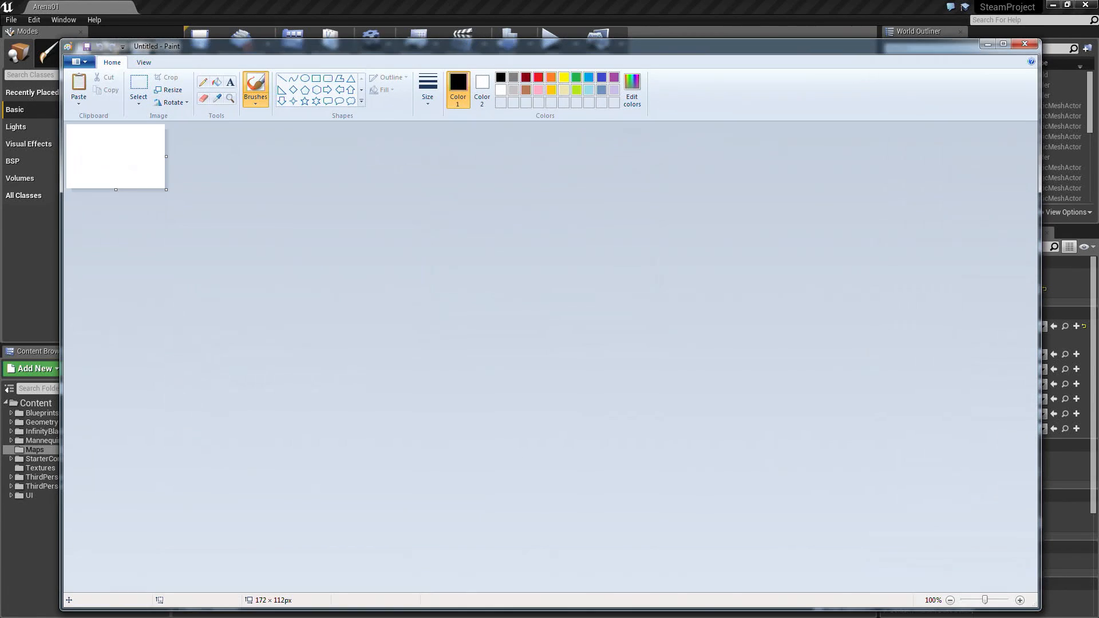
# Paste the screenshot, select the arena's top-down view, and start a new image without saving
pyautogui.click(138, 89)
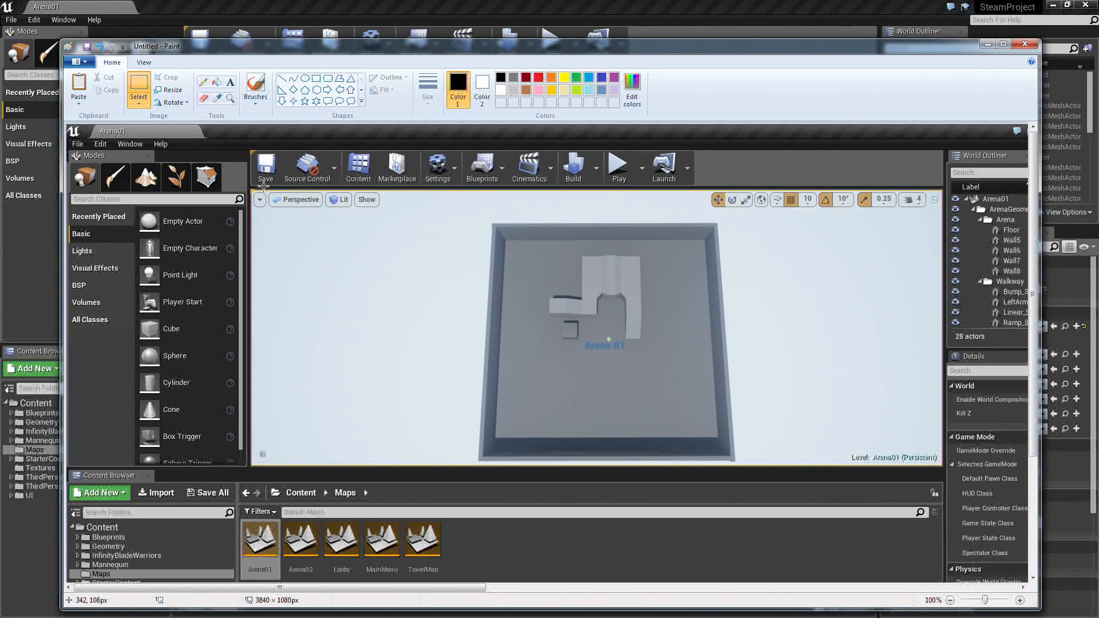
pyautogui.moveTo(481, 222); pyautogui.dragTo(613, 316)
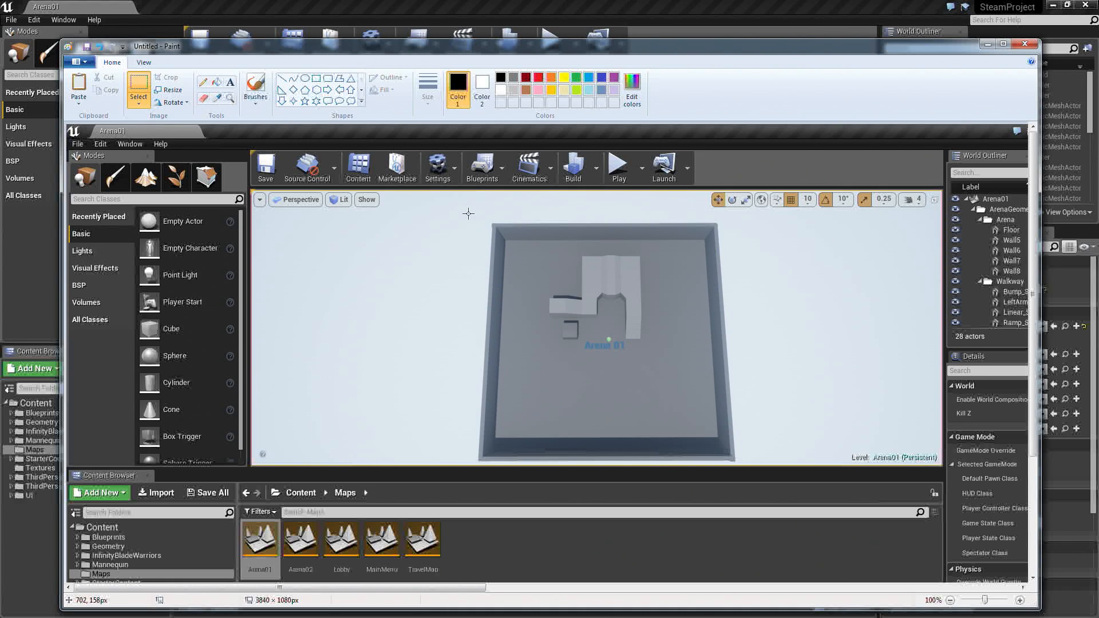
pyautogui.moveTo(469, 212); pyautogui.dragTo(742, 465)
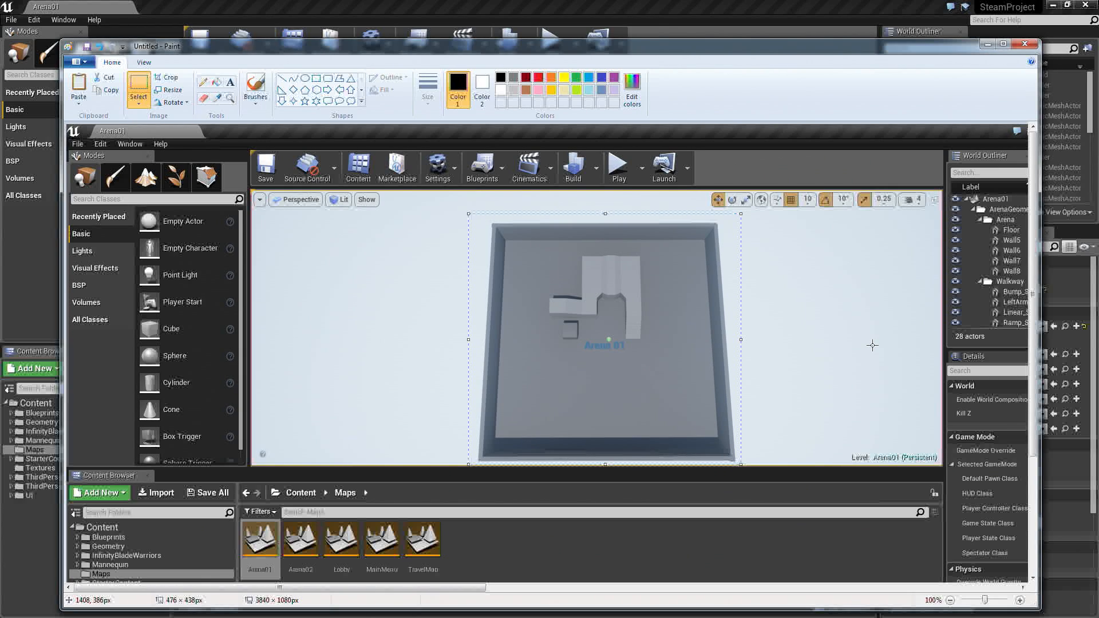
pyautogui.click(1025, 43)
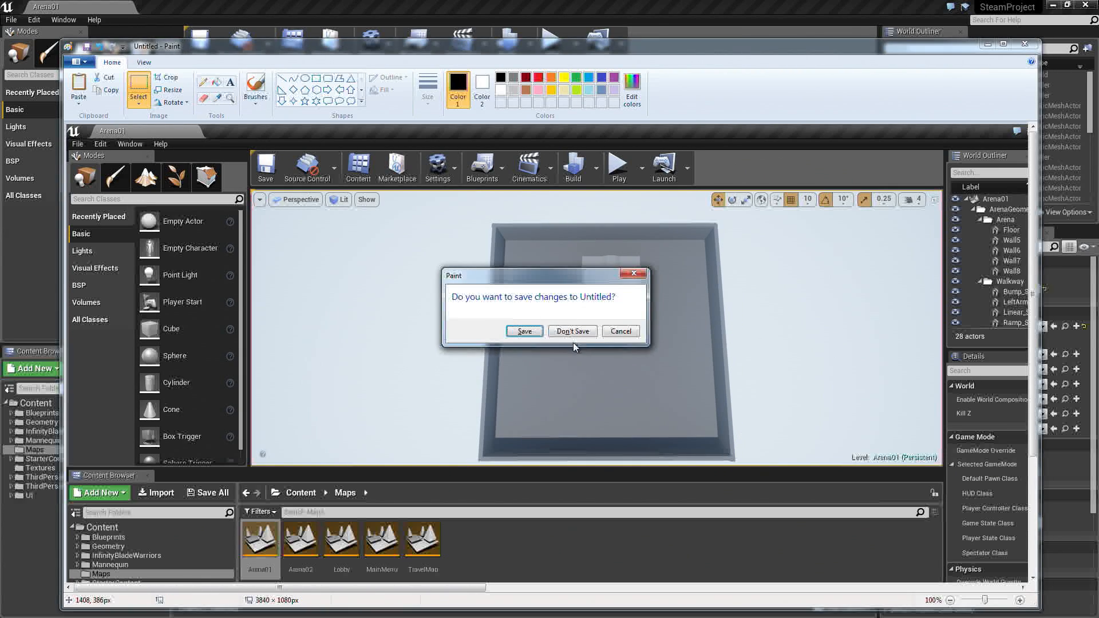
pyautogui.click(571, 331)
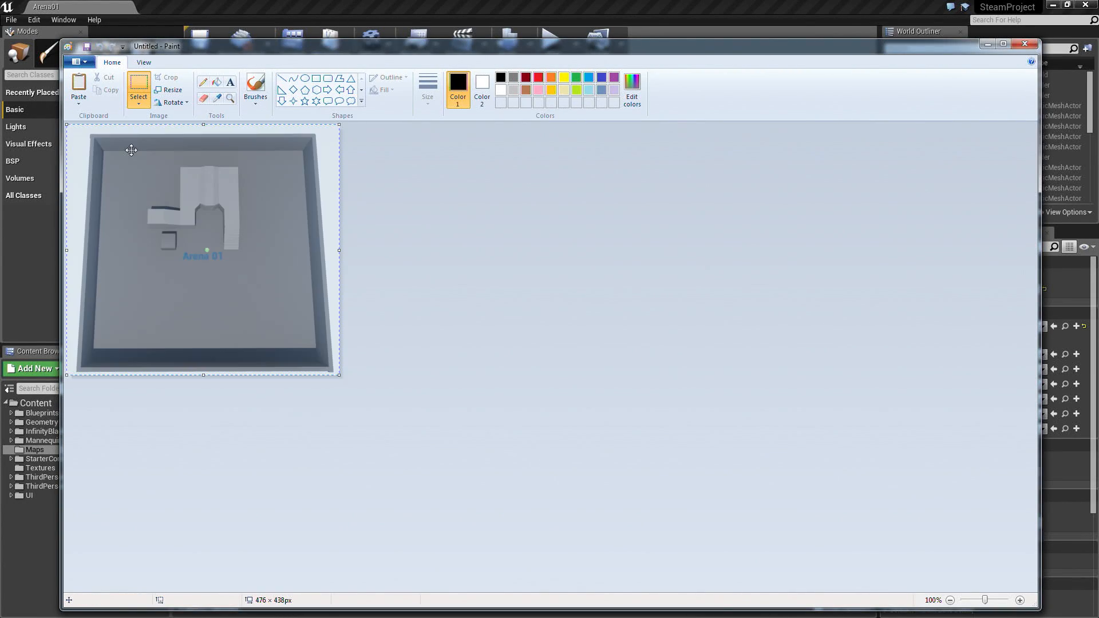
# Save the cropped image as 'Arena' in a new Desktop folder named Thumbs
pyautogui.click(77, 62)
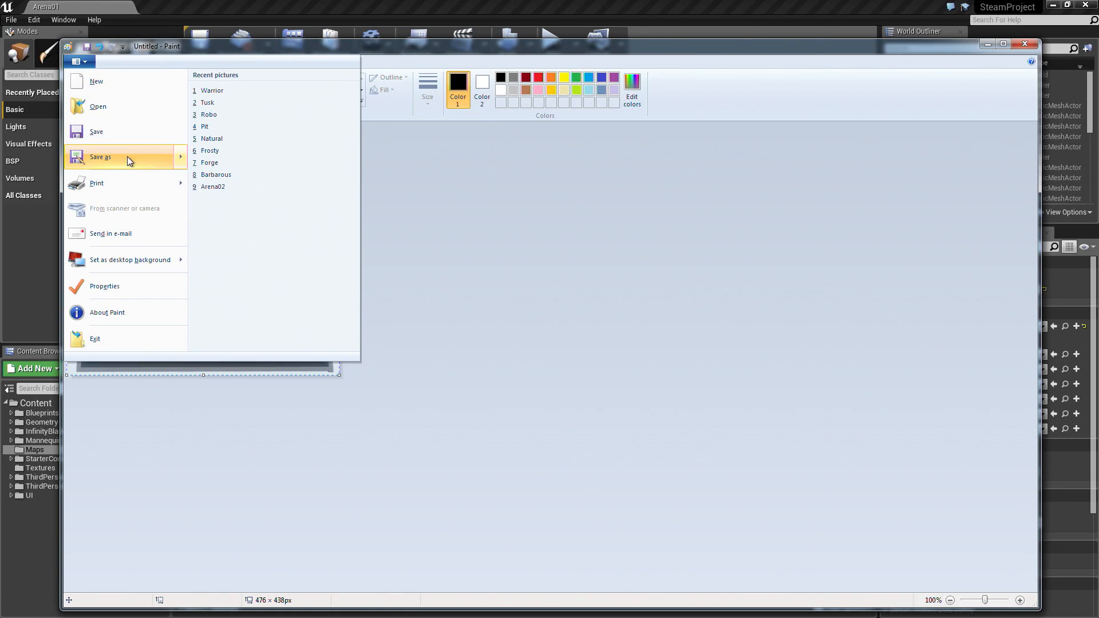
pyautogui.moveTo(84, 65)
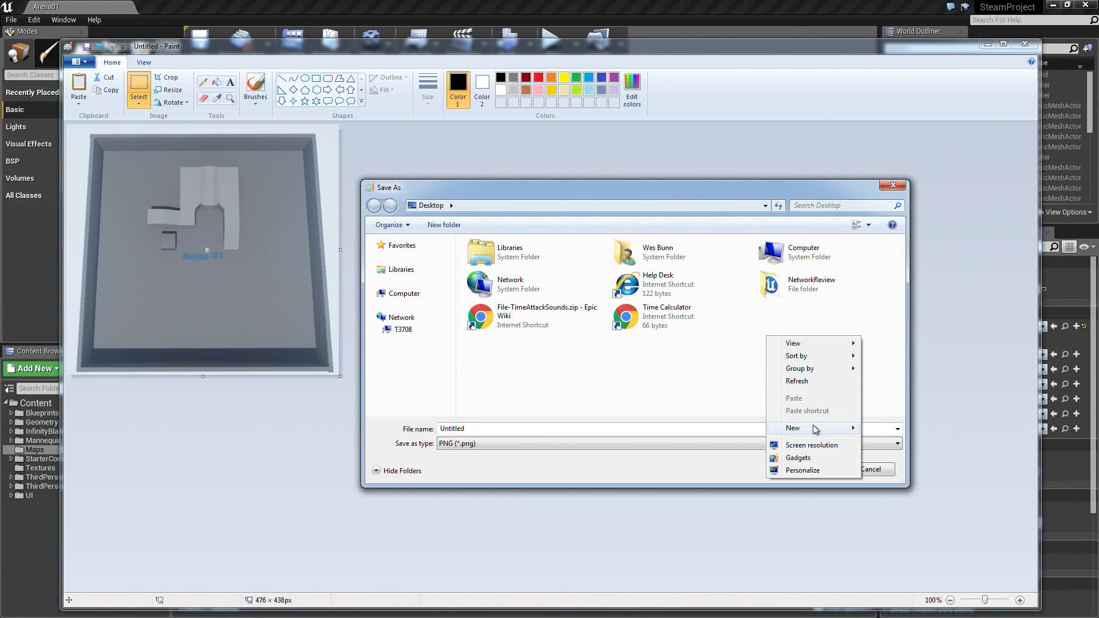
pyautogui.click(793, 428)
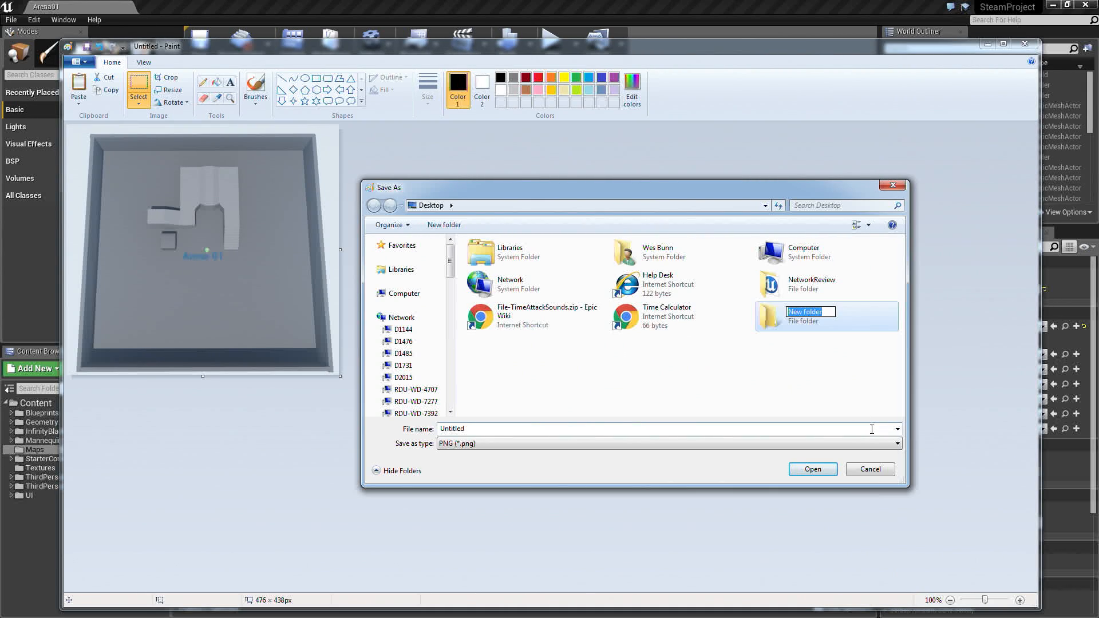
pyautogui.write('Thumbs')
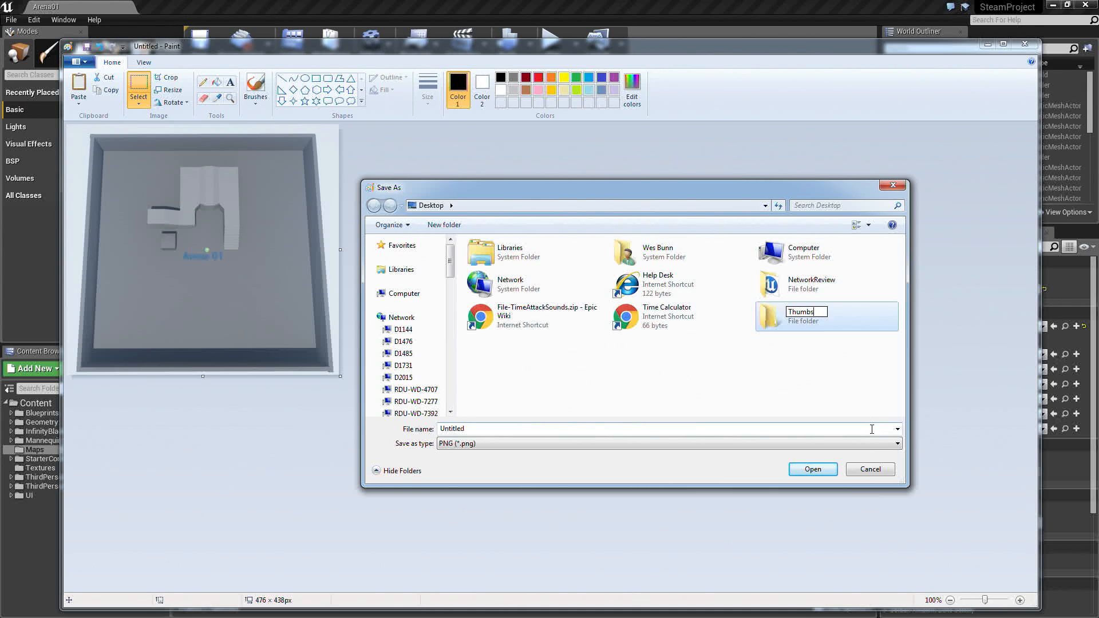
pyautogui.doubleClick(771, 316)
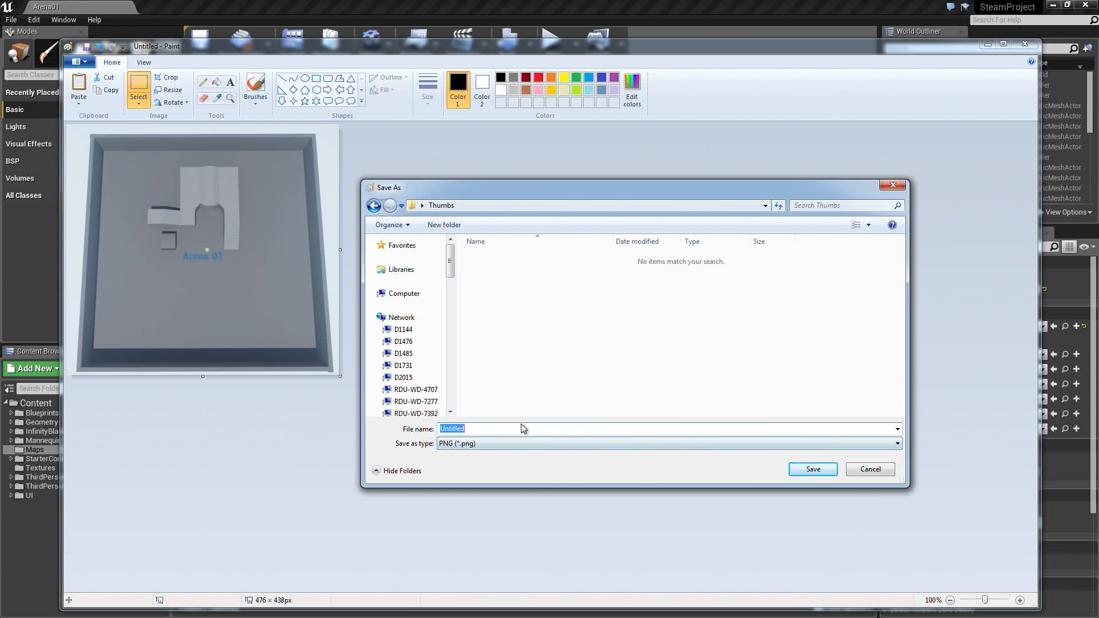
pyautogui.write('Arena')
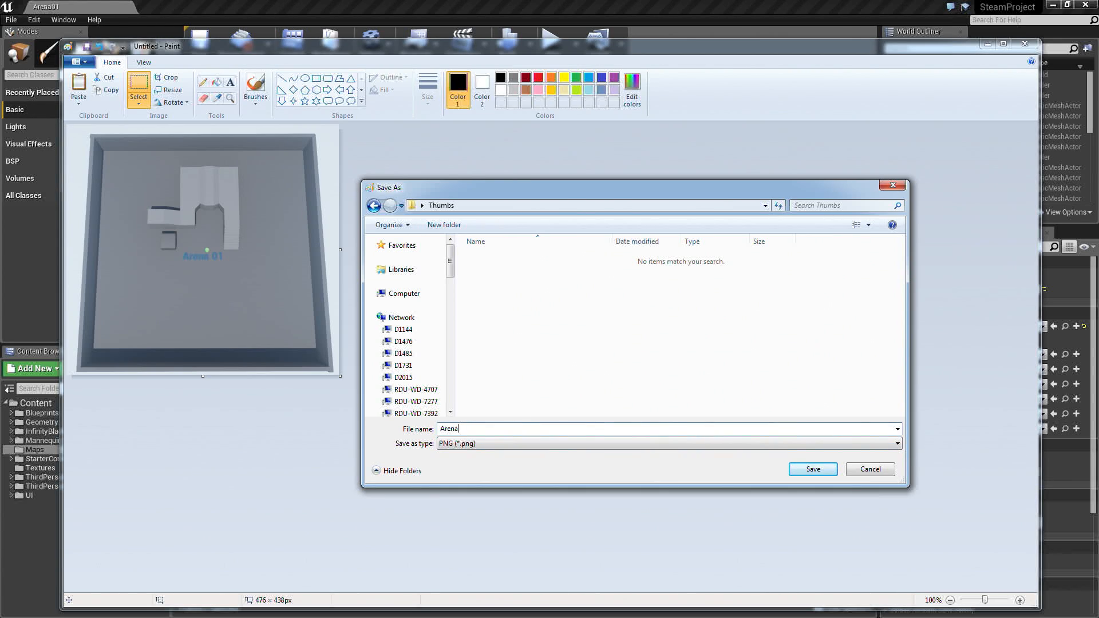
pyautogui.click(812, 469)
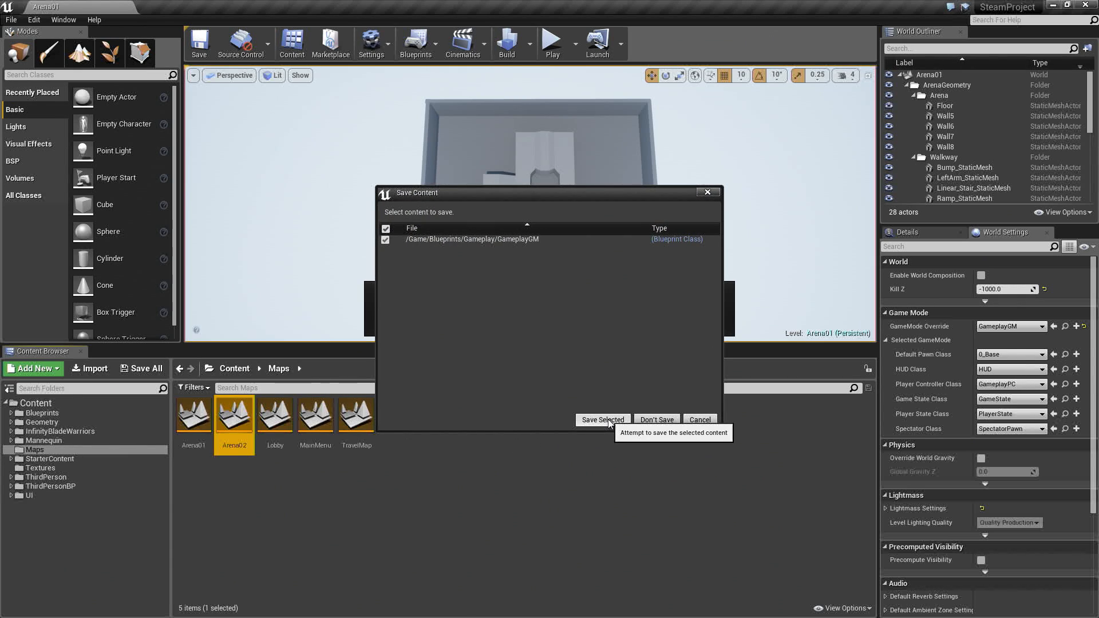
# Save the GameplayGM blueprint and set Arena02's GameMode Override to GameplayGM
pyautogui.click(602, 419)
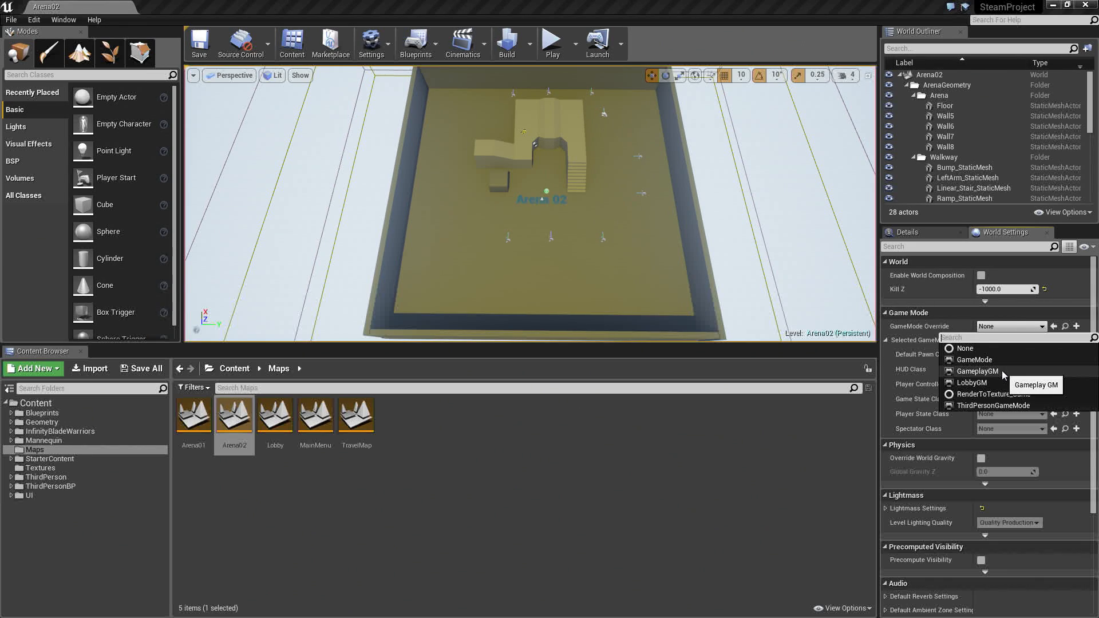
pyautogui.click(977, 371)
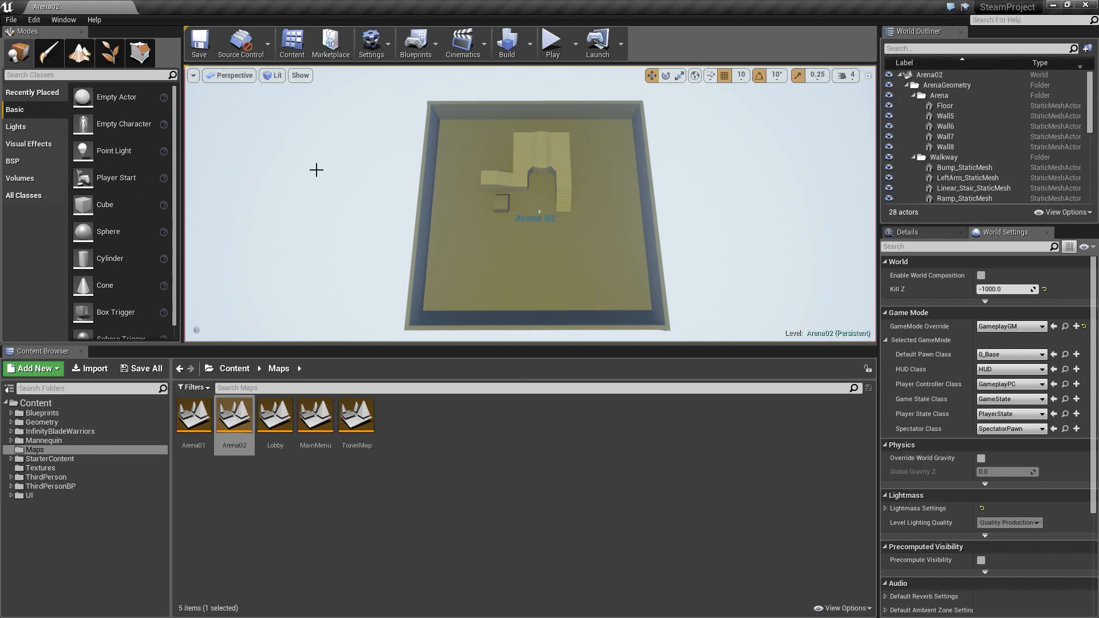
pyautogui.moveTo(400, 99)
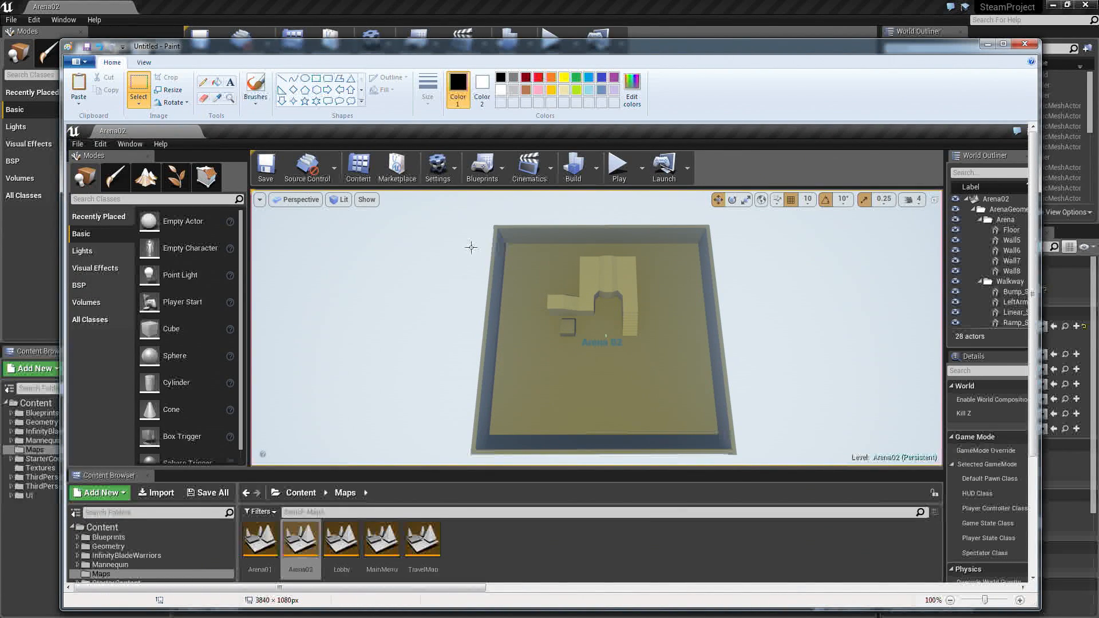
pyautogui.moveTo(496, 256)
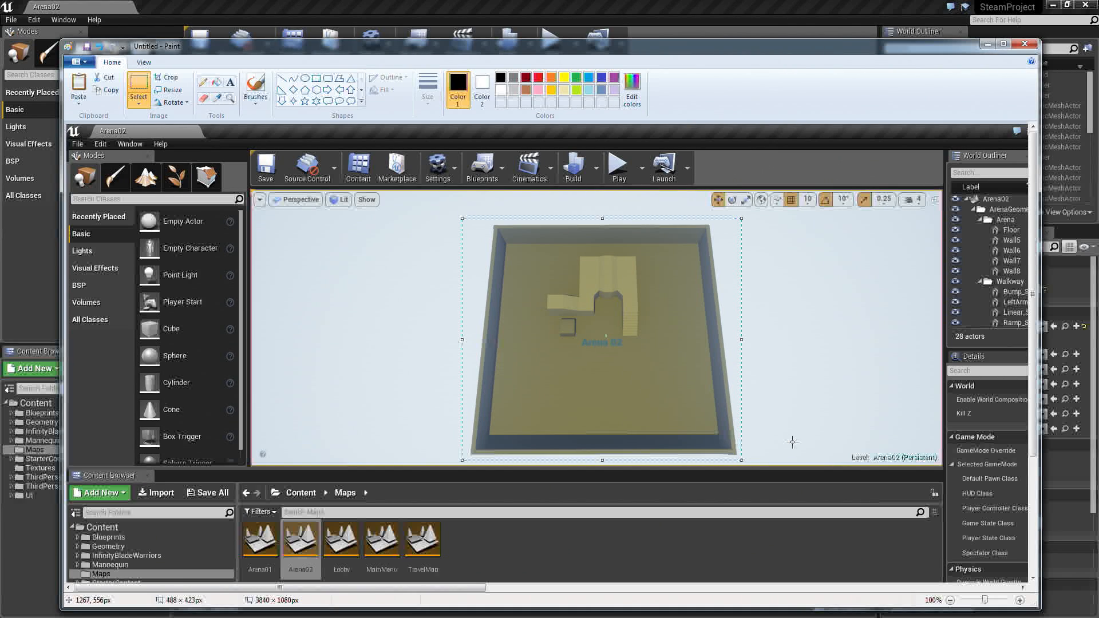
# Discard the full capture, start a new image and save the cropped Arena02 in Thumbs
pyautogui.click(1025, 44)
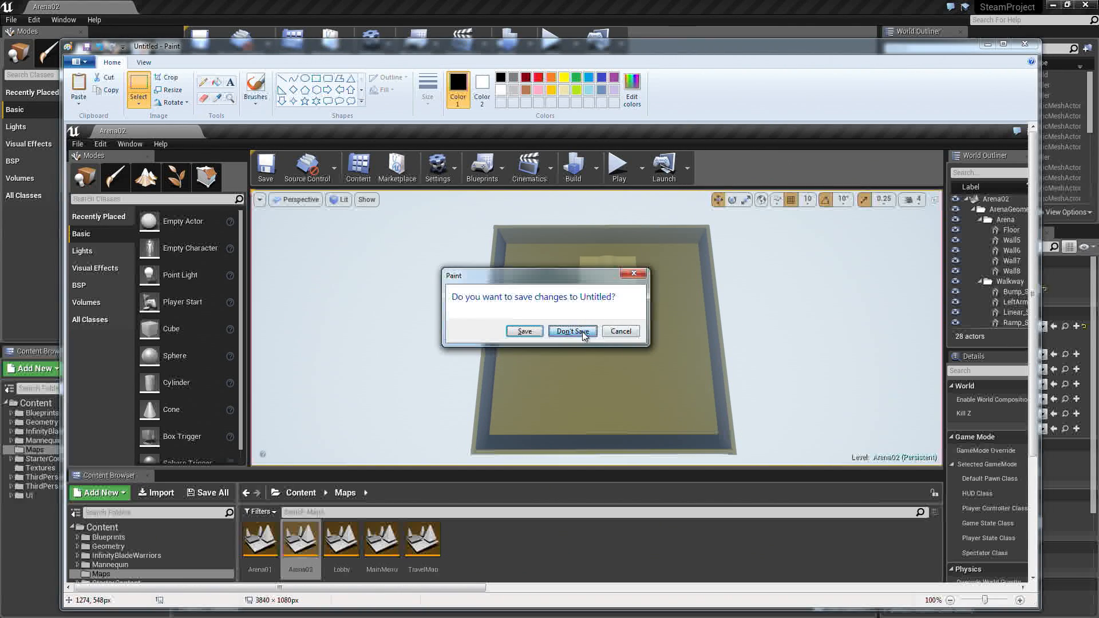
pyautogui.click(572, 331)
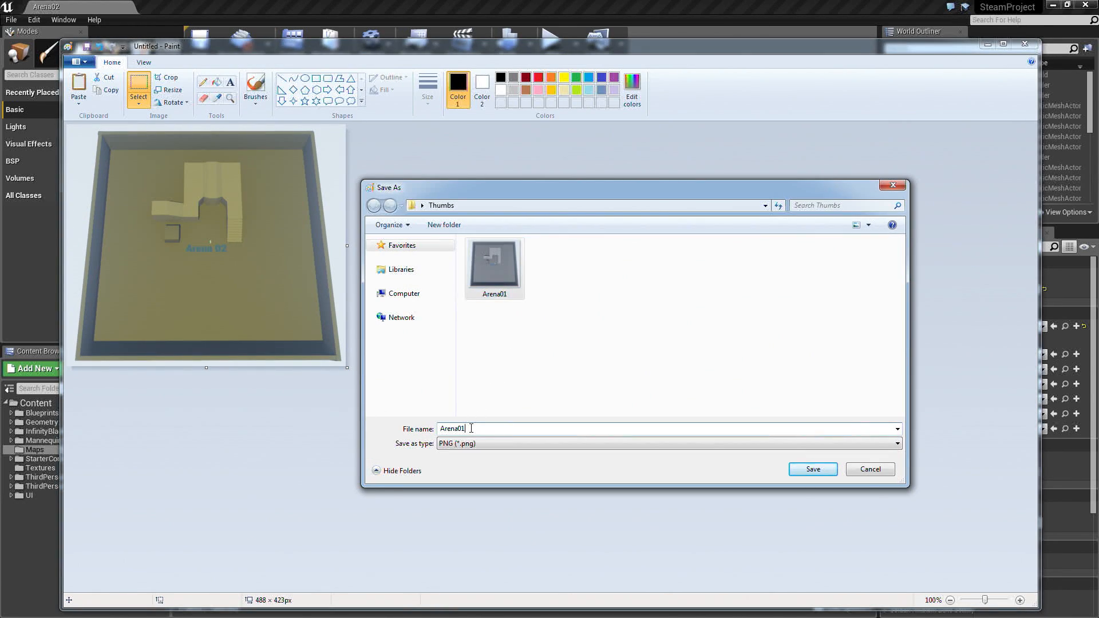
pyautogui.click(812, 469)
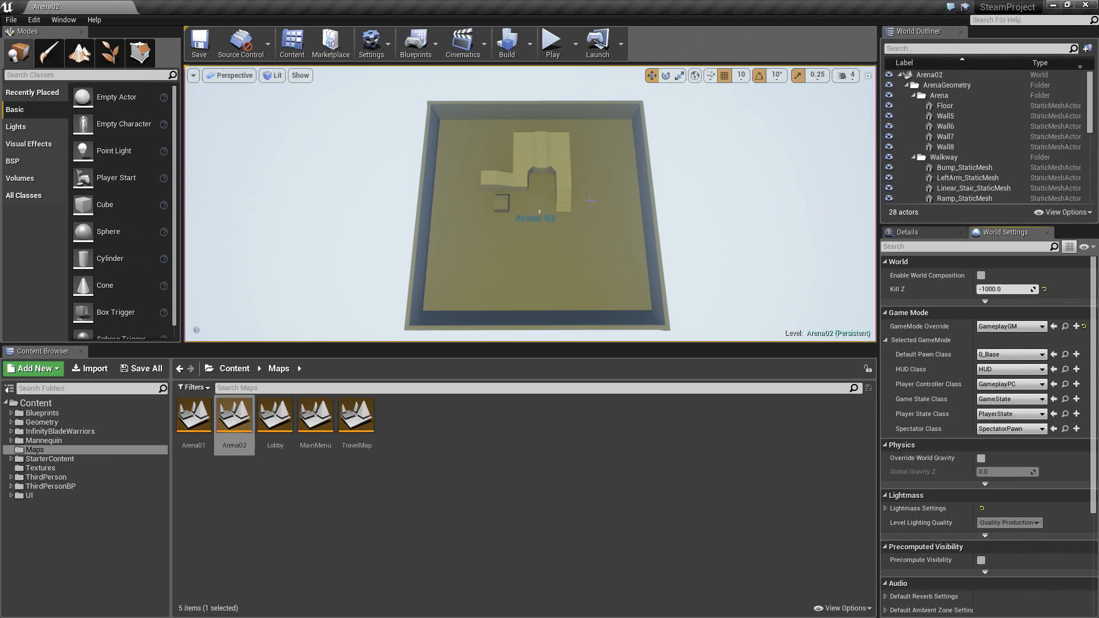
pyautogui.moveTo(194, 414)
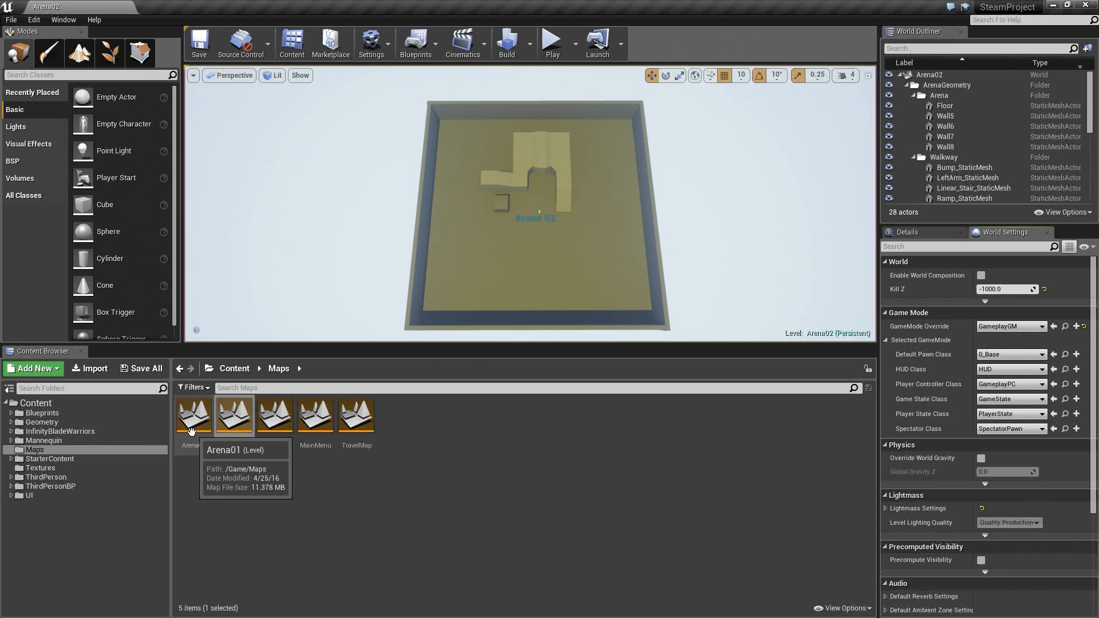
# Open Arena01 and place the Barbarous character from Blueprints/Characters into the viewport
pyautogui.doubleClick(194, 415)
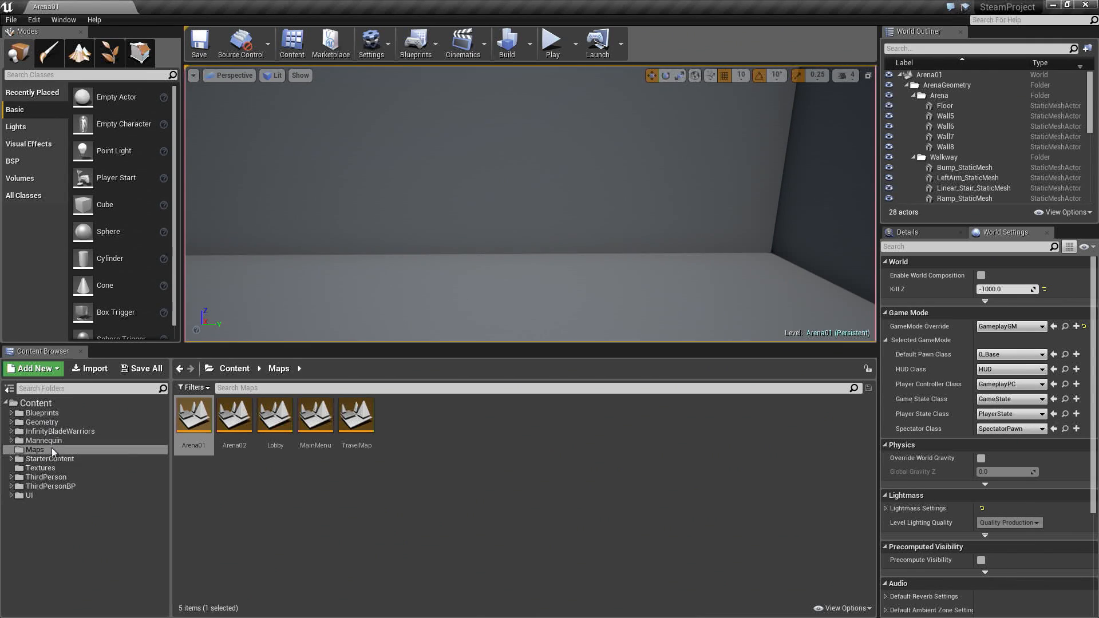
pyautogui.click(41, 413)
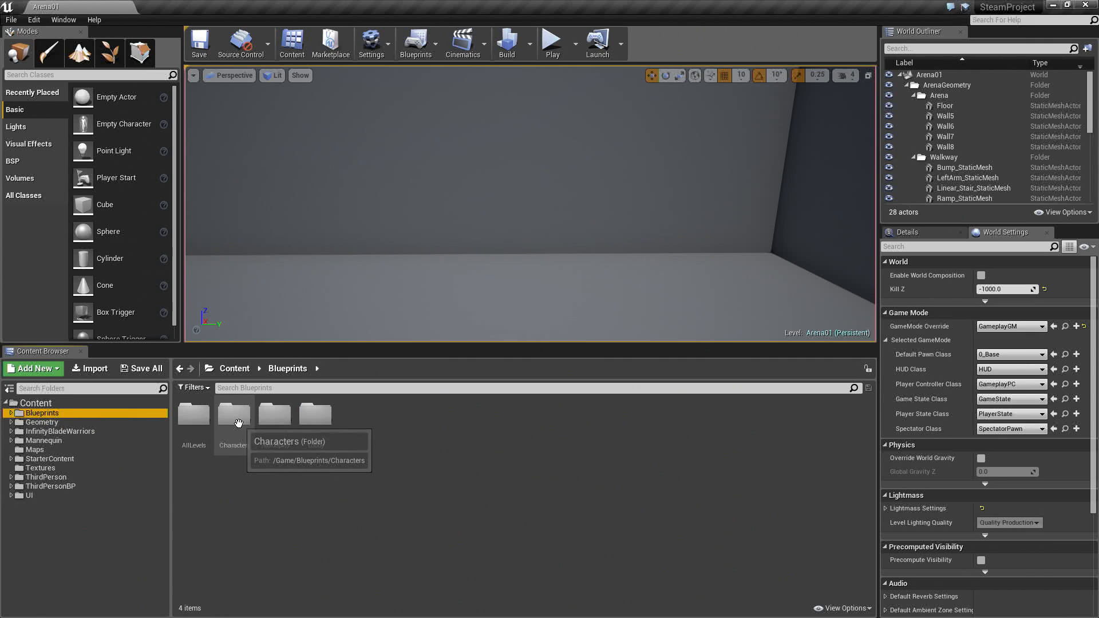
pyautogui.doubleClick(233, 413)
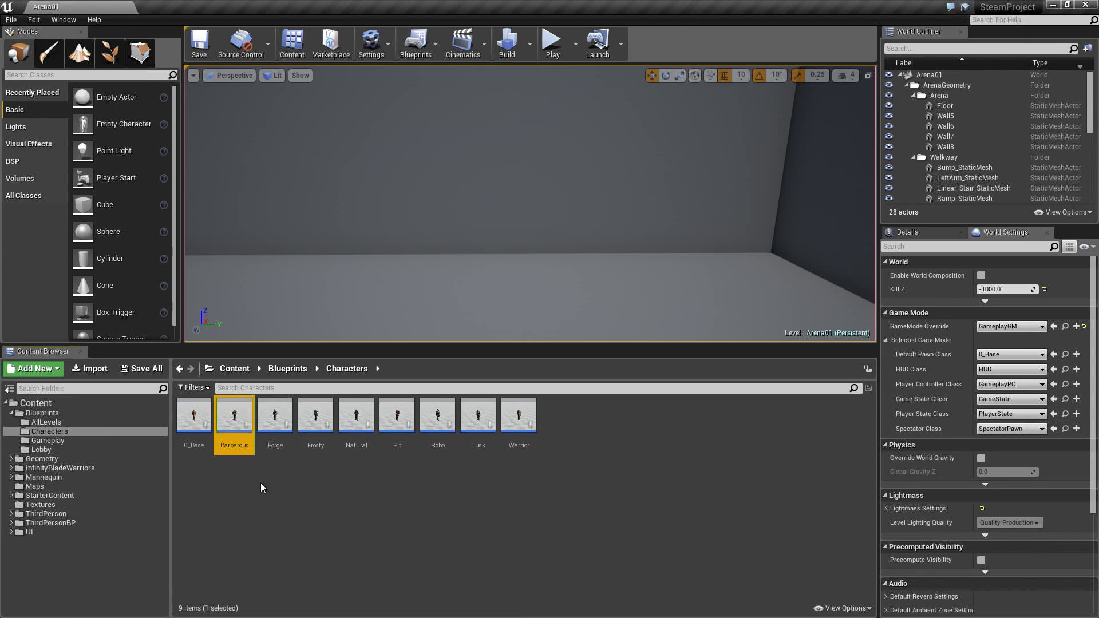
pyautogui.moveTo(234, 414); pyautogui.dragTo(484, 272)
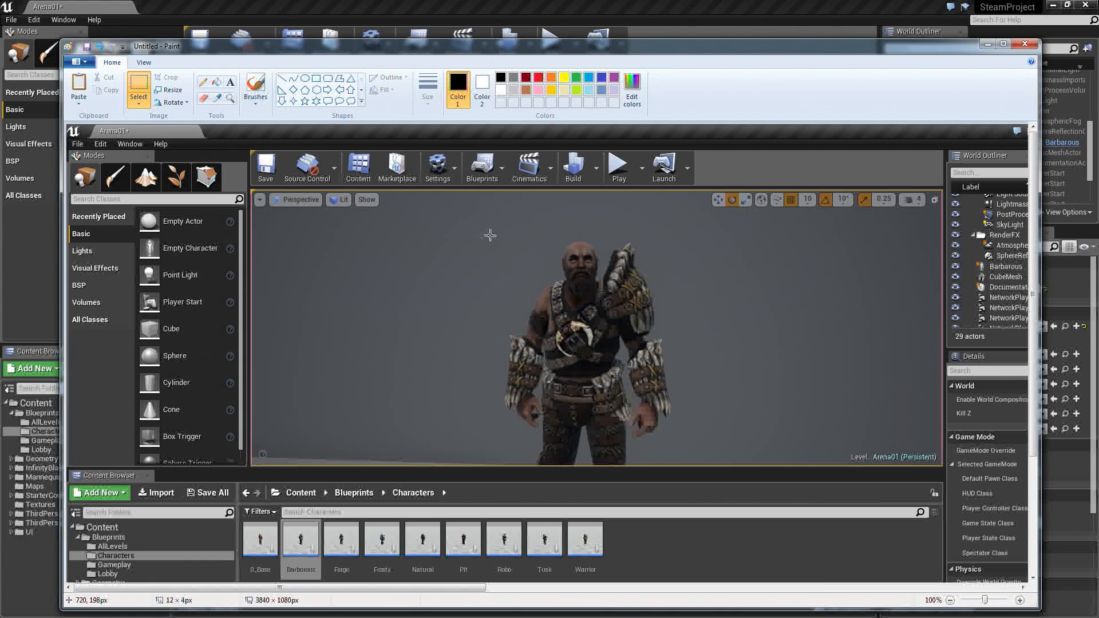
# Crop around Barbarous and save the portrait as Barbarous in Thumbs
pyautogui.moveTo(478, 238); pyautogui.dragTo(678, 461)
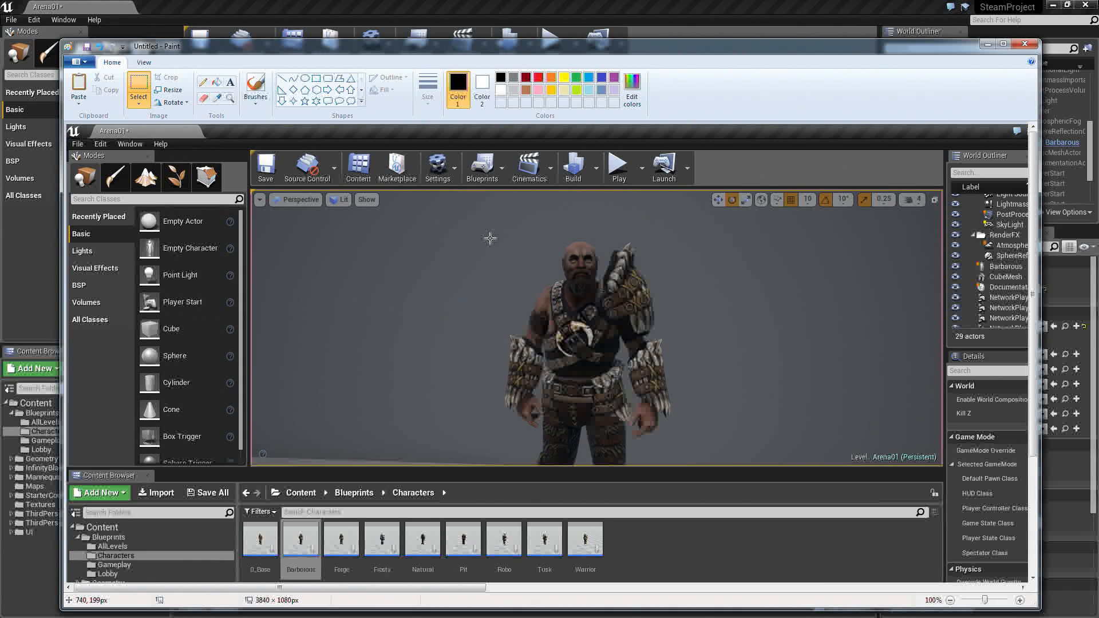
pyautogui.moveTo(491, 237); pyautogui.dragTo(680, 445)
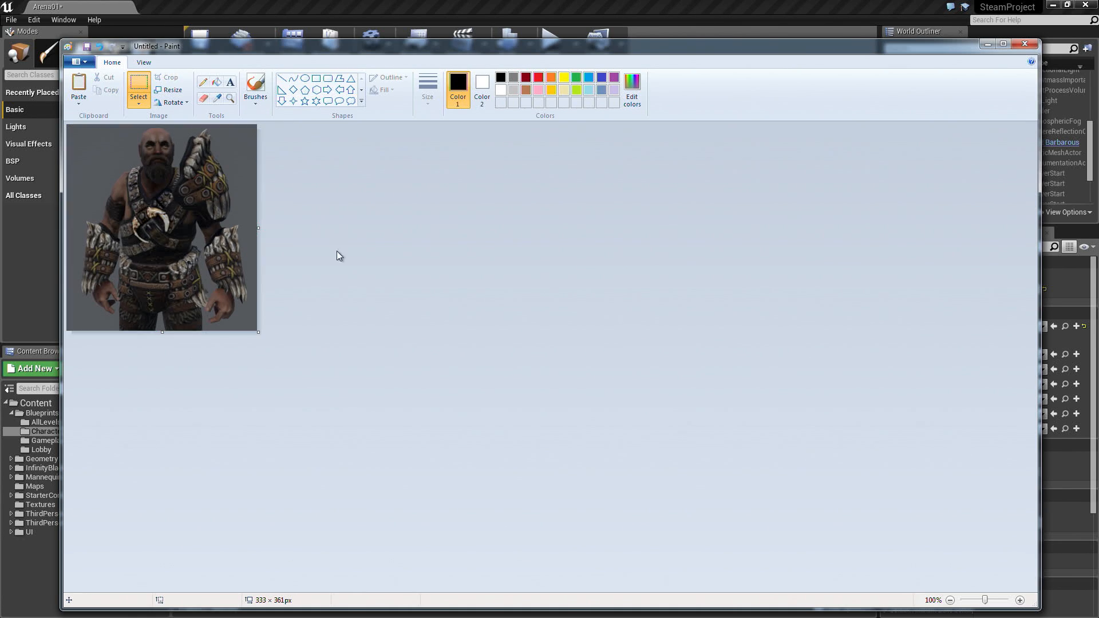
pyautogui.click(77, 62)
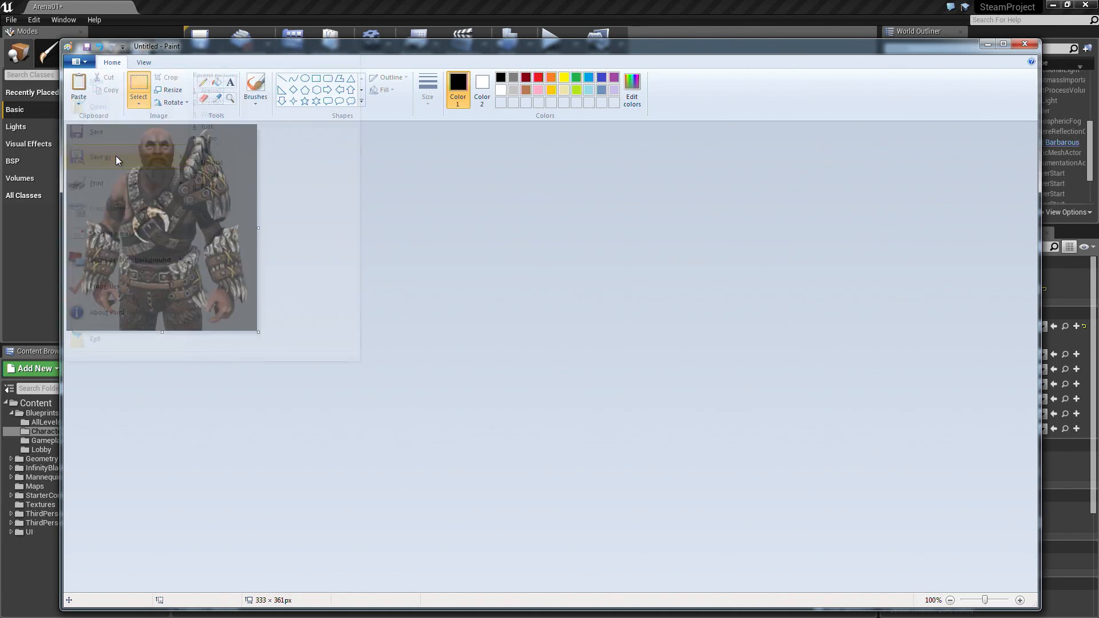
pyautogui.click(99, 156)
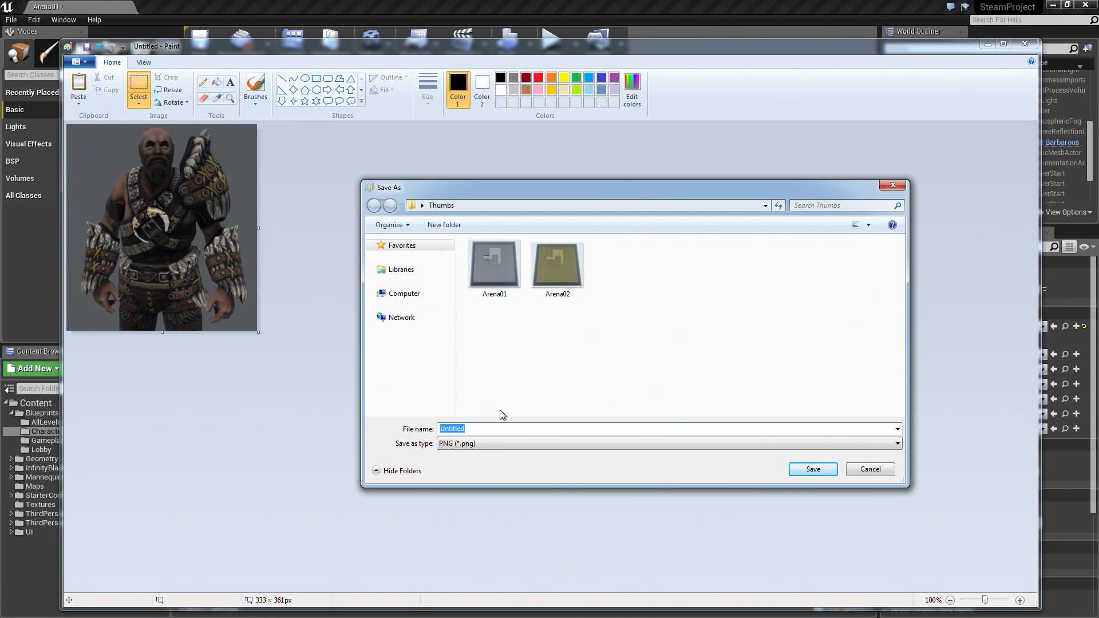
pyautogui.write('Barbarous')
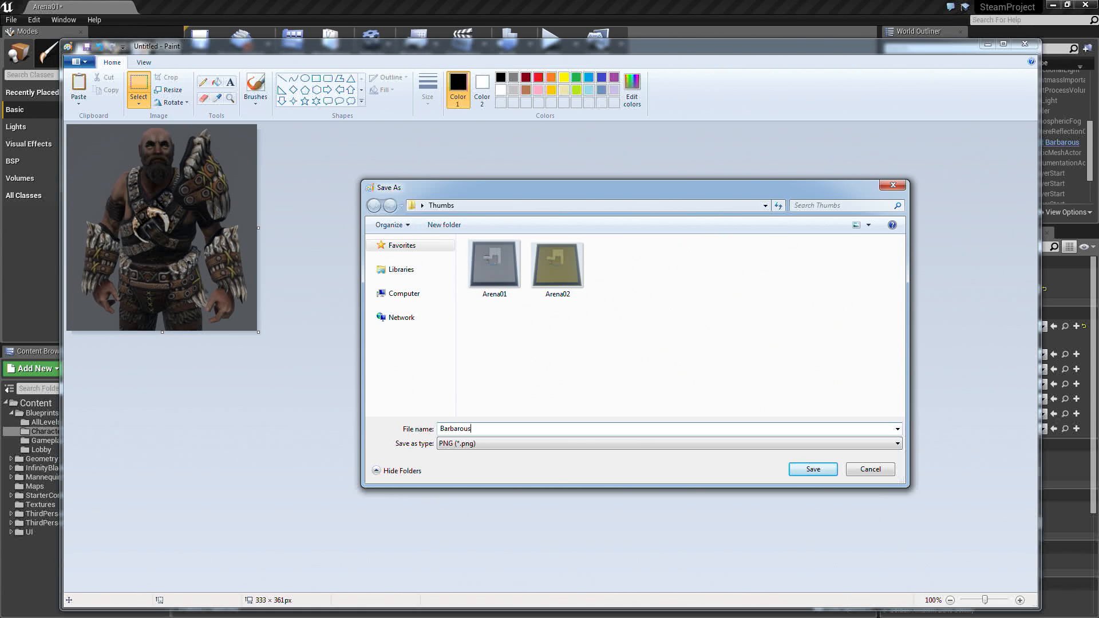
pyautogui.click(812, 469)
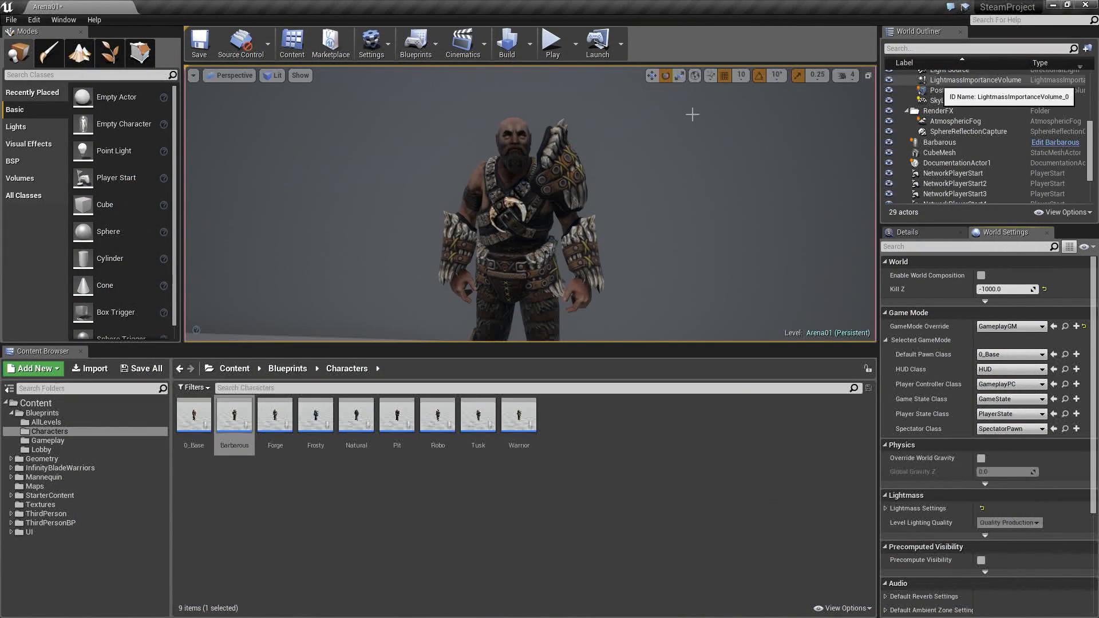
pyautogui.moveTo(501, 293)
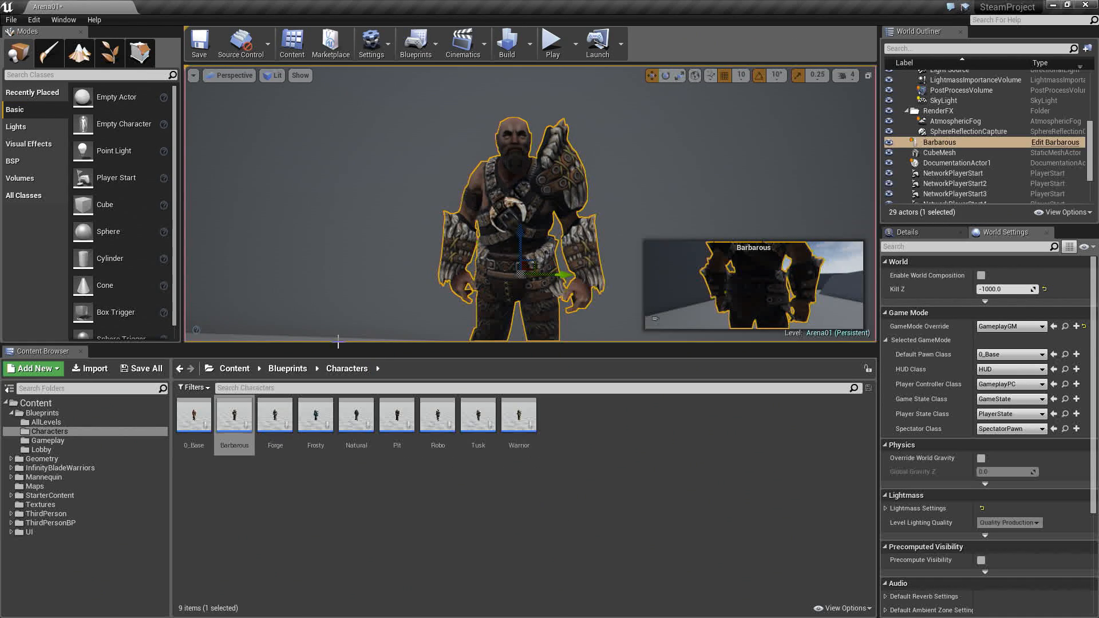
pyautogui.moveTo(275, 415)
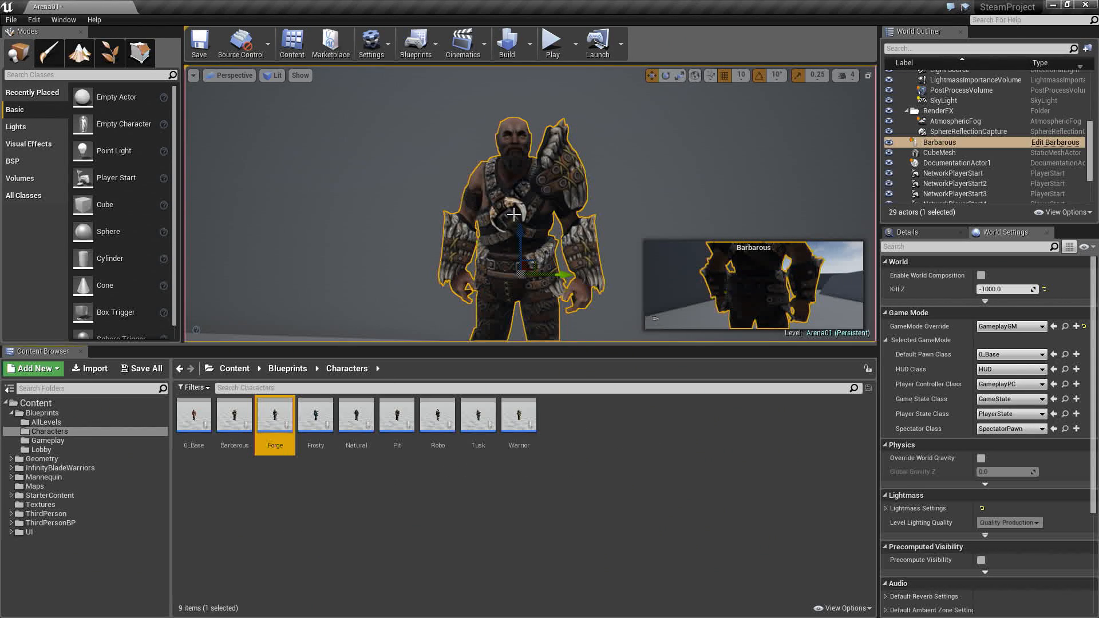
# Swap the placed character for Forge and save its cropped portrait thumbnail
pyautogui.rightClick(511, 215)
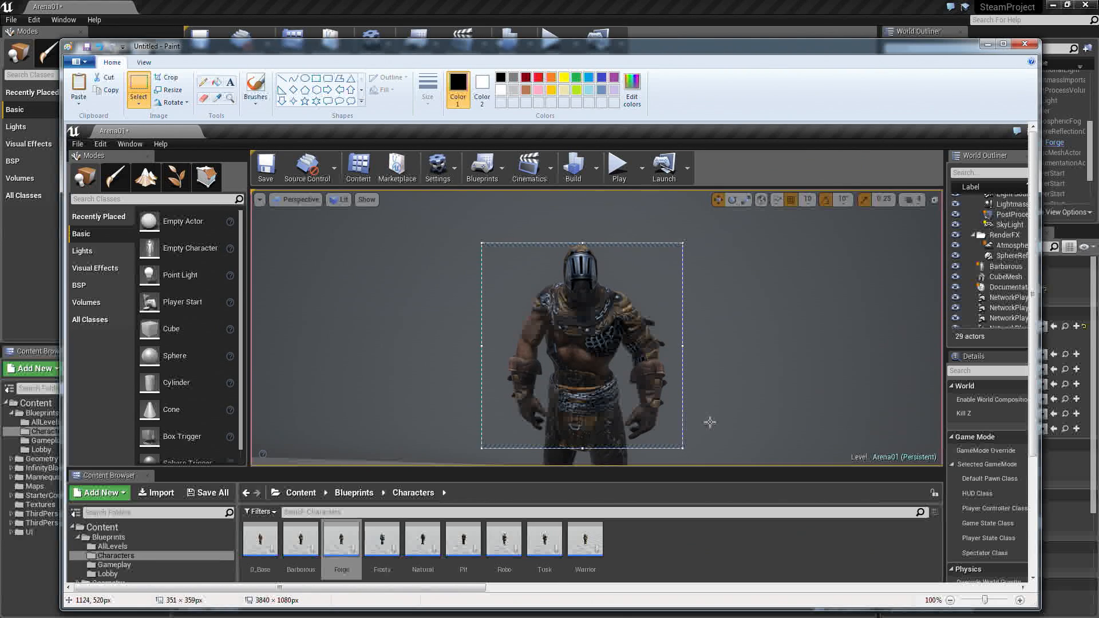
pyautogui.moveTo(709, 422); pyautogui.dragTo(678, 455)
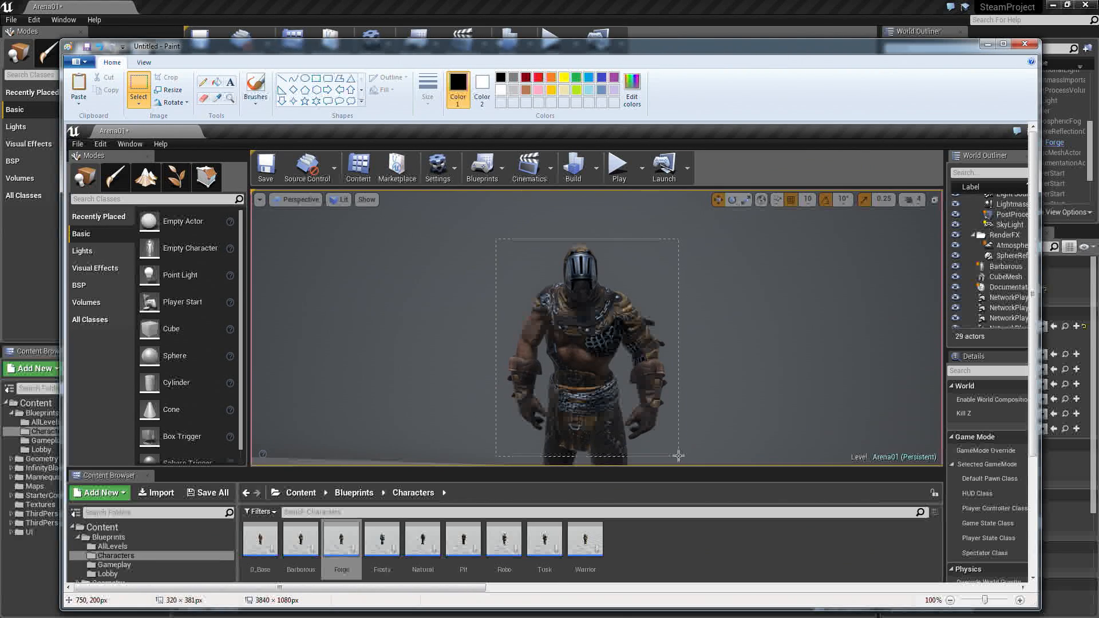
pyautogui.moveTo(678, 456); pyautogui.dragTo(678, 449)
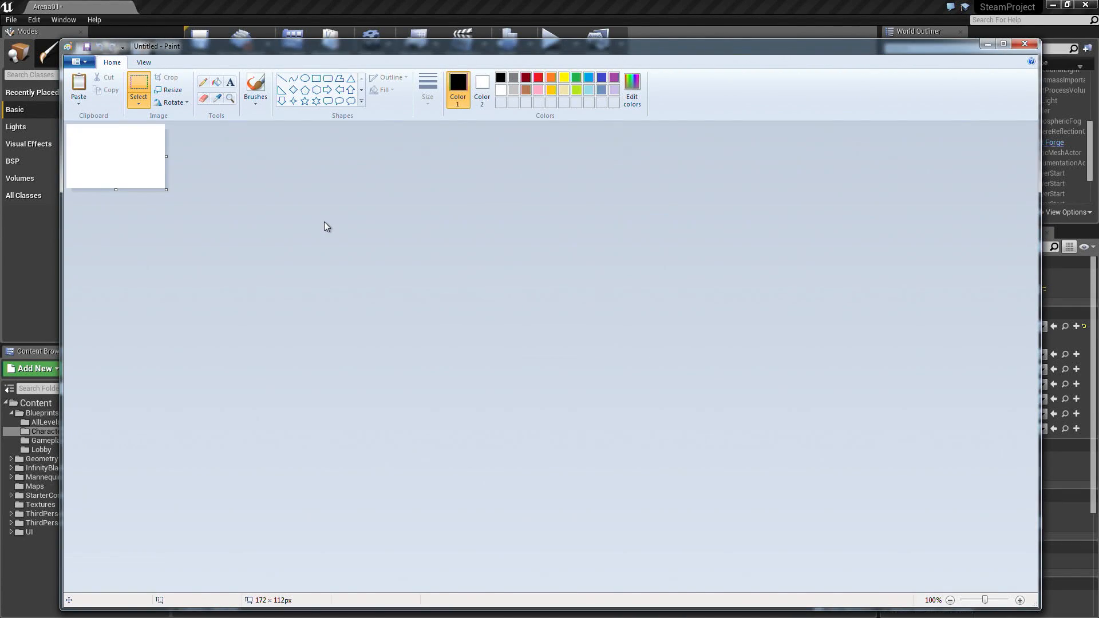
pyautogui.click(79, 62)
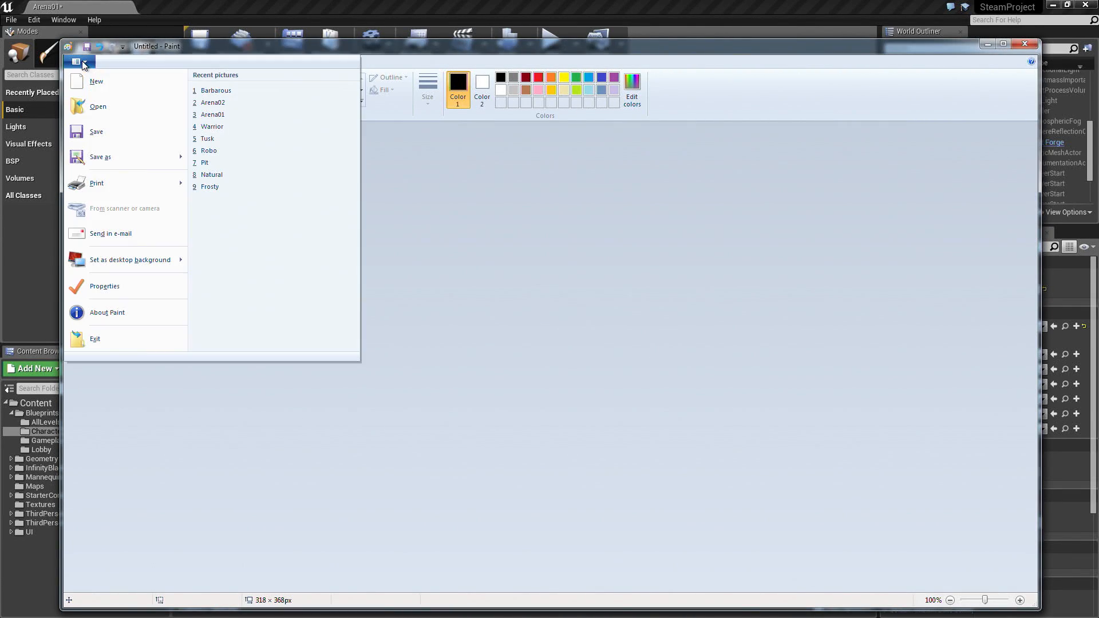
pyautogui.click(100, 156)
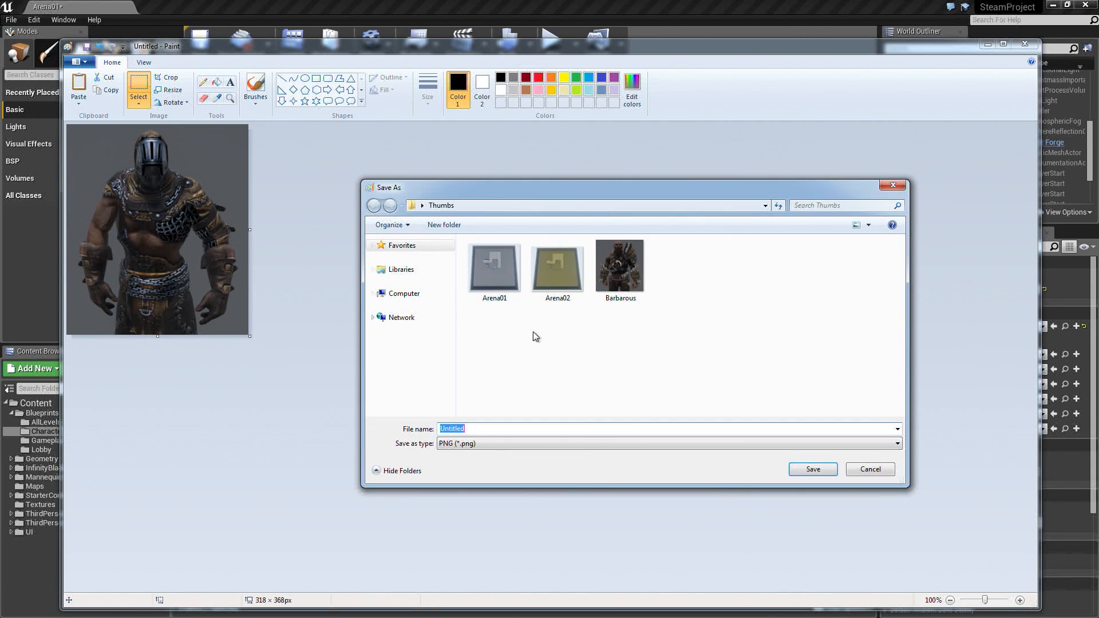
pyautogui.write('F')
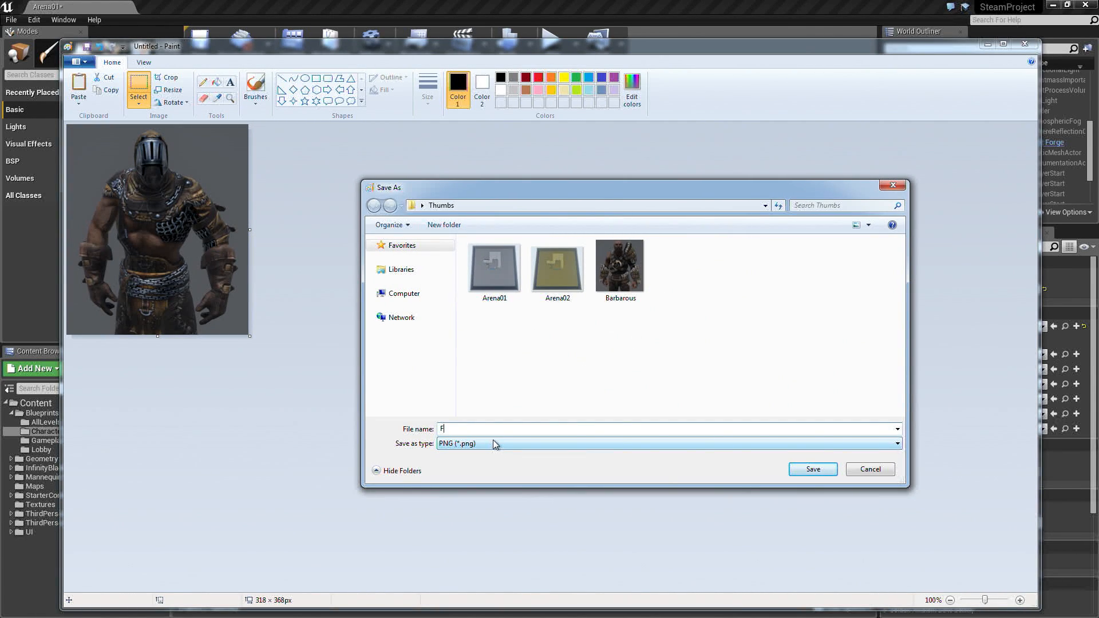
pyautogui.click(811, 469)
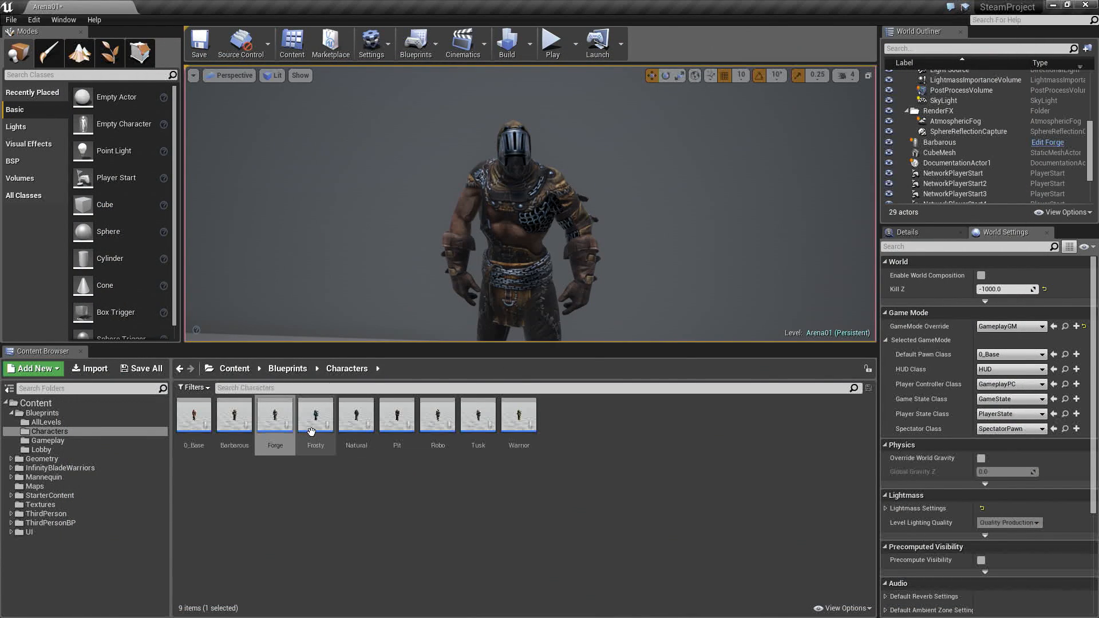
pyautogui.moveTo(315, 413)
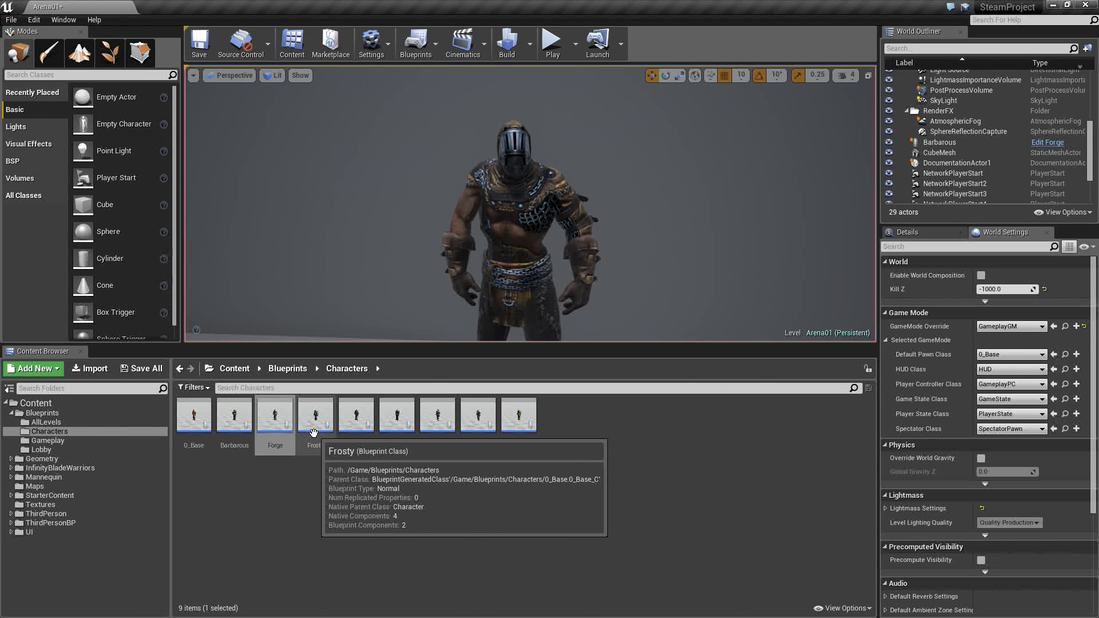
# Pick the Frosty character blueprint in the Content Browser
pyautogui.click(518, 414)
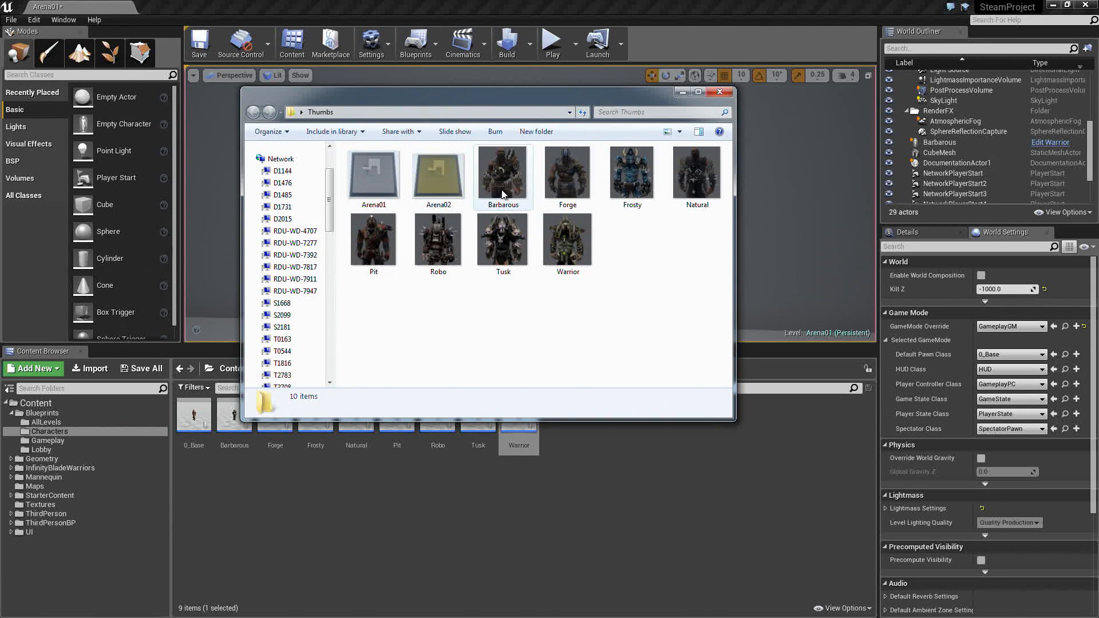
# Select all ten thumbnail images and import them into the project's Textures folder
pyautogui.click(373, 173)
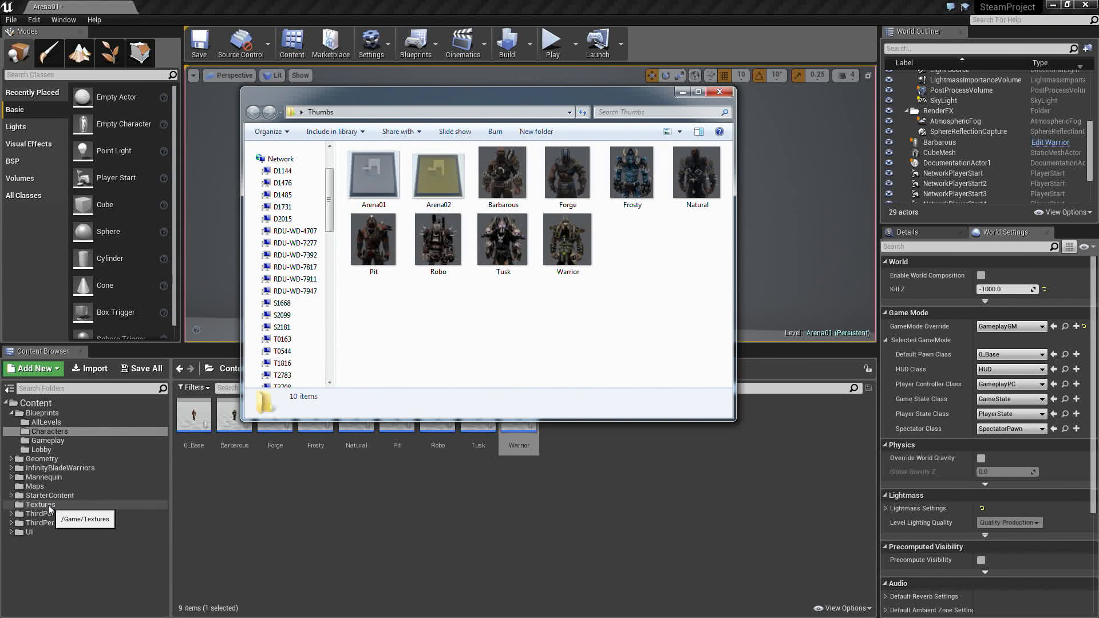
pyautogui.click(720, 92)
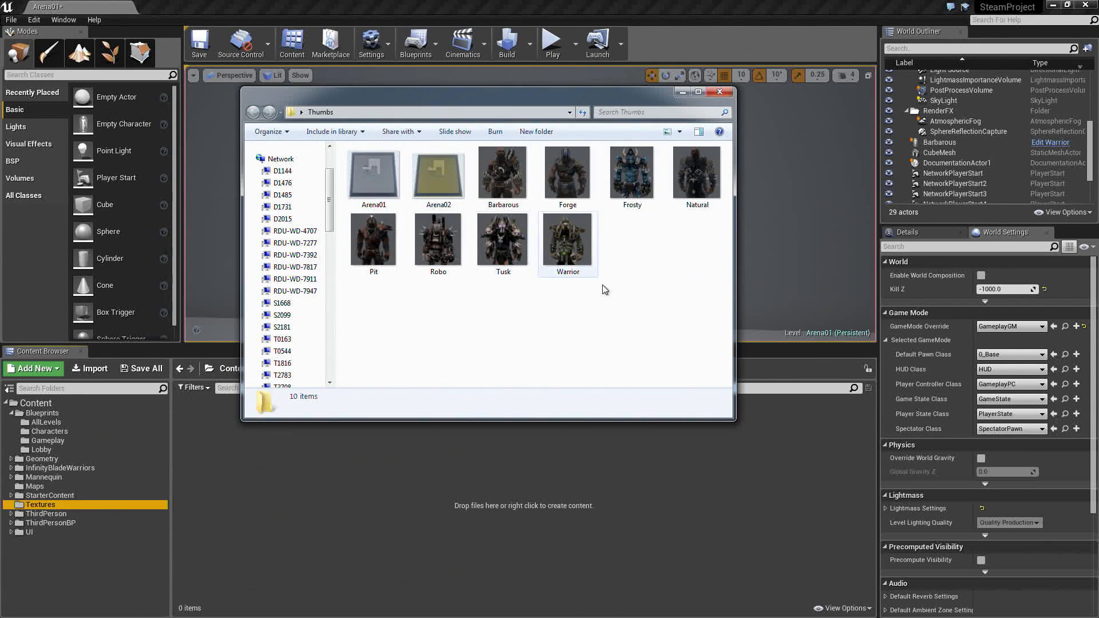
pyautogui.press('ctrl+a')
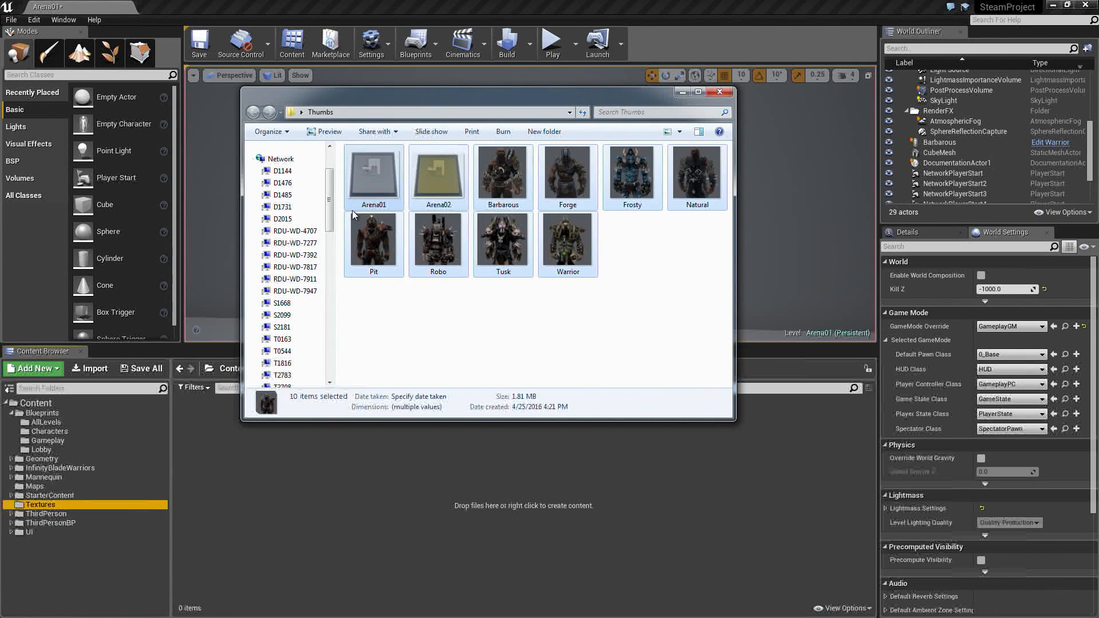
pyautogui.moveTo(300, 487)
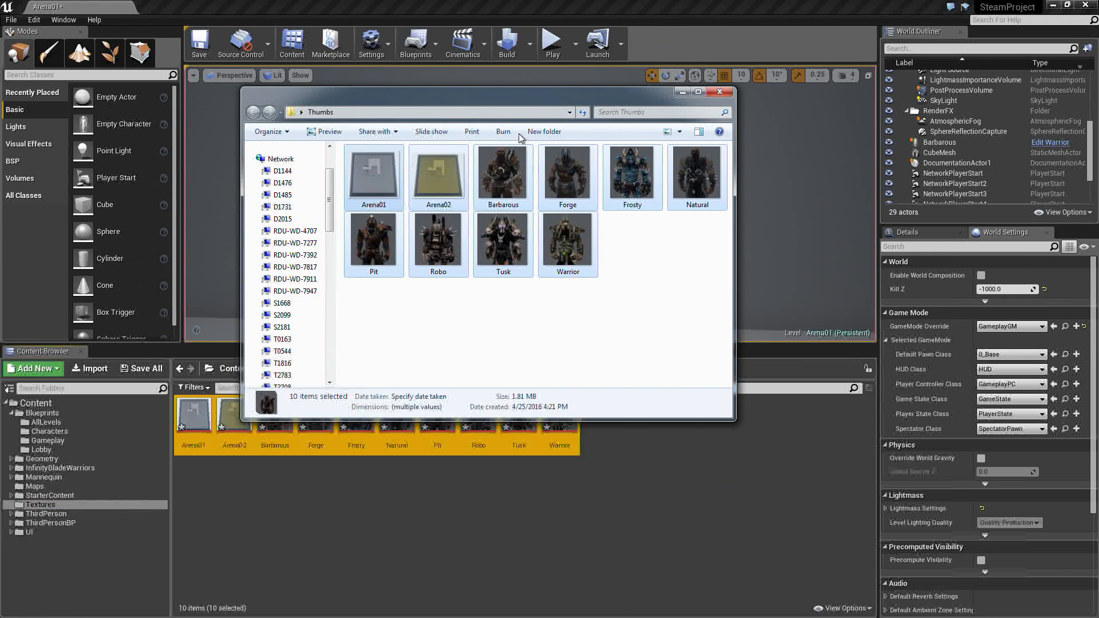
pyautogui.click(721, 92)
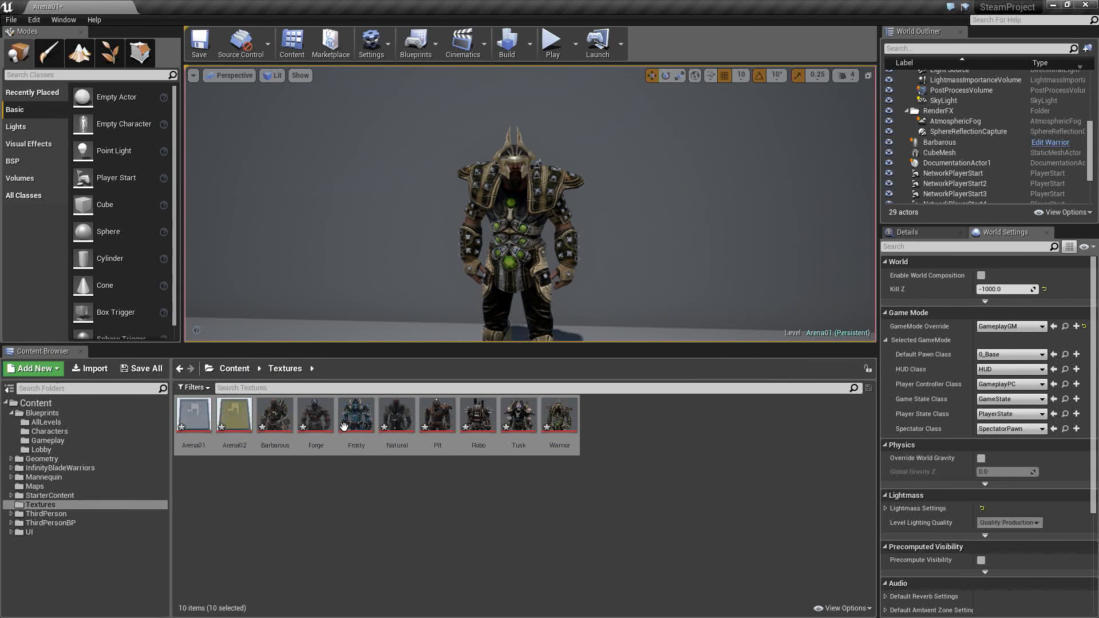
# Save all unsaved assets, including the level and the new textures
pyautogui.click(141, 368)
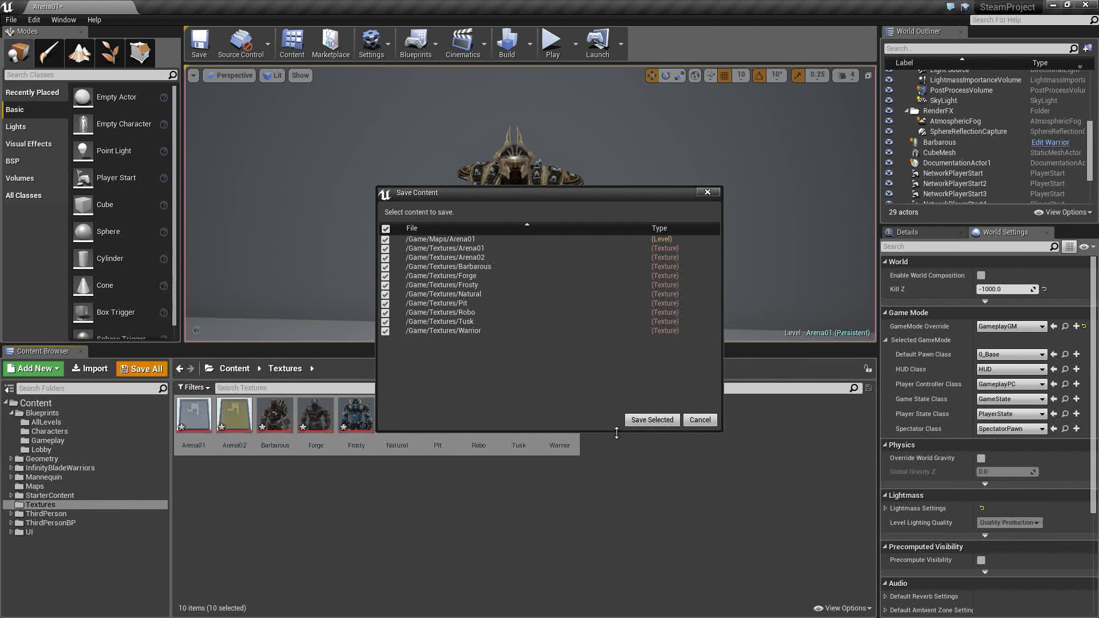
pyautogui.click(649, 419)
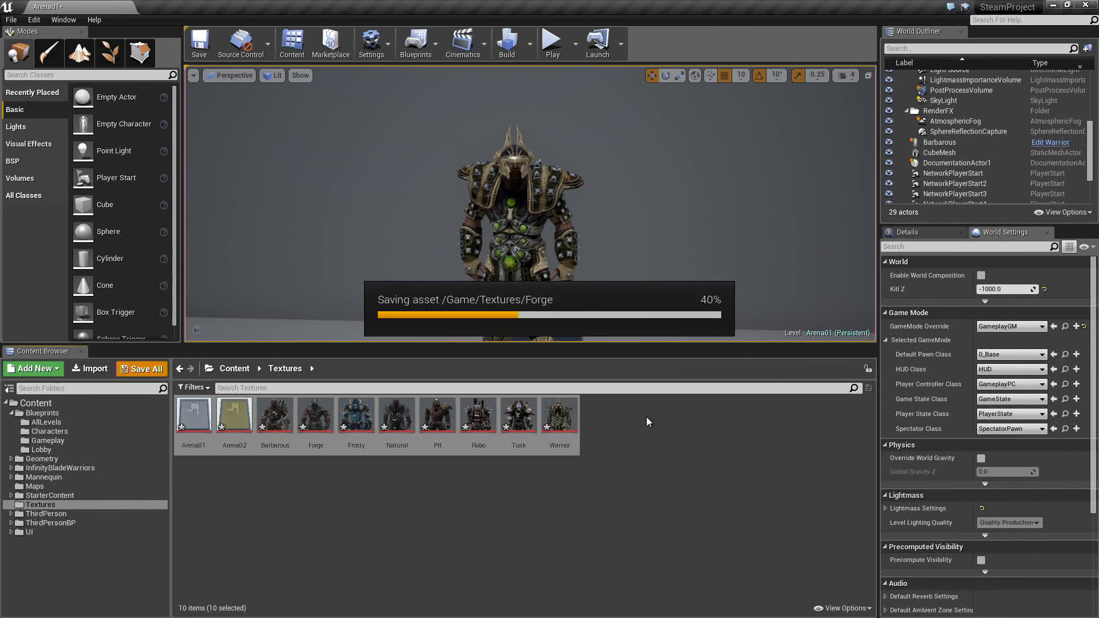
pyautogui.click(940, 141)
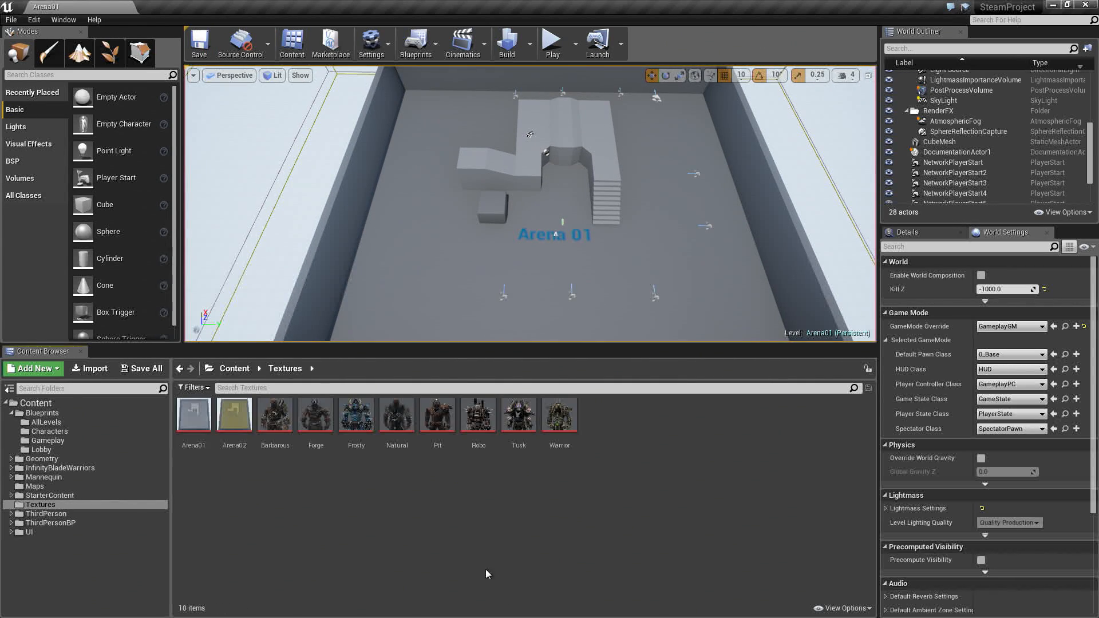
pyautogui.moveTo(745, 497)
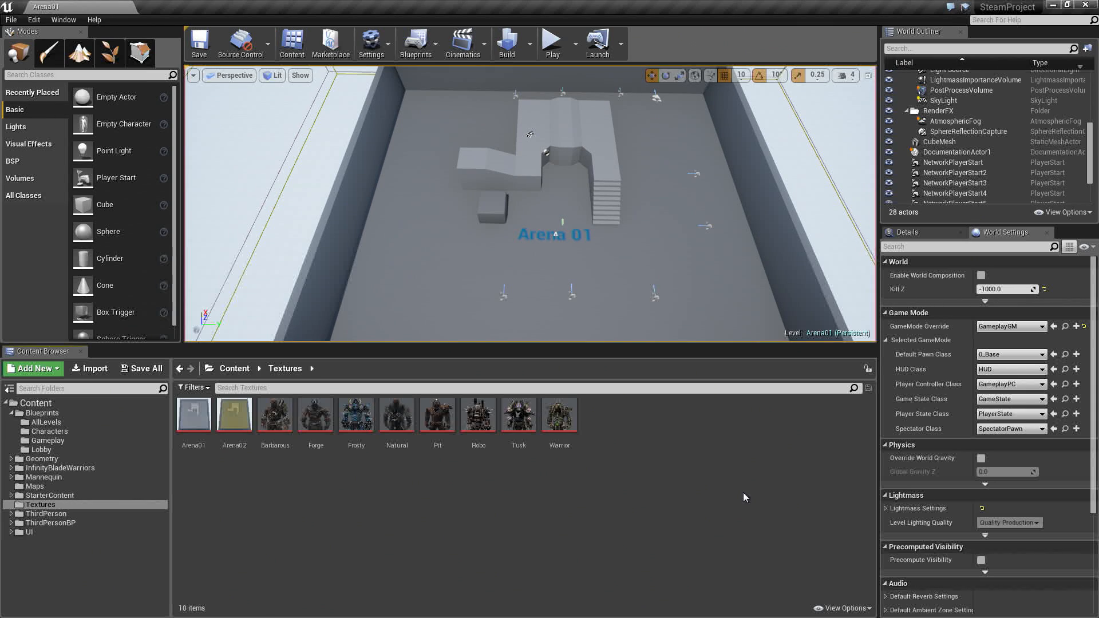
pyautogui.moveTo(465, 490)
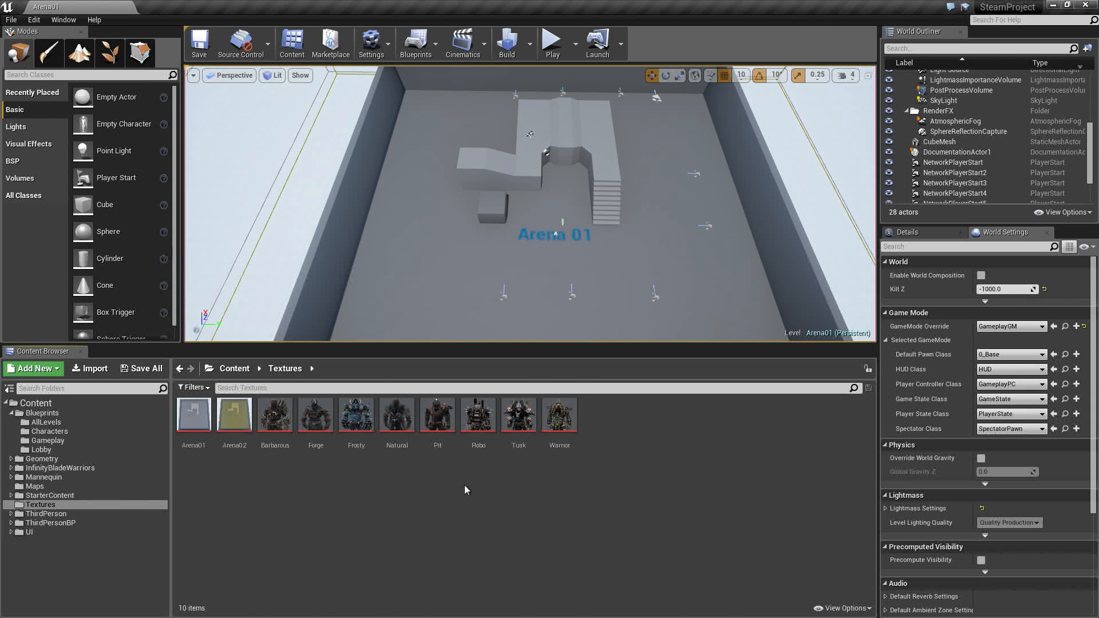
# Show the Maps folder in the Content Browser and select the Lobby map
pyautogui.click(33, 486)
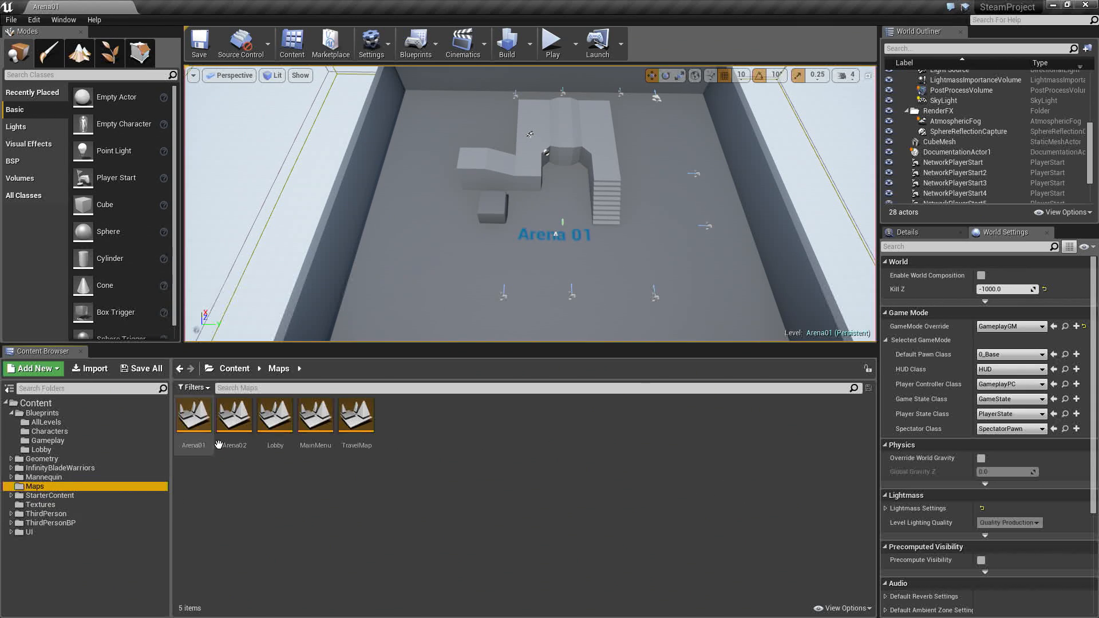
pyautogui.click(274, 415)
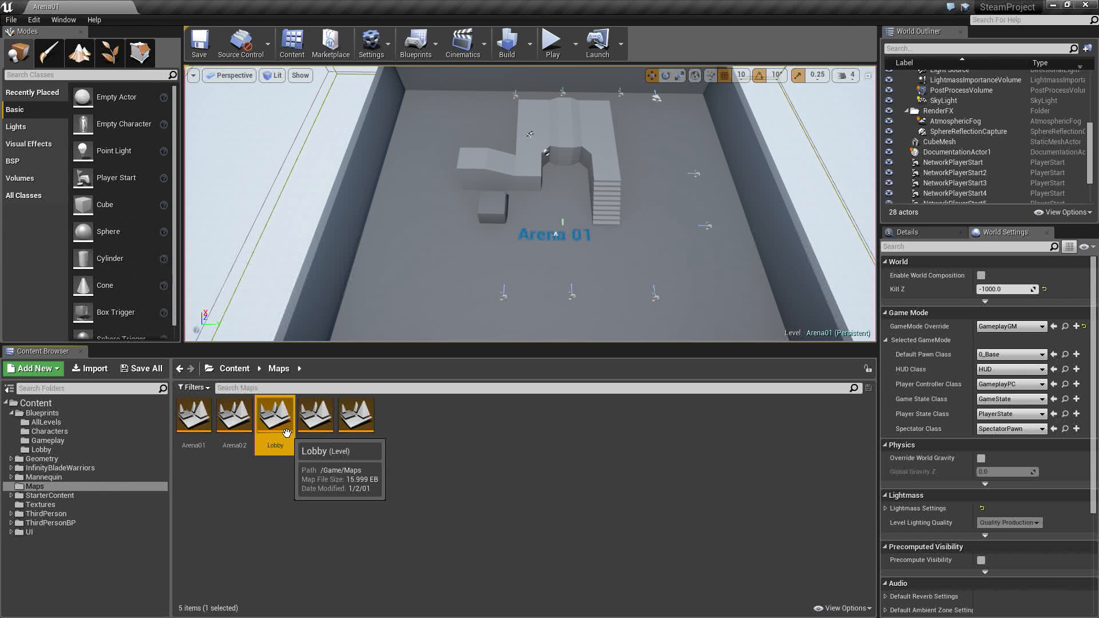
# Open the Lobby map from the Content Browser
pyautogui.doubleClick(274, 415)
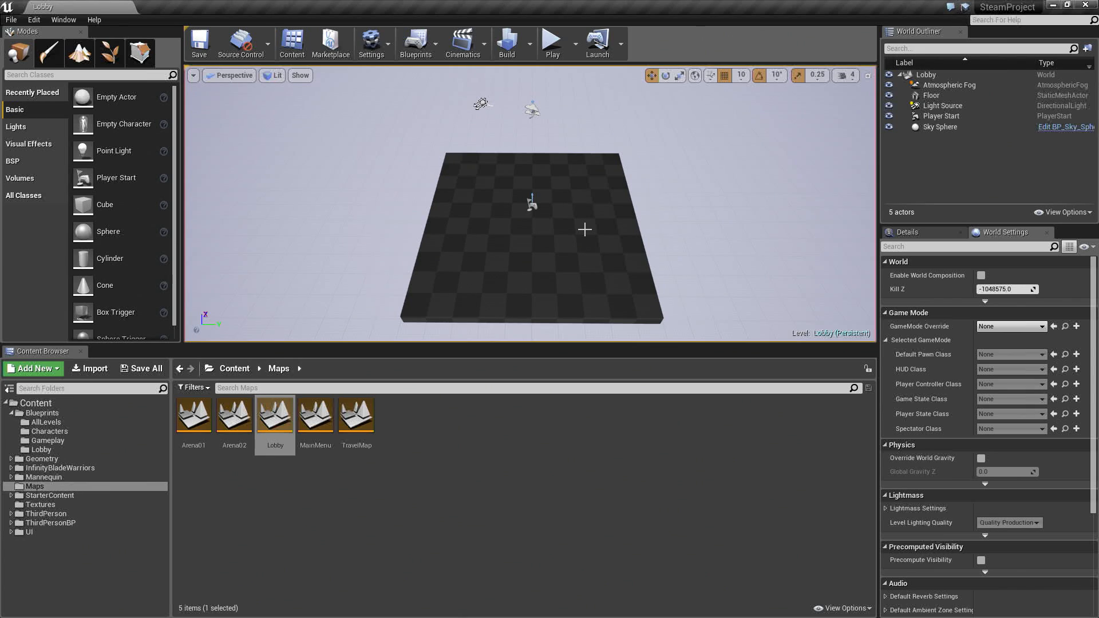
pyautogui.moveTo(506, 288)
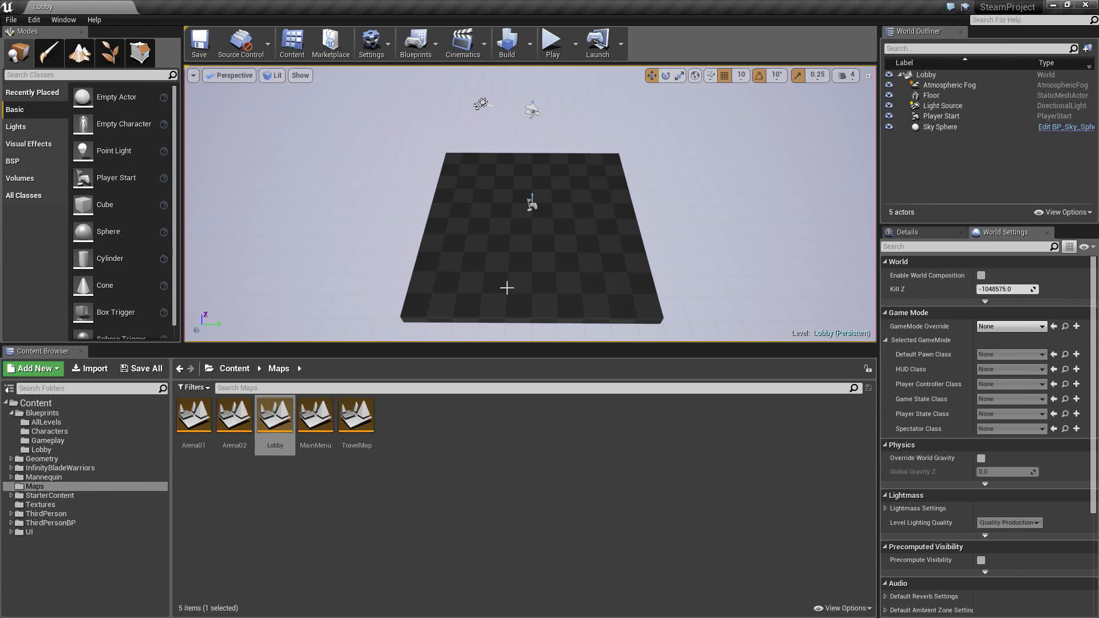
pyautogui.moveTo(614, 325)
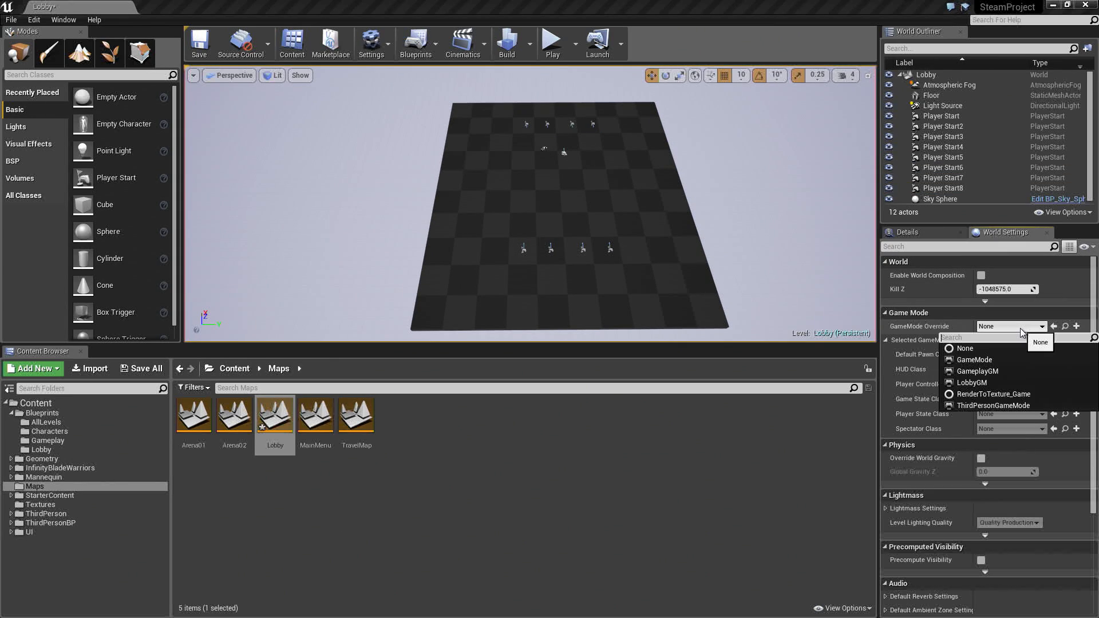
pyautogui.moveTo(995, 382)
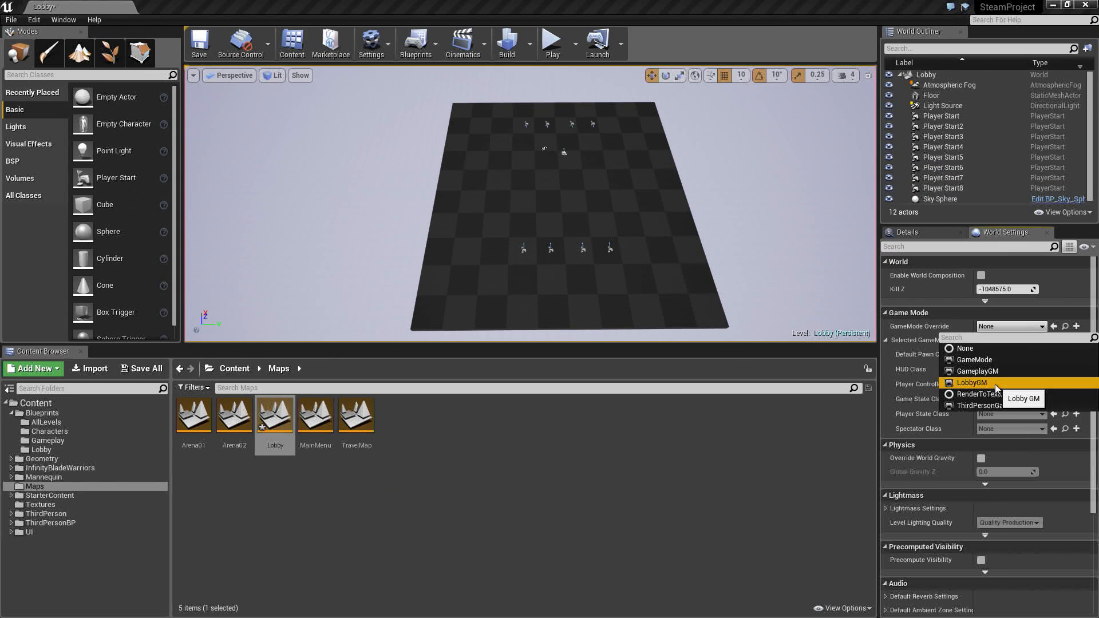
# Set World Settings GameMode Override to LobbyGM and Default Pawn Class to 0_Base
pyautogui.click(976, 382)
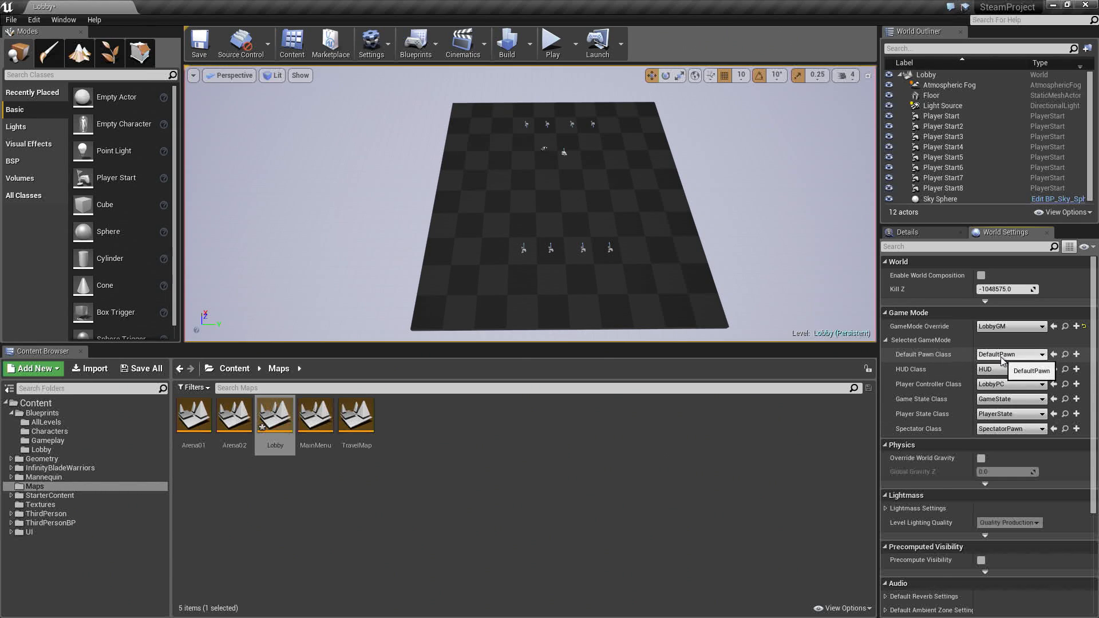
pyautogui.click(1031, 371)
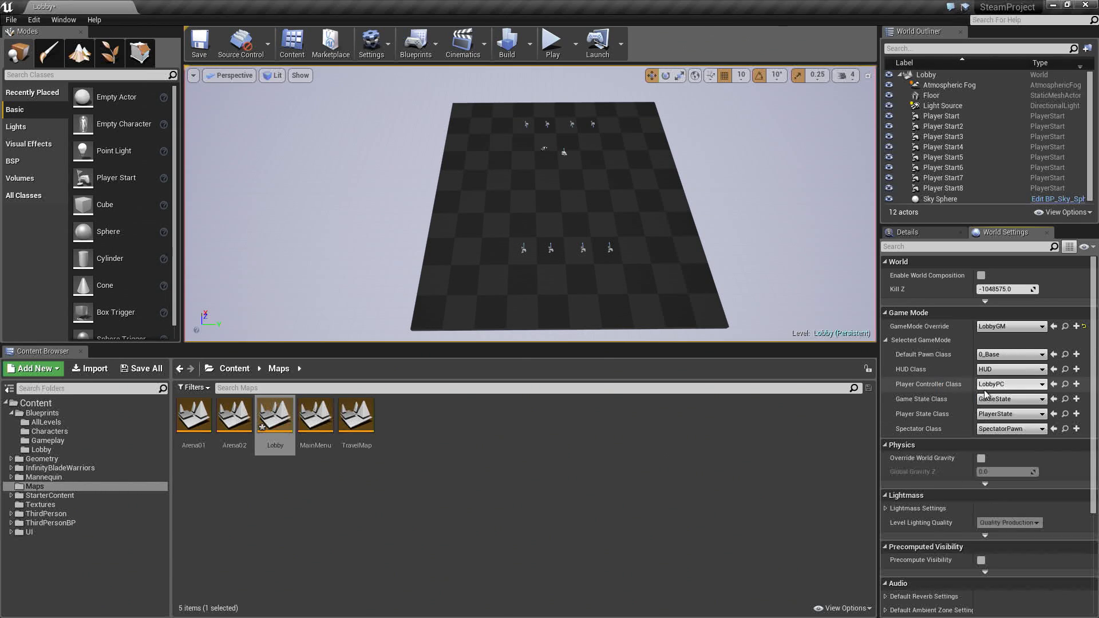
pyautogui.moveTo(1009, 399)
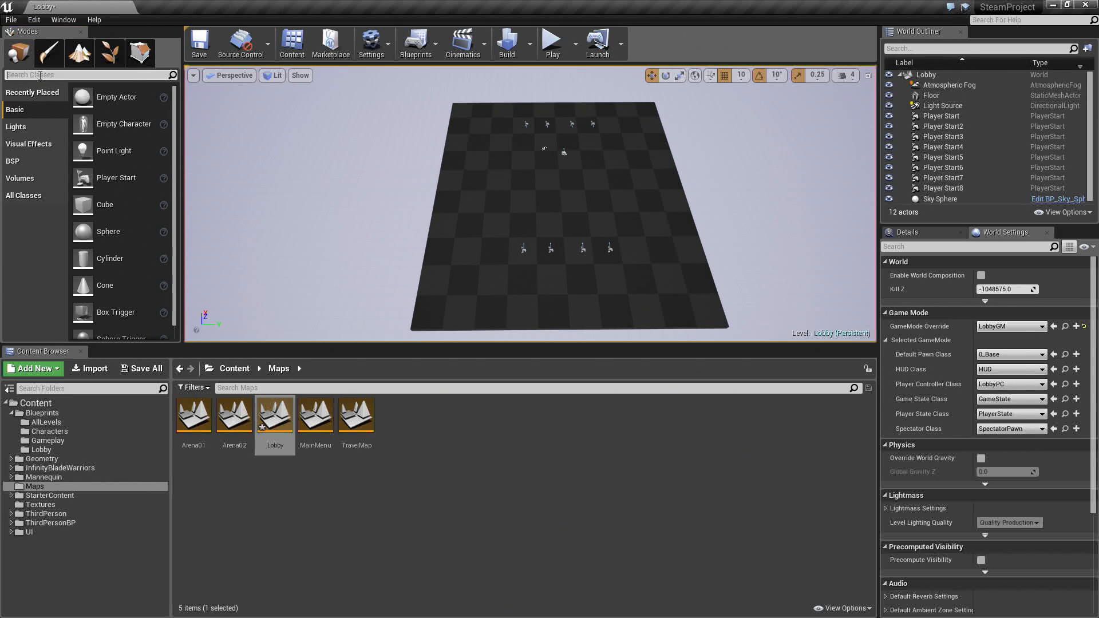
# Look through the Modes panel for the Blocking Volume actor
pyautogui.click(20, 178)
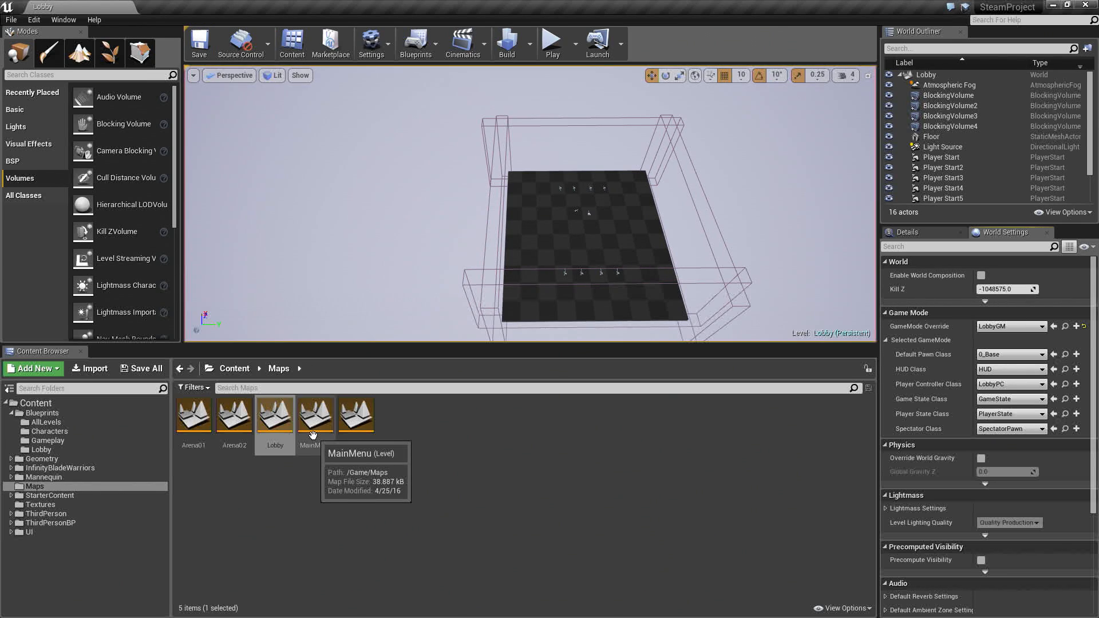
# Load the MainMenu level from the Maps folder of the Content Browser
pyautogui.doubleClick(315, 413)
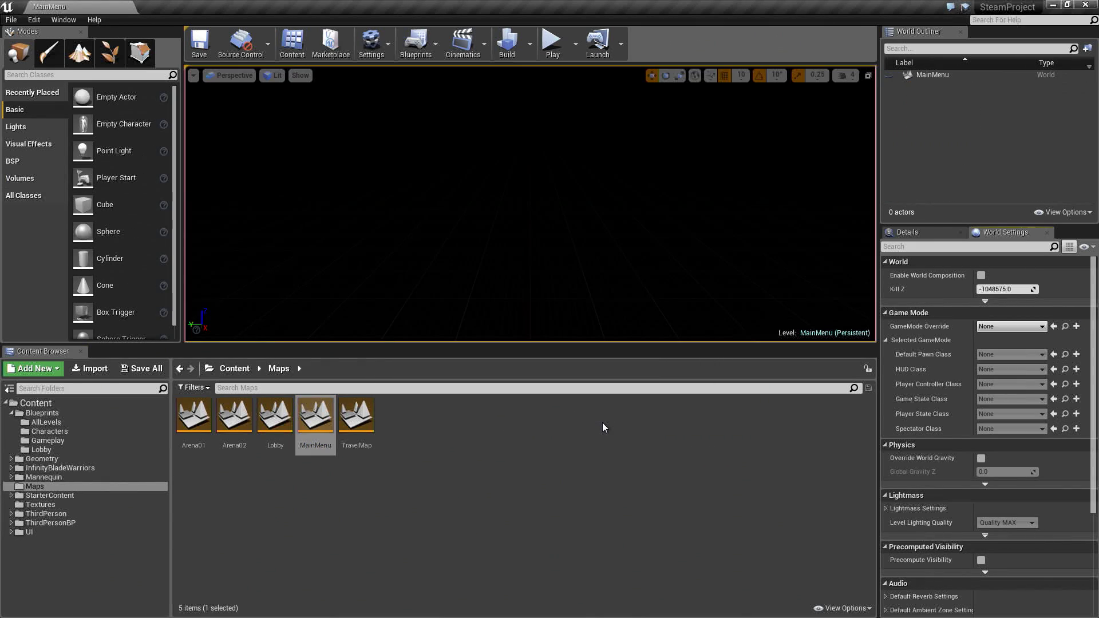
pyautogui.moveTo(587, 294)
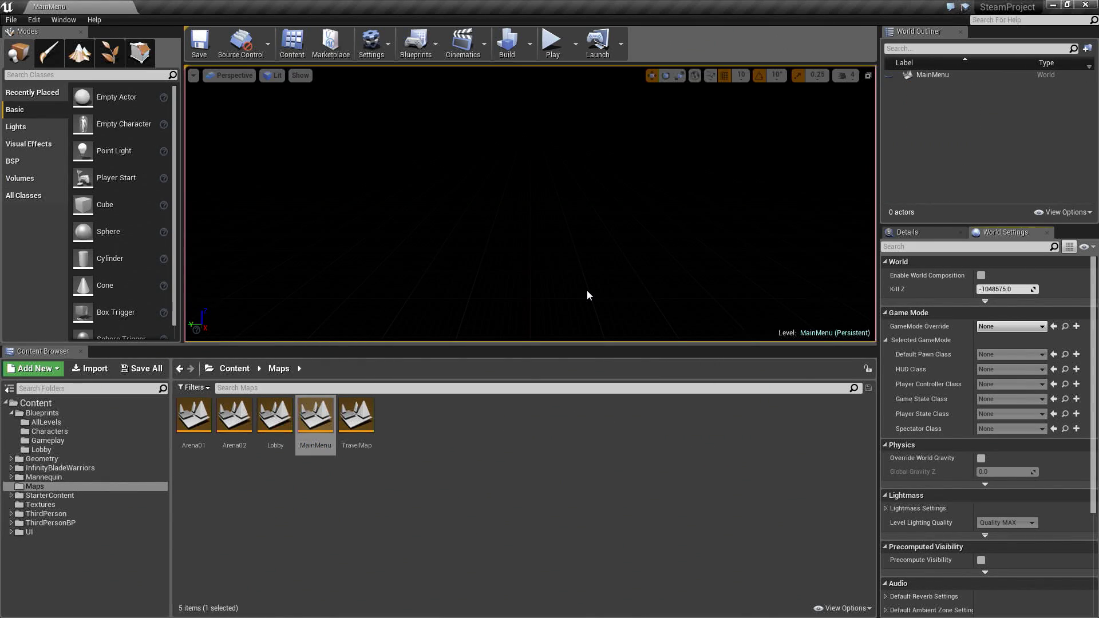